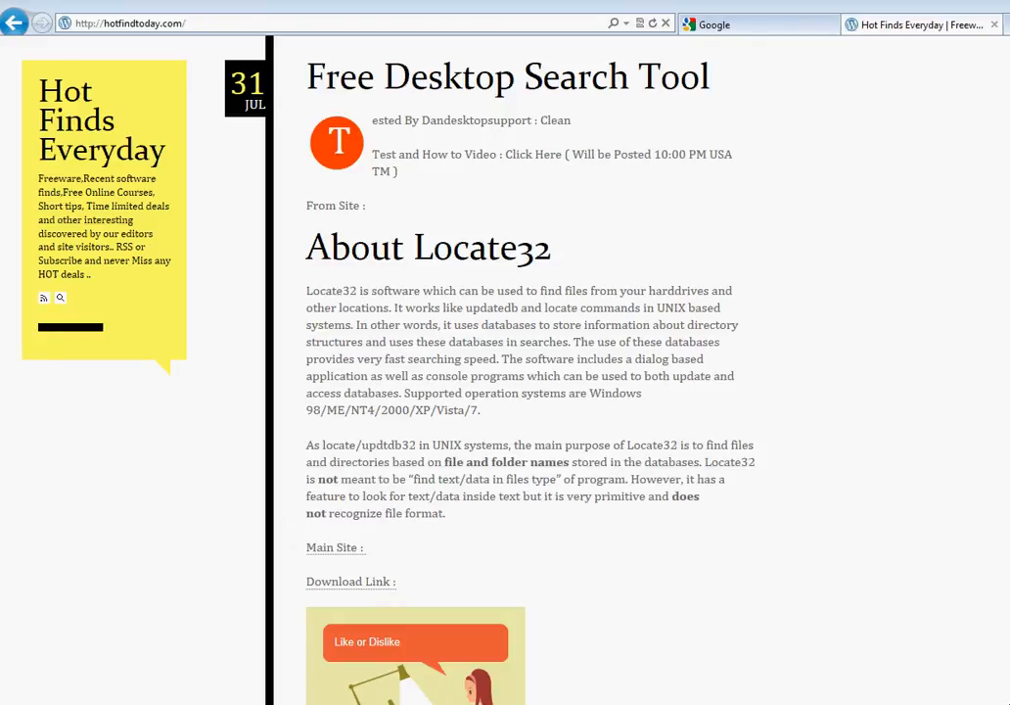
mouse_move(783, 540)
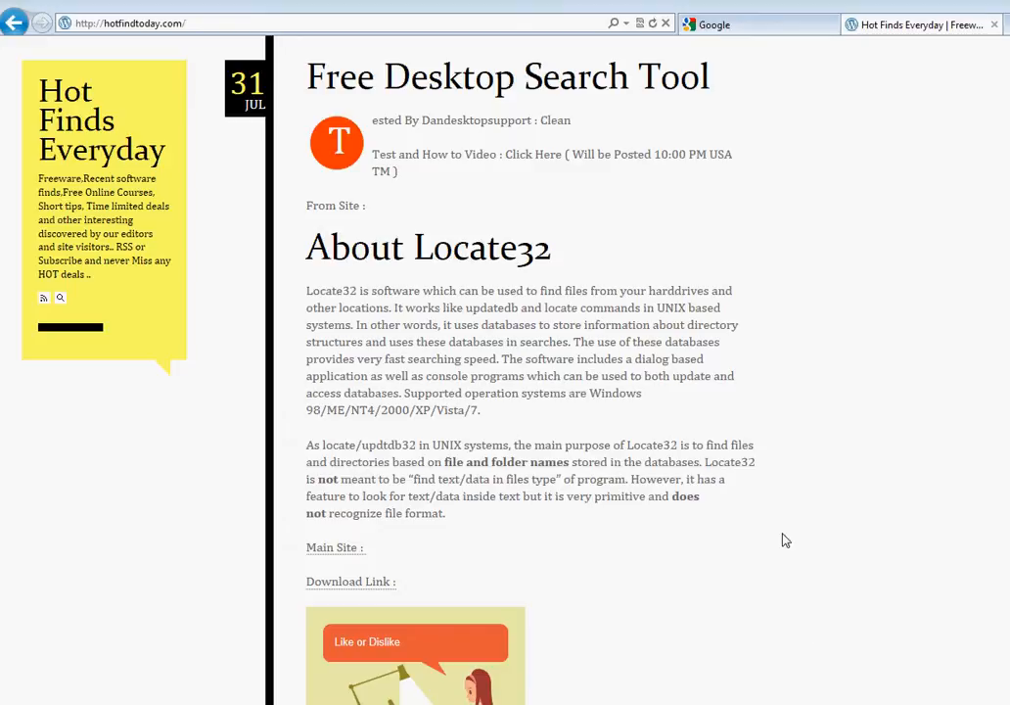
mouse_move(125, 35)
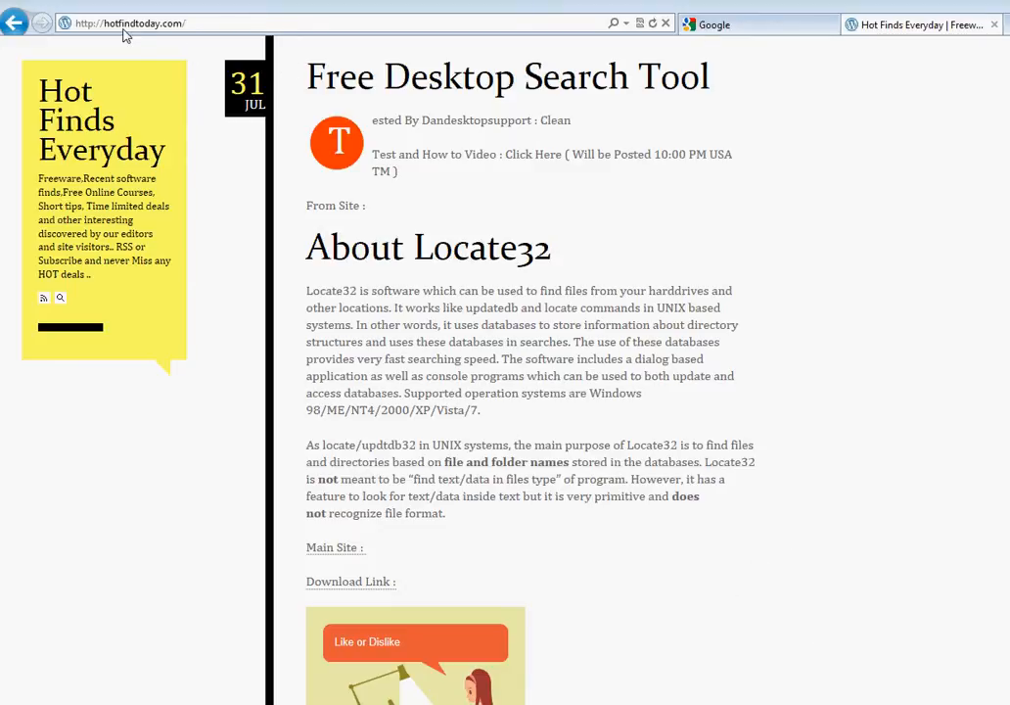
mouse_move(149, 36)
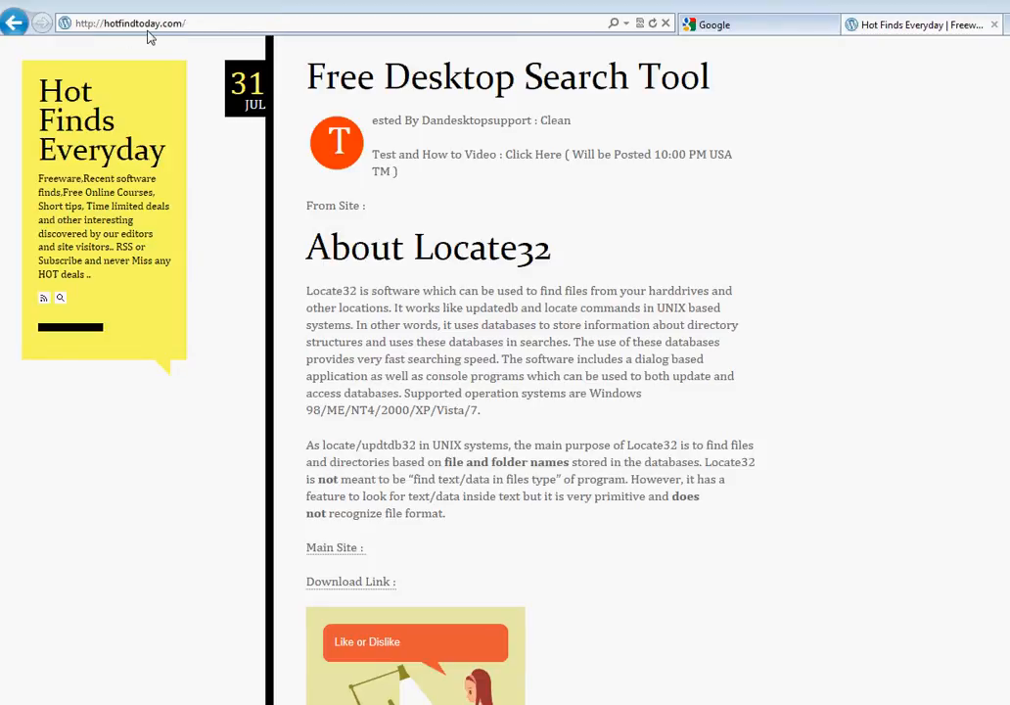
mouse_move(180, 42)
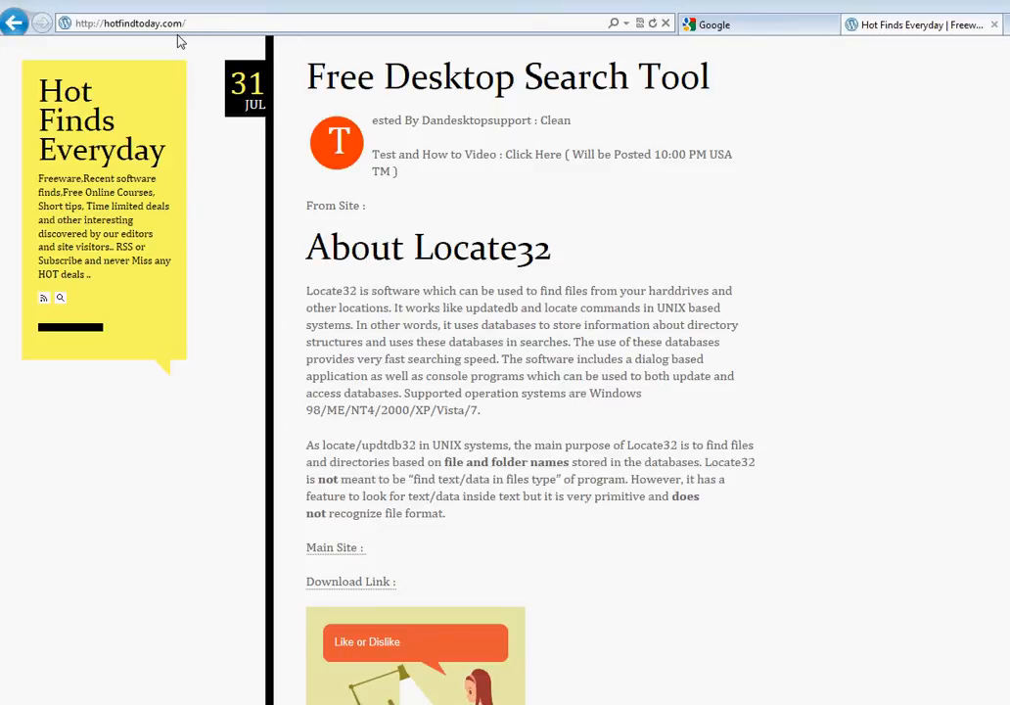
mouse_move(321, 133)
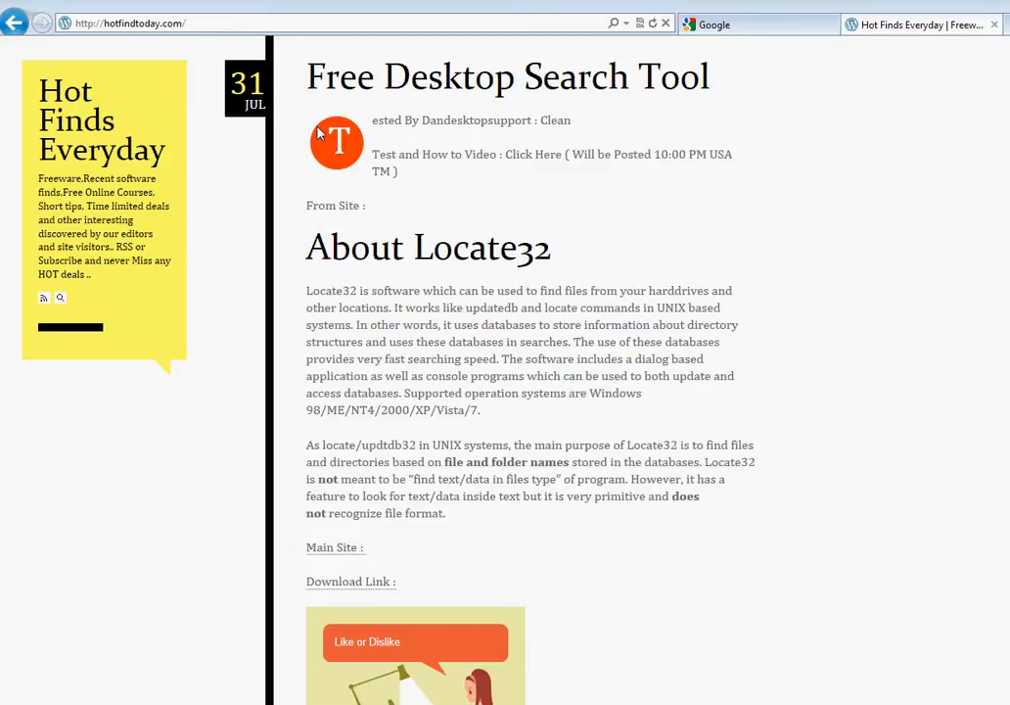
mouse_move(94, 191)
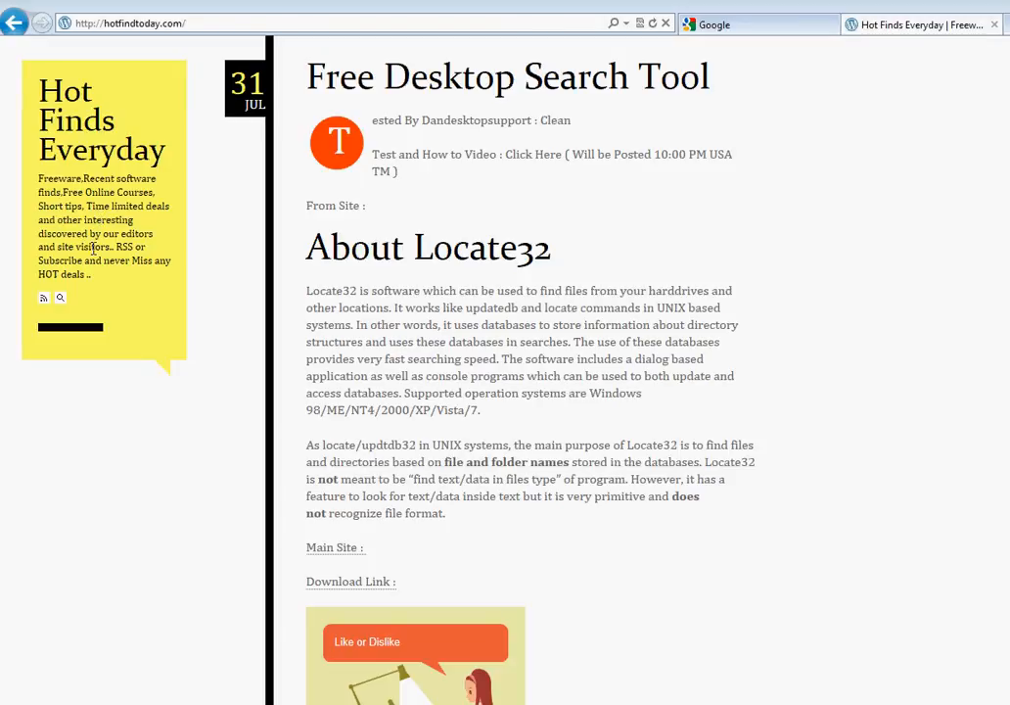
mouse_move(294, 392)
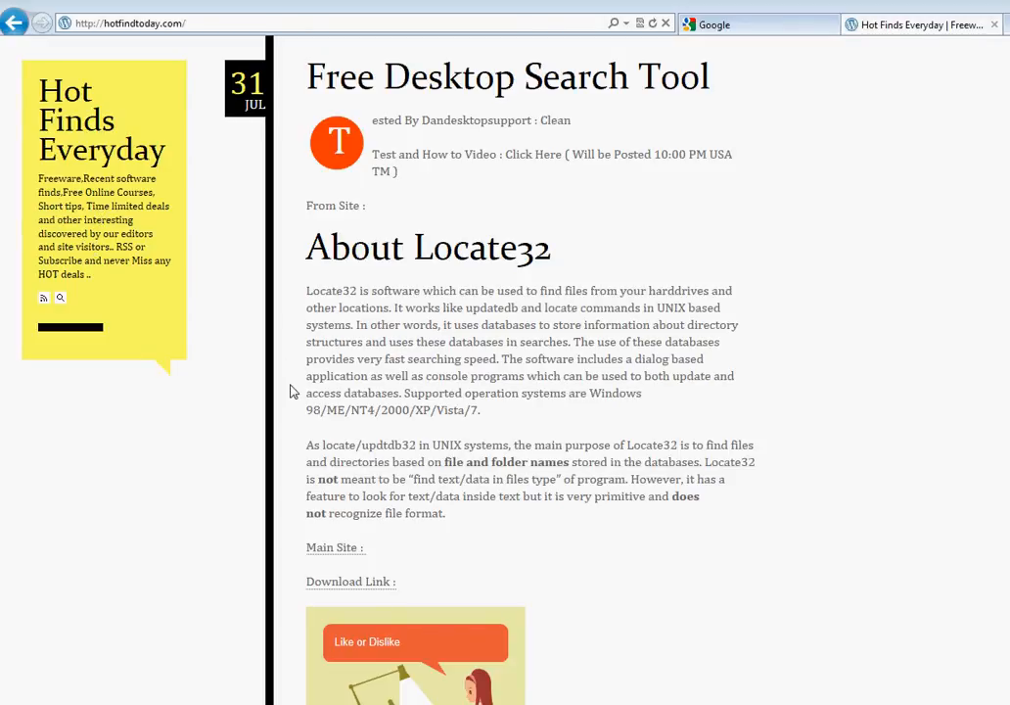
mouse_move(364, 207)
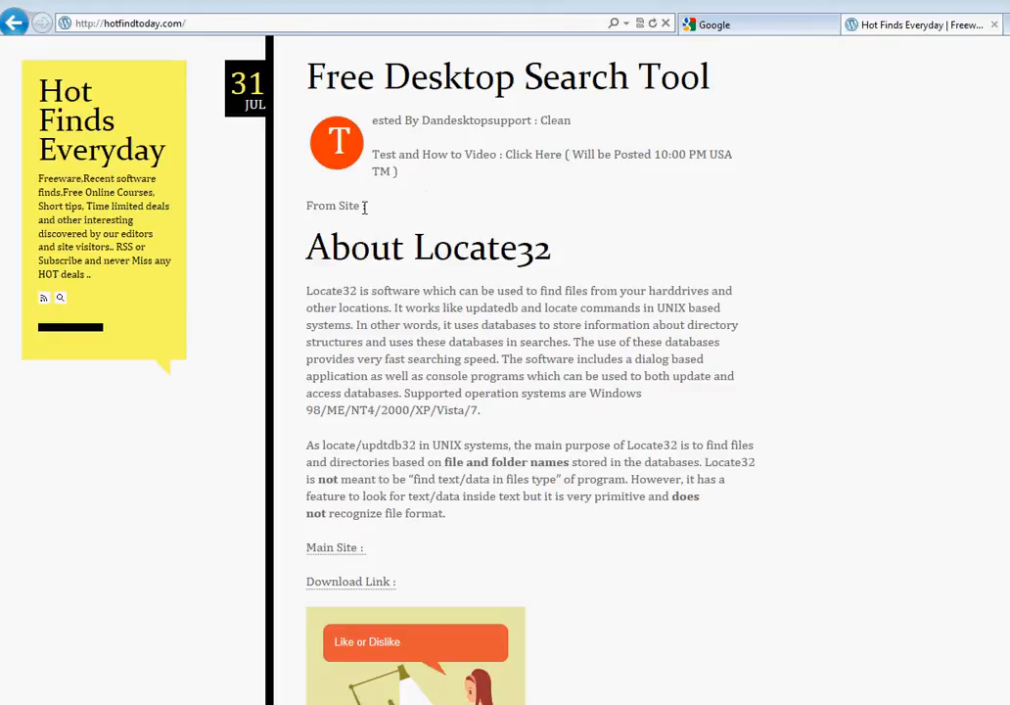
mouse_move(349, 94)
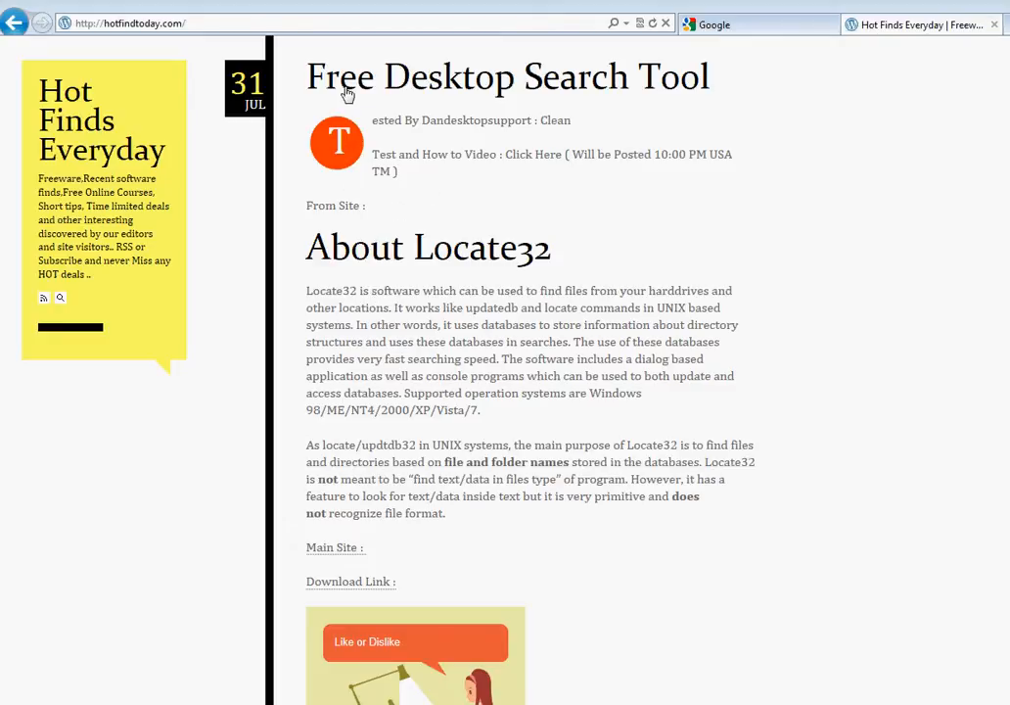
mouse_move(407, 227)
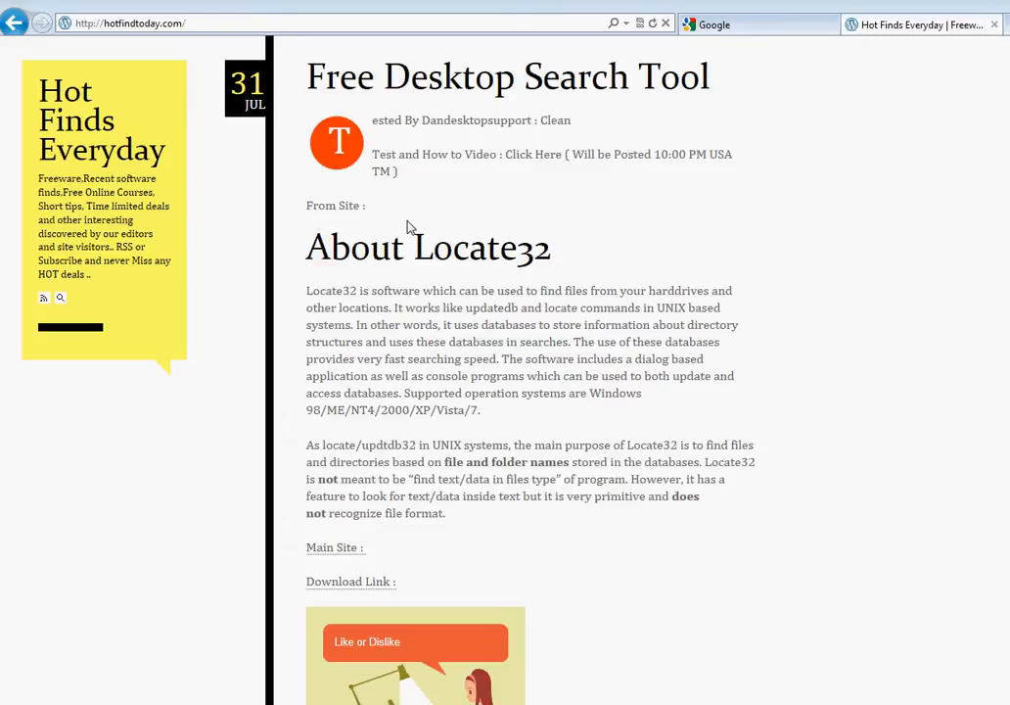
mouse_move(805, 59)
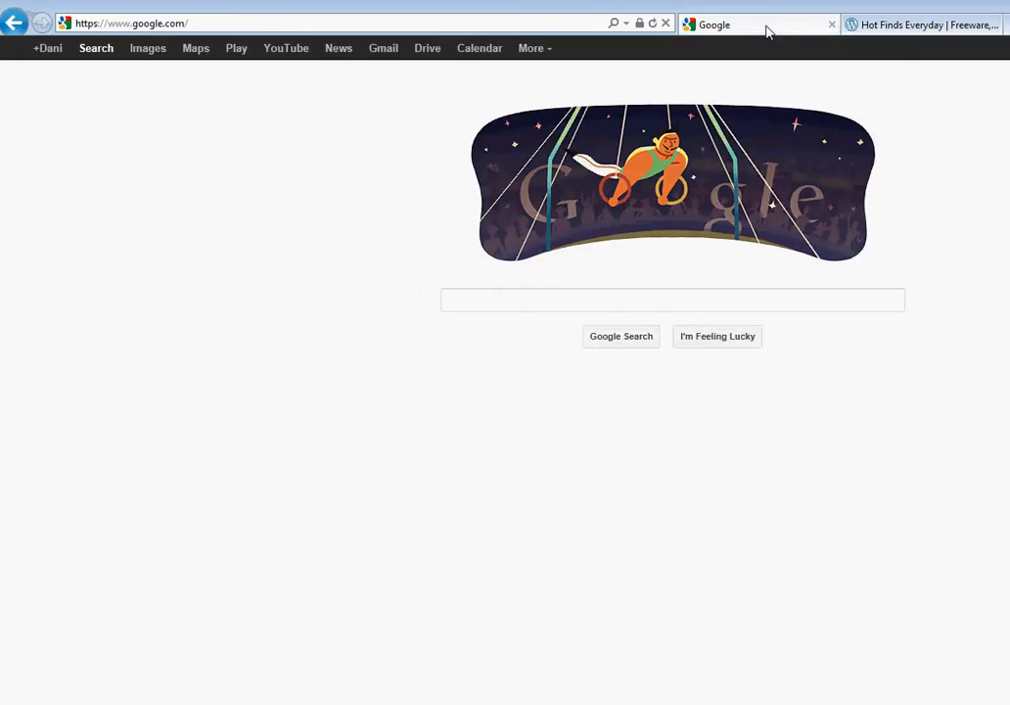
- Run a Google search for "outlook.com"
click(671, 299)
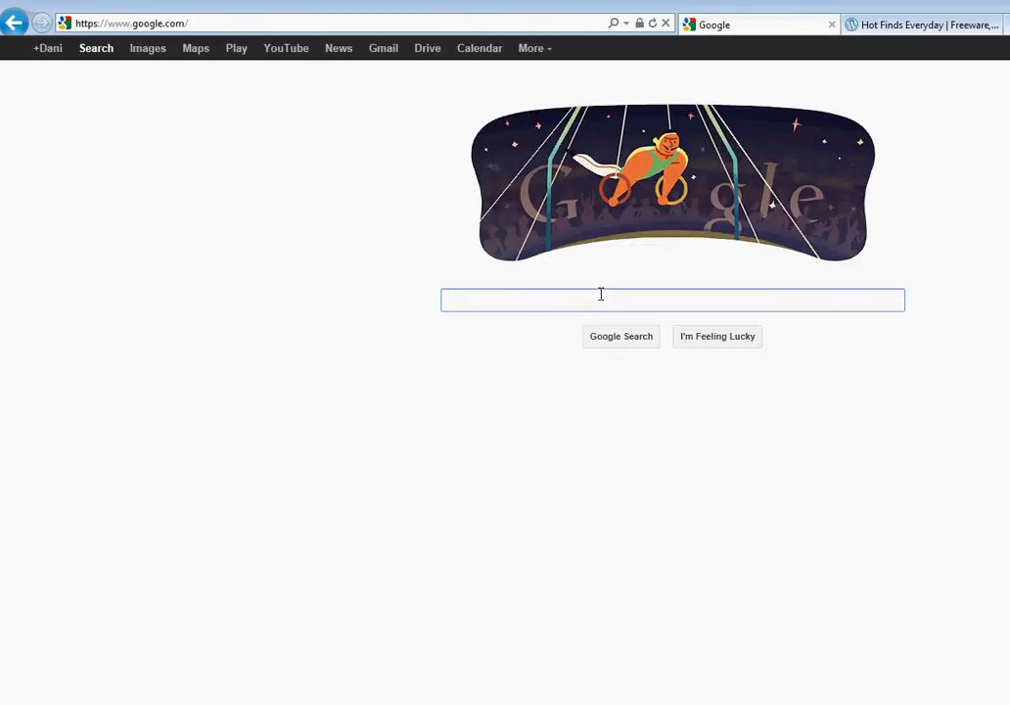
text(outlook.com)
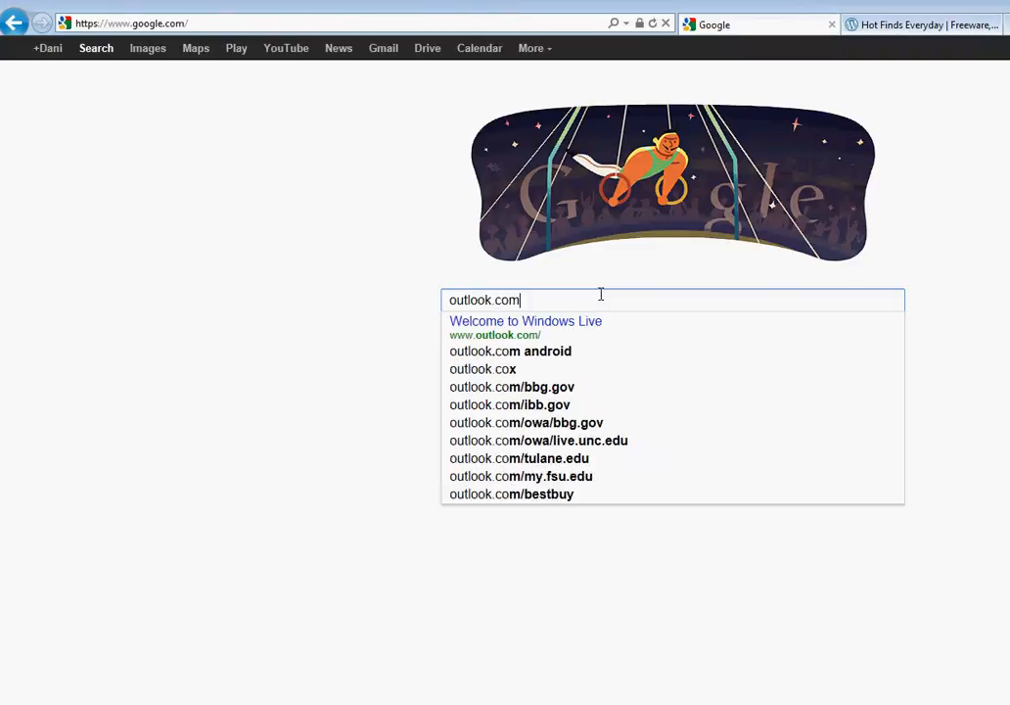
key(Return)
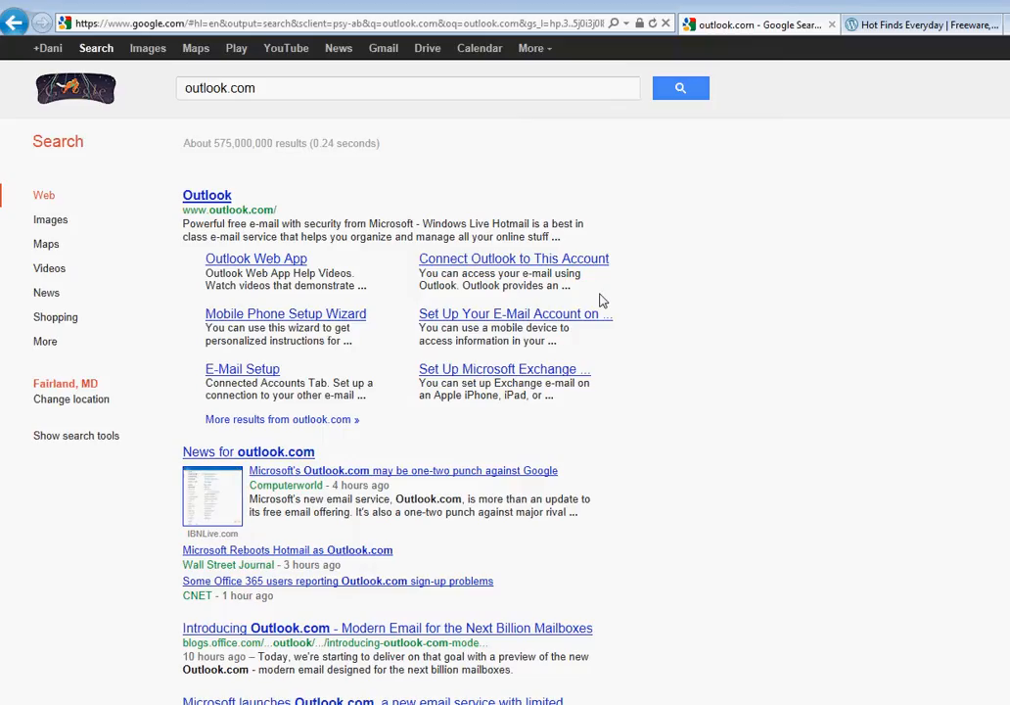
mouse_move(264, 266)
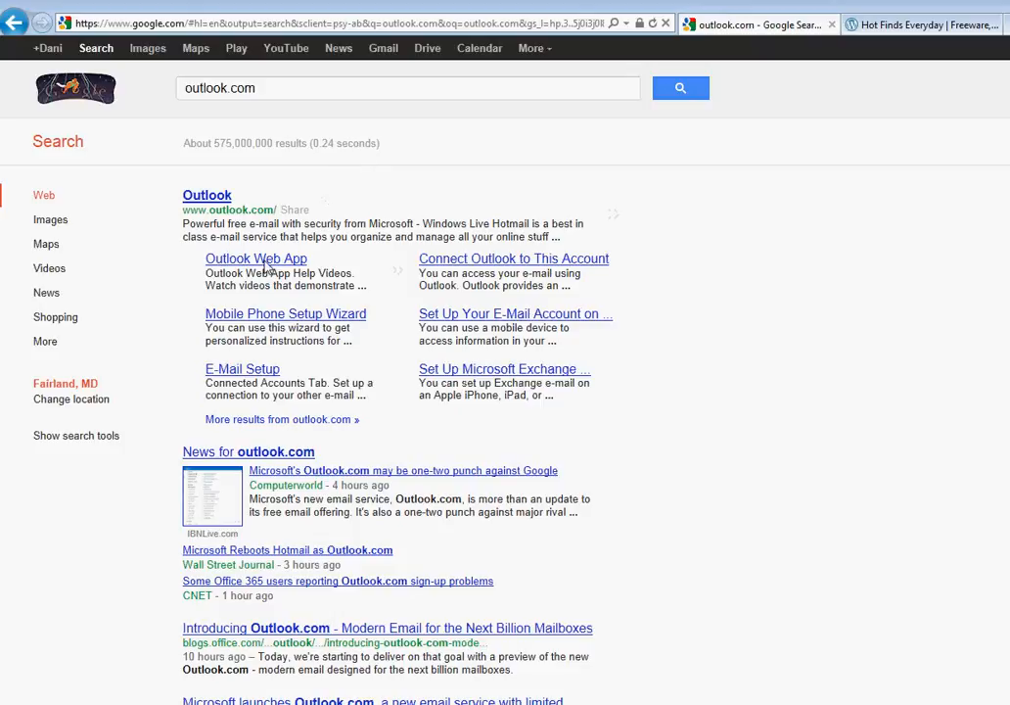
mouse_move(313, 244)
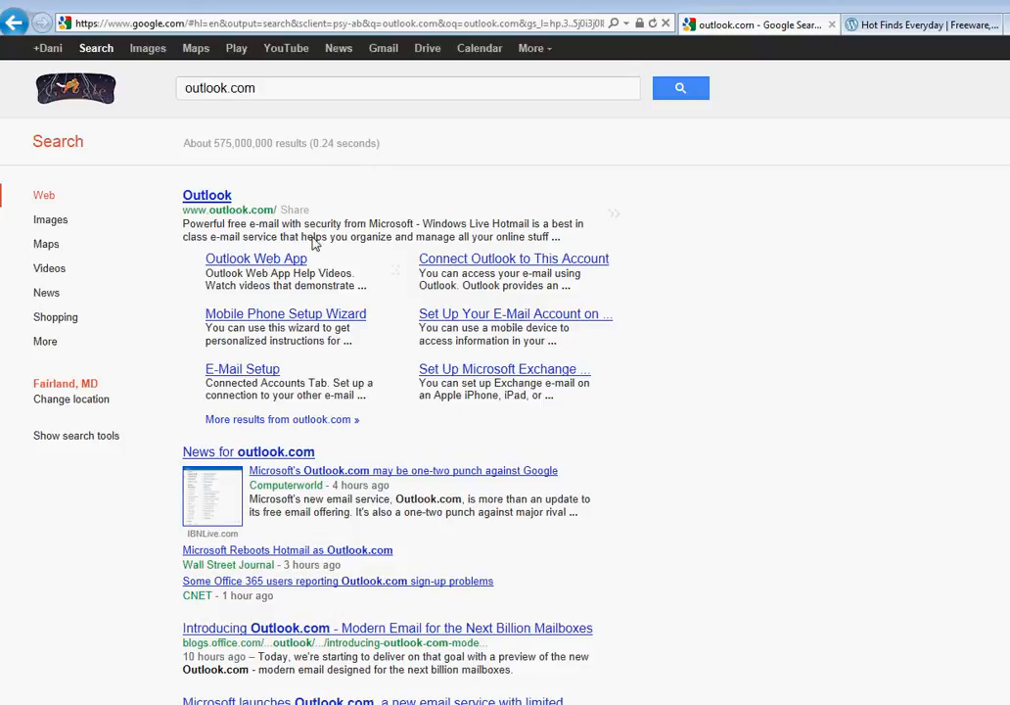
mouse_move(346, 244)
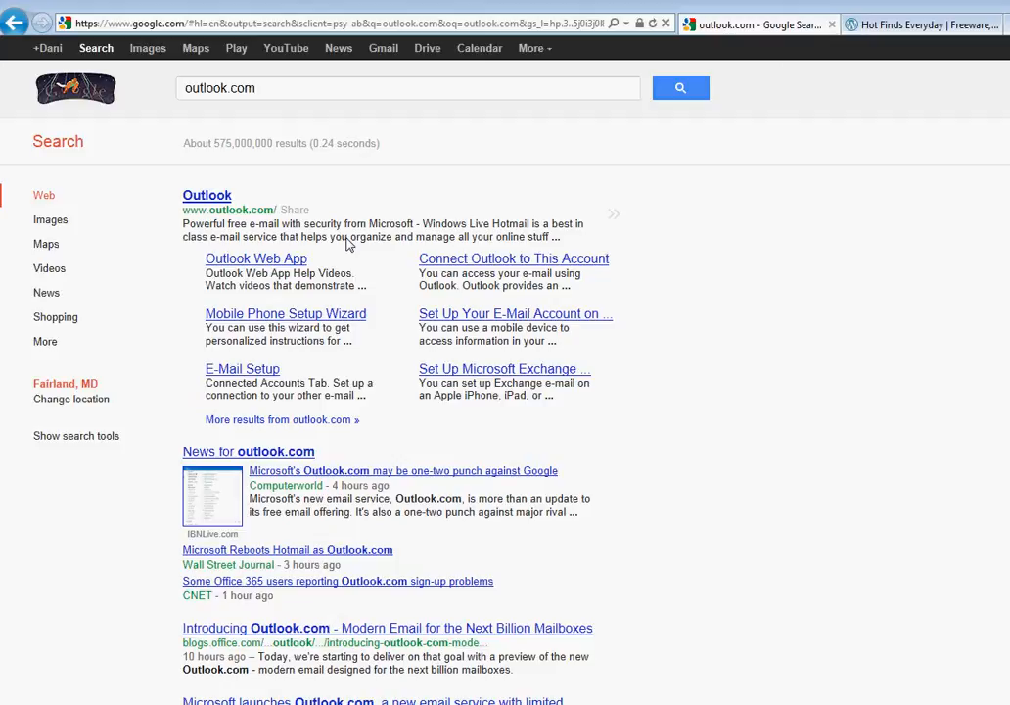
mouse_move(247, 274)
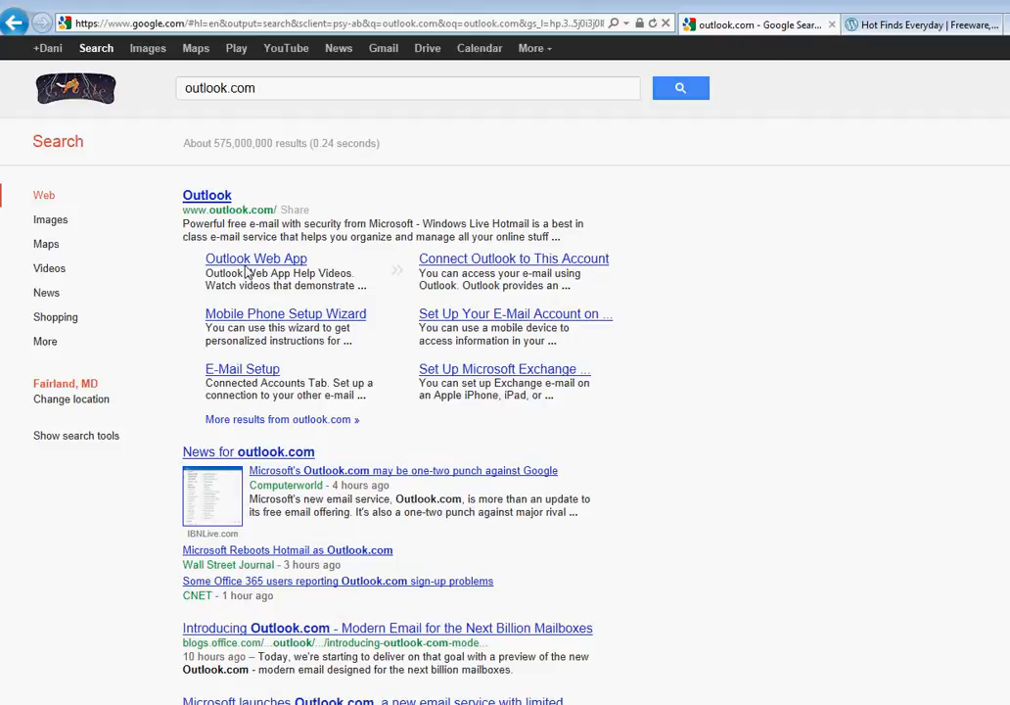
mouse_move(214, 219)
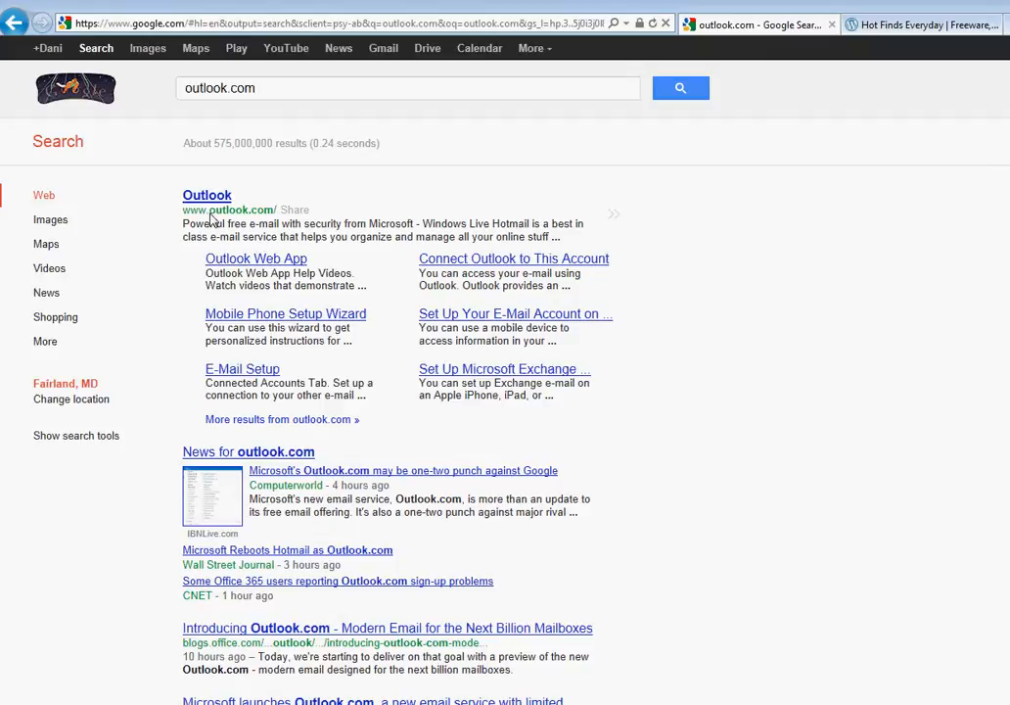
mouse_move(273, 200)
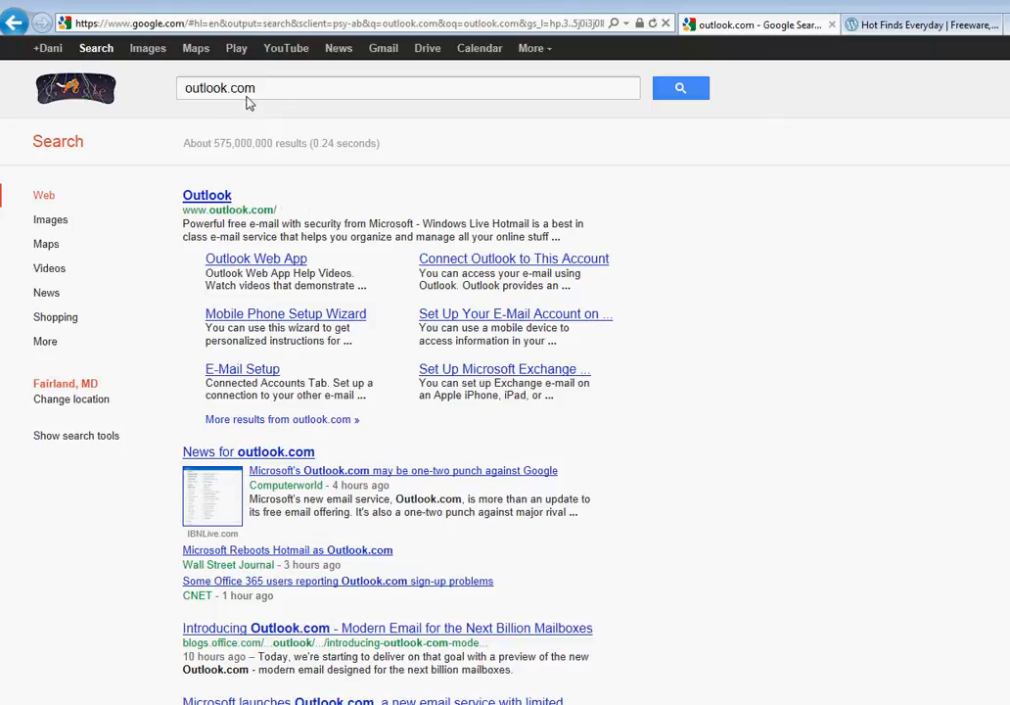
mouse_move(207, 205)
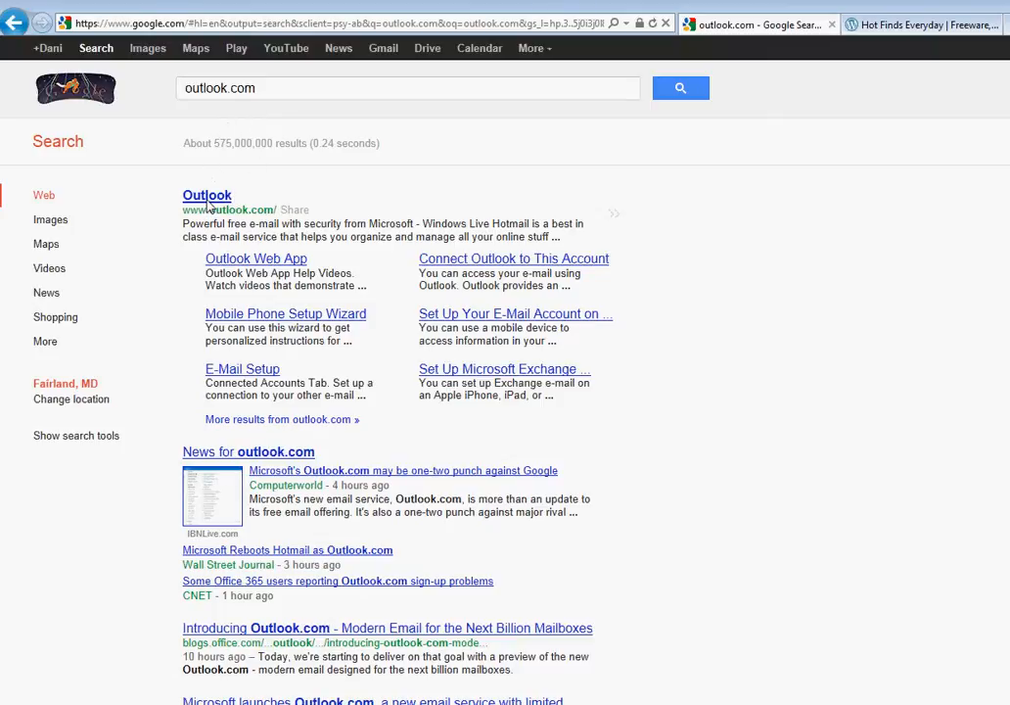
- Follow the top Outlook result to reach the Outlook.com sign-in page
click(208, 196)
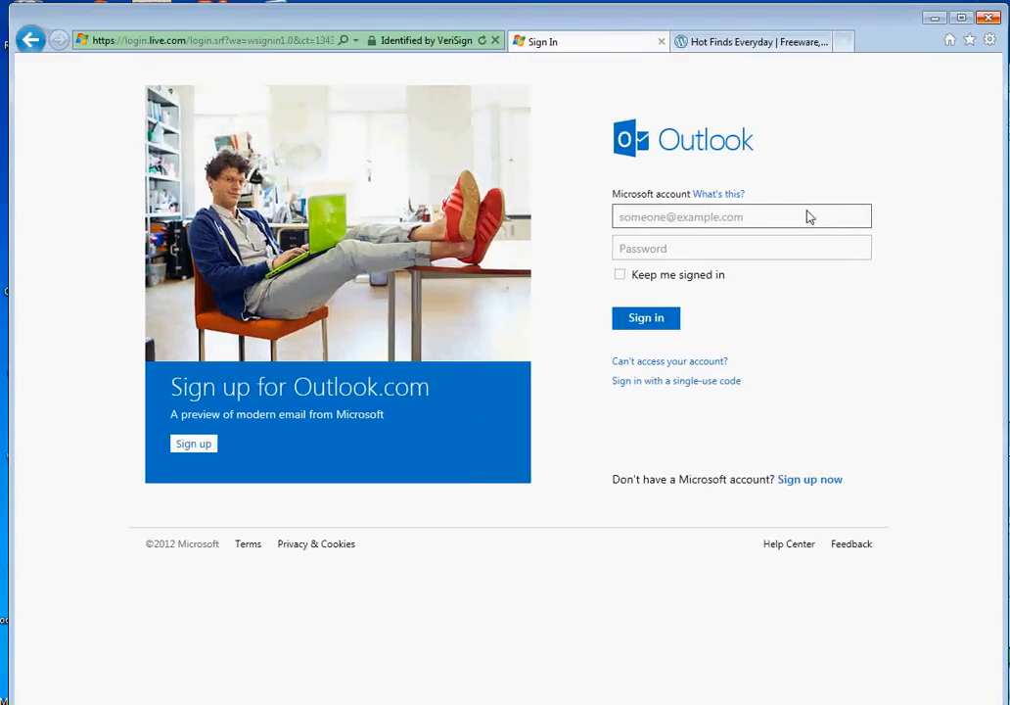
- Go from the sign-in page to the Microsoft account registration form via 'Sign up now'
click(740, 215)
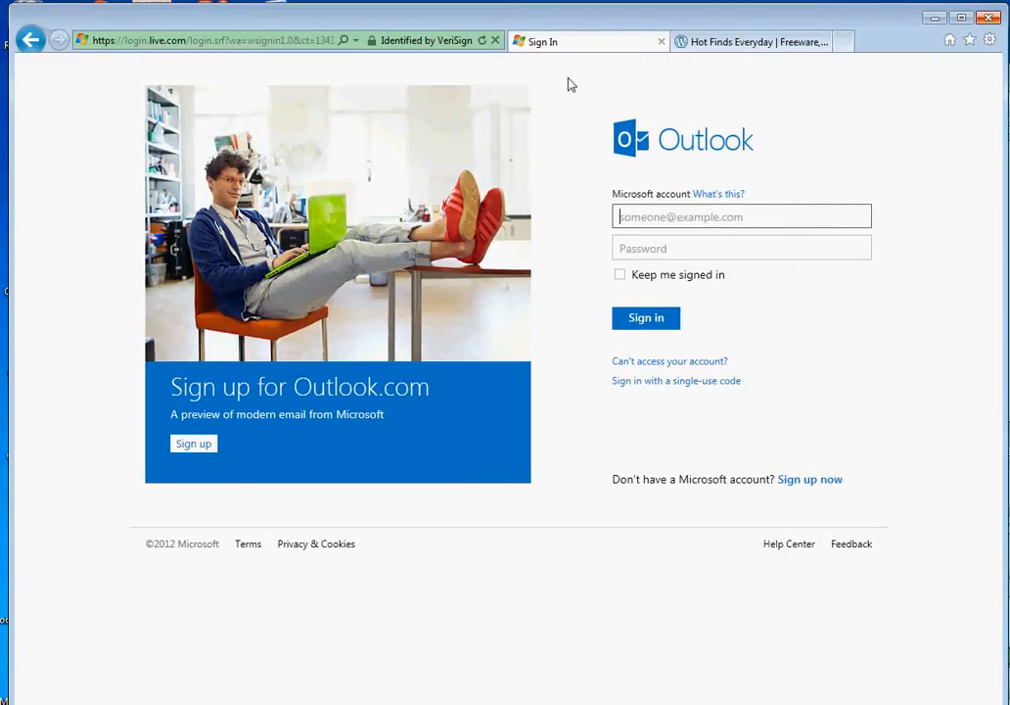
mouse_move(670, 266)
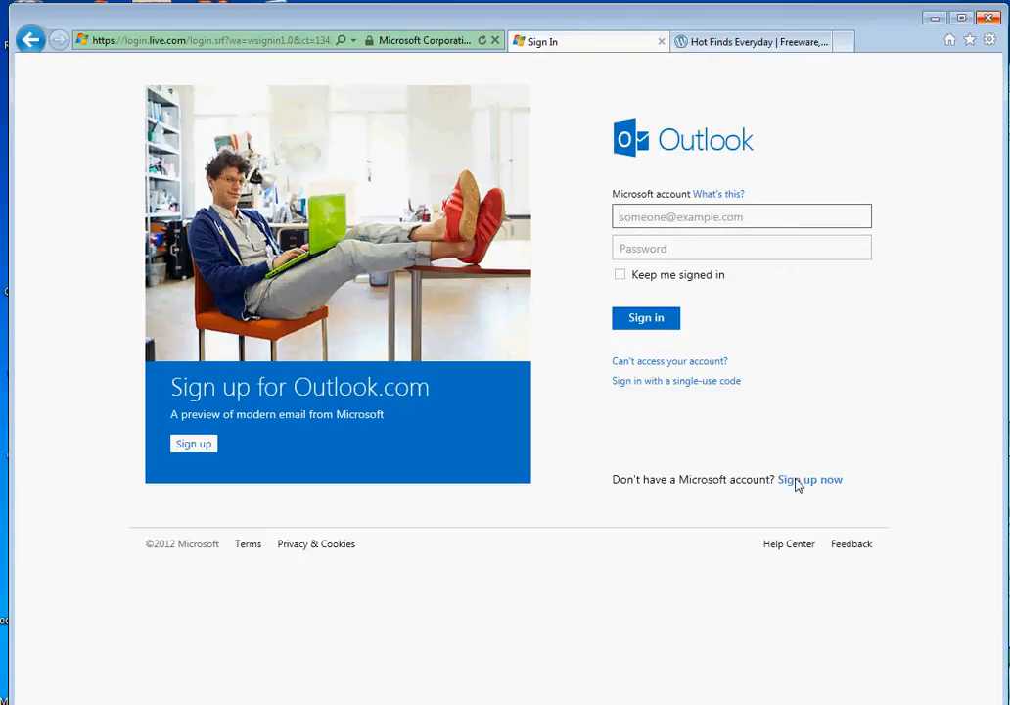
click(810, 478)
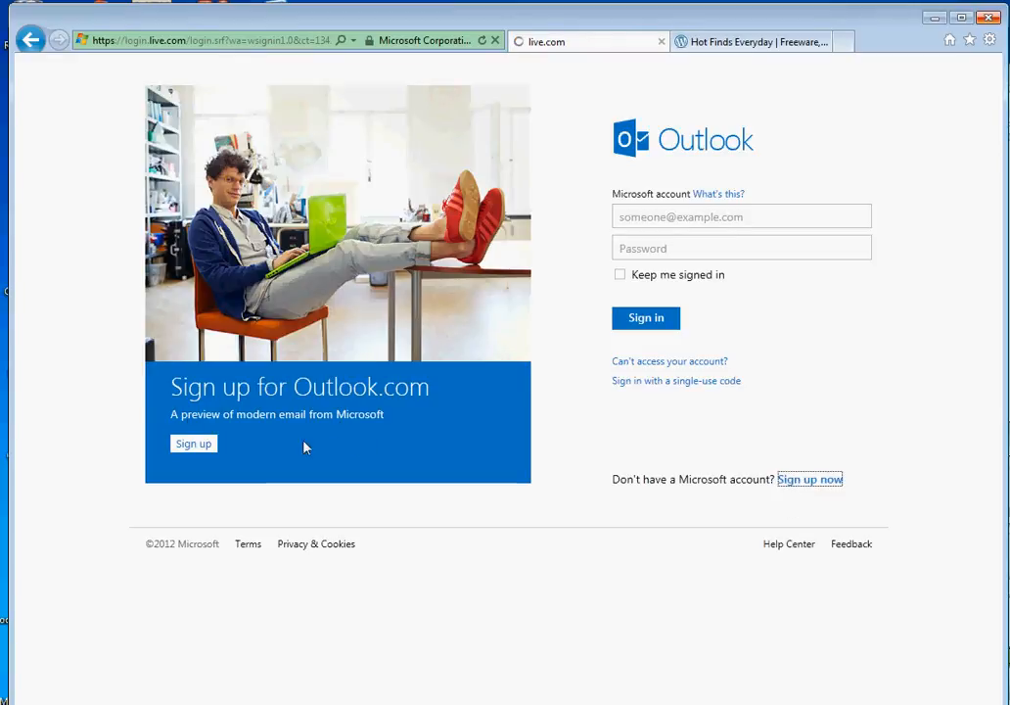
click(191, 443)
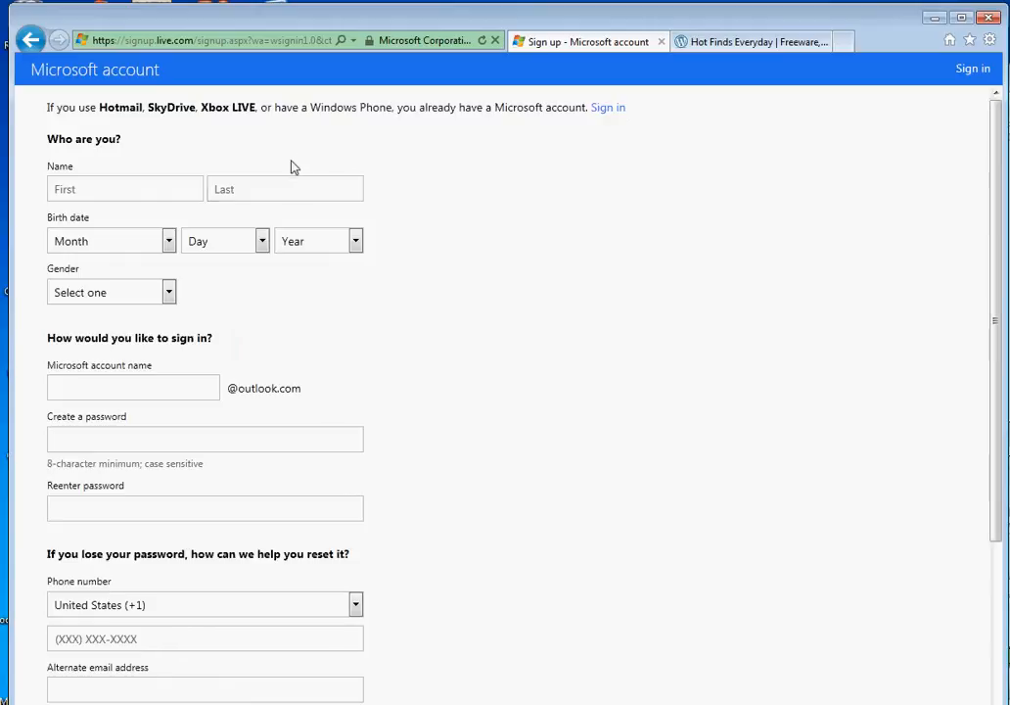
mouse_move(148, 161)
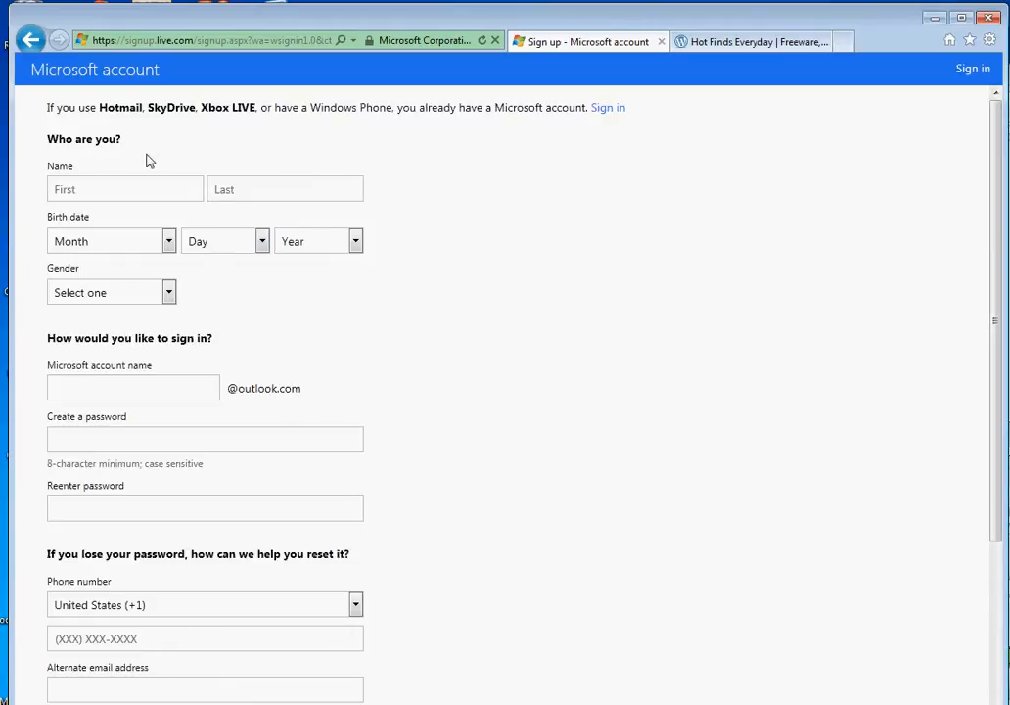
mouse_move(896, 644)
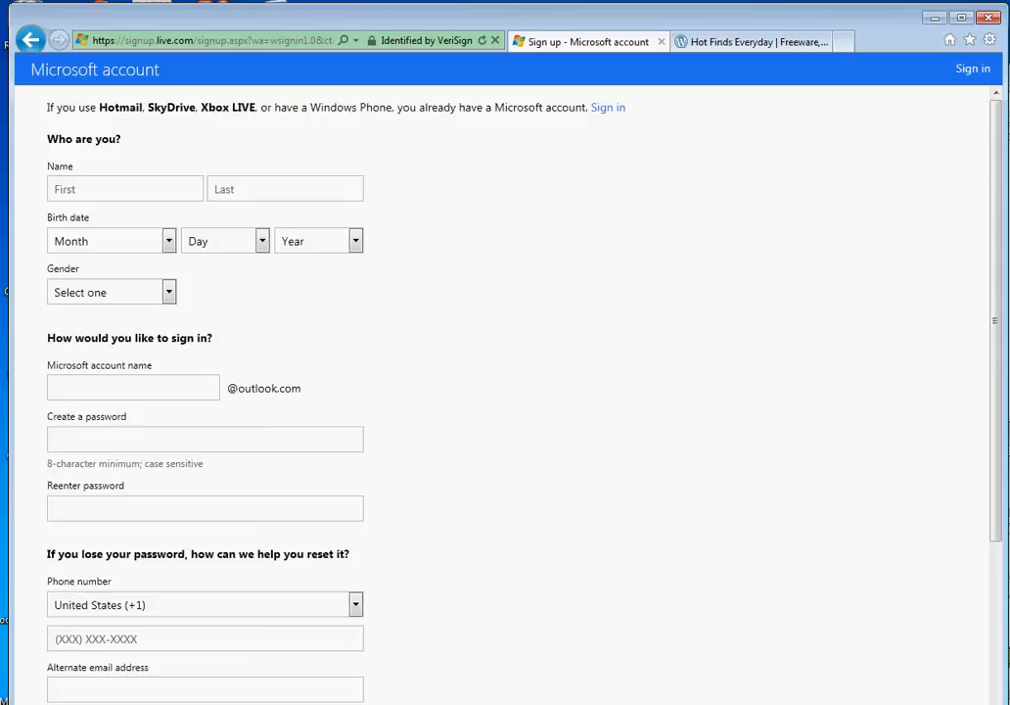
- Scroll through the registration form's name, birth date, account, password and phone fields and back up
scroll(down, 3)
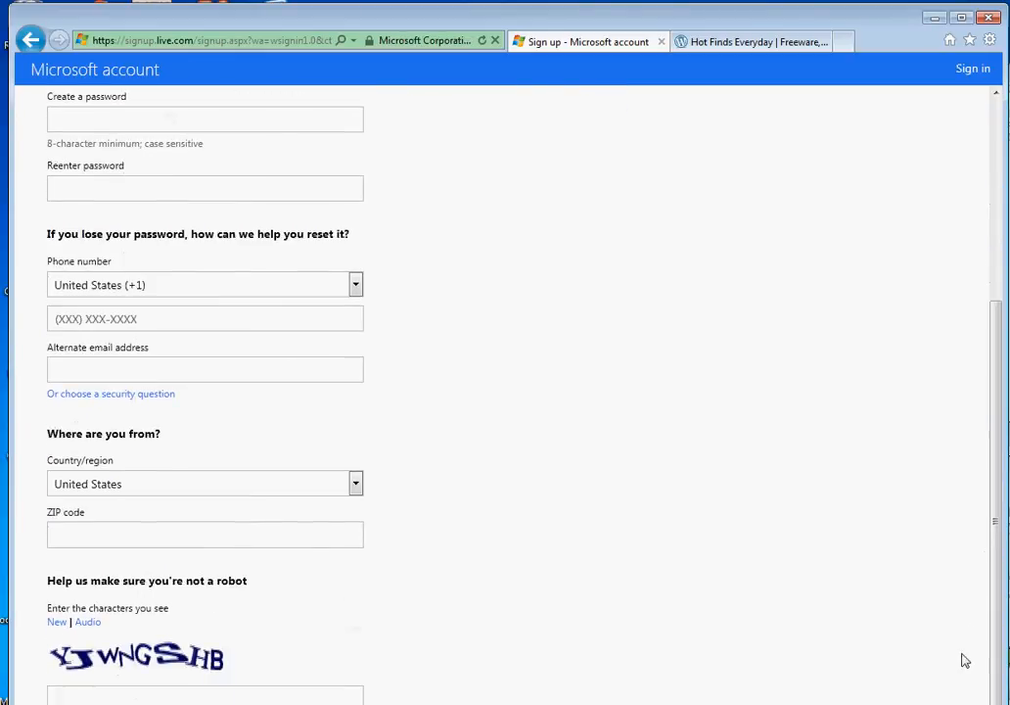
mouse_move(971, 591)
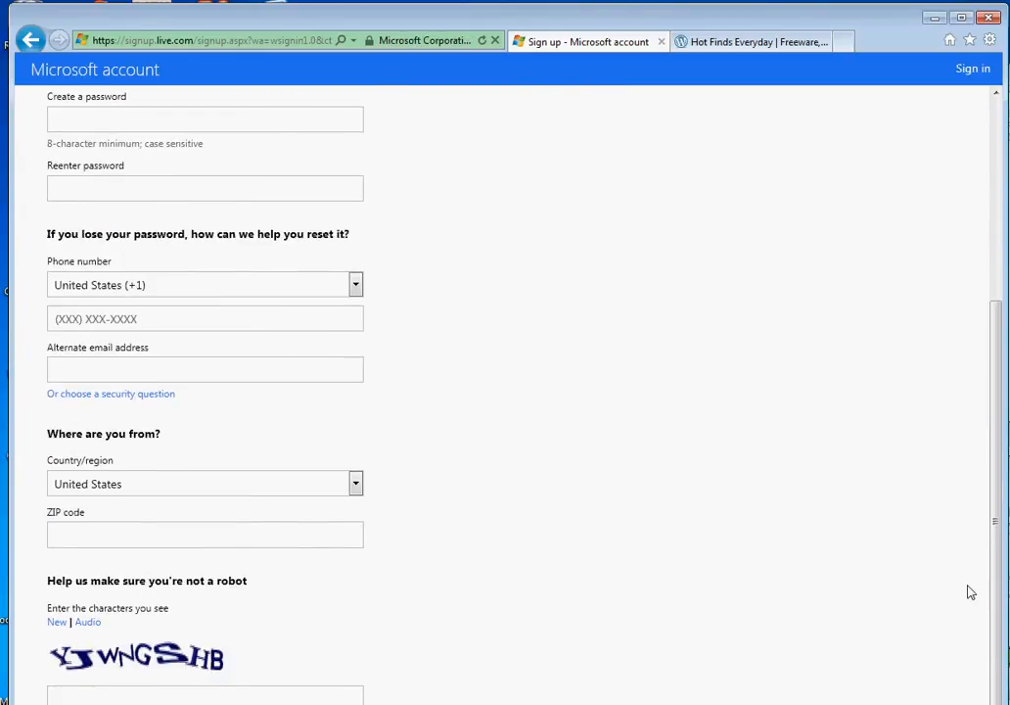
scroll(down, 3)
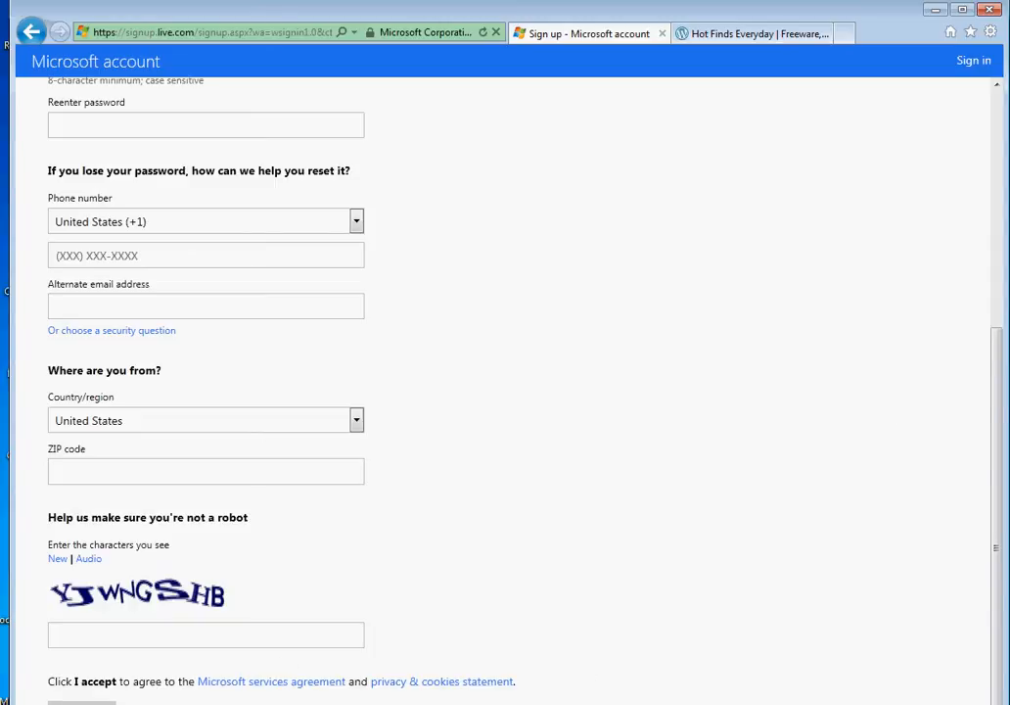
scroll(up, 3)
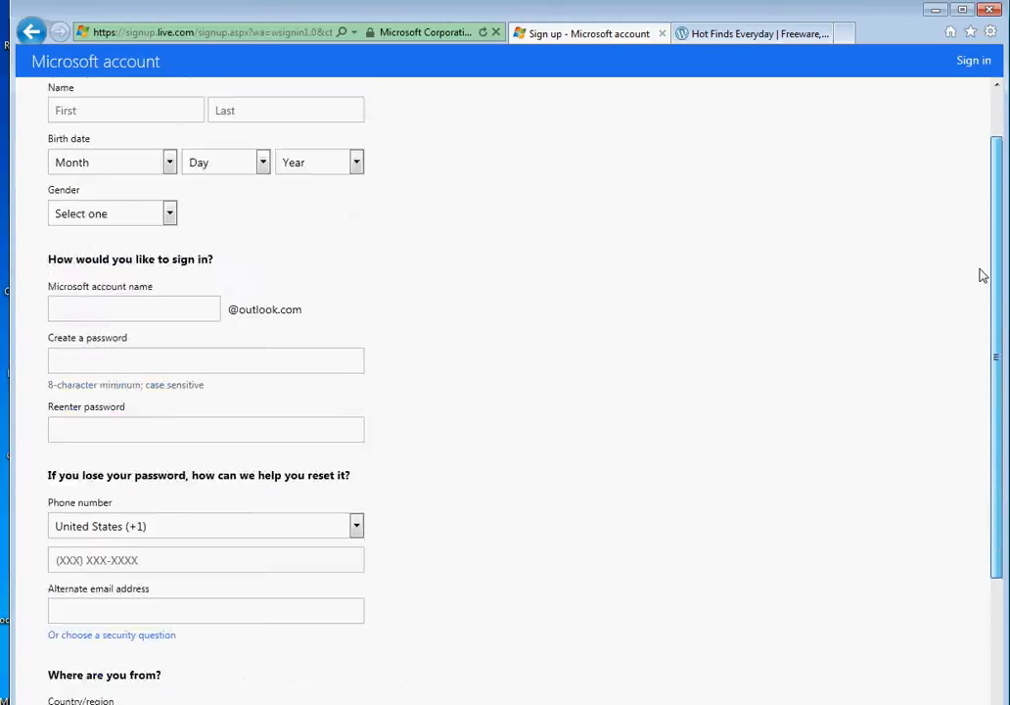
scroll(up, 3)
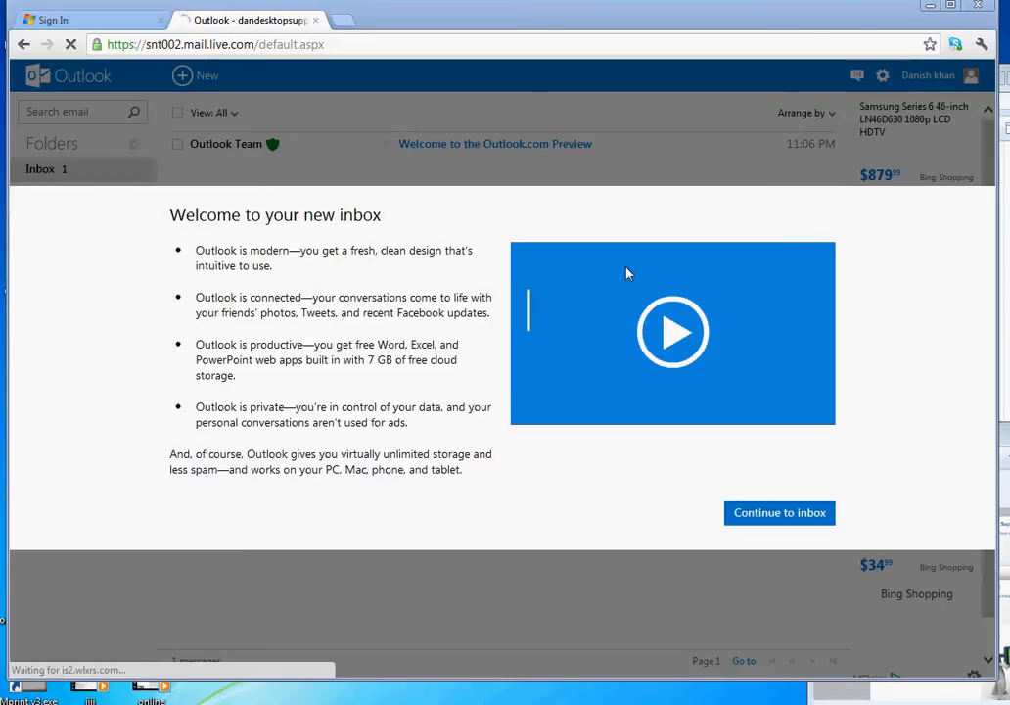
mouse_move(434, 266)
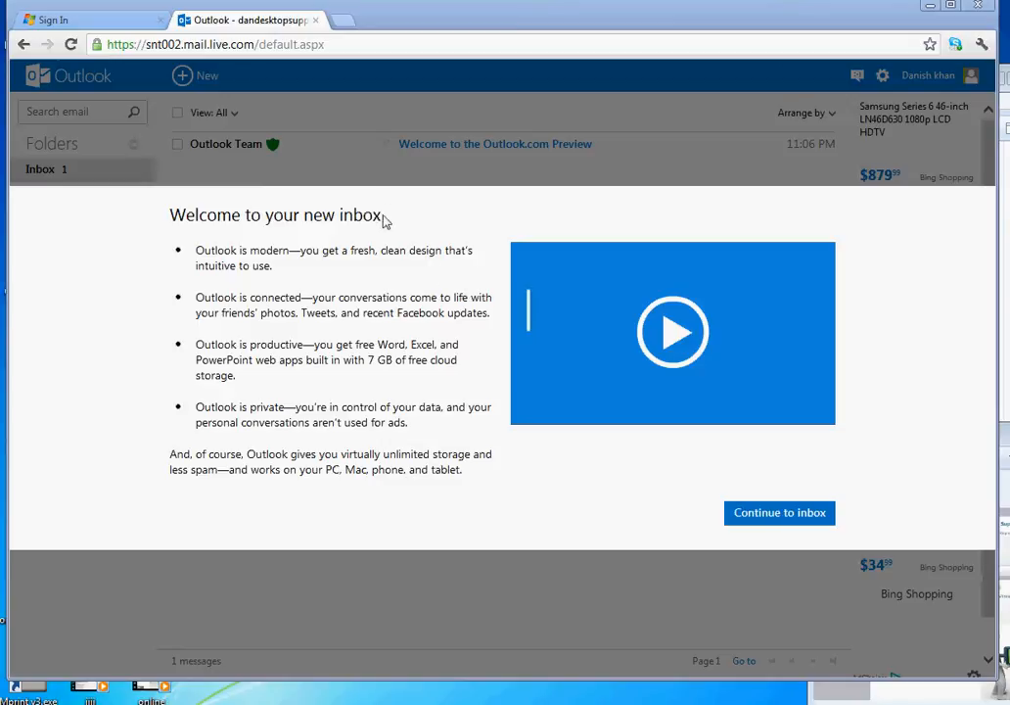
mouse_move(384, 168)
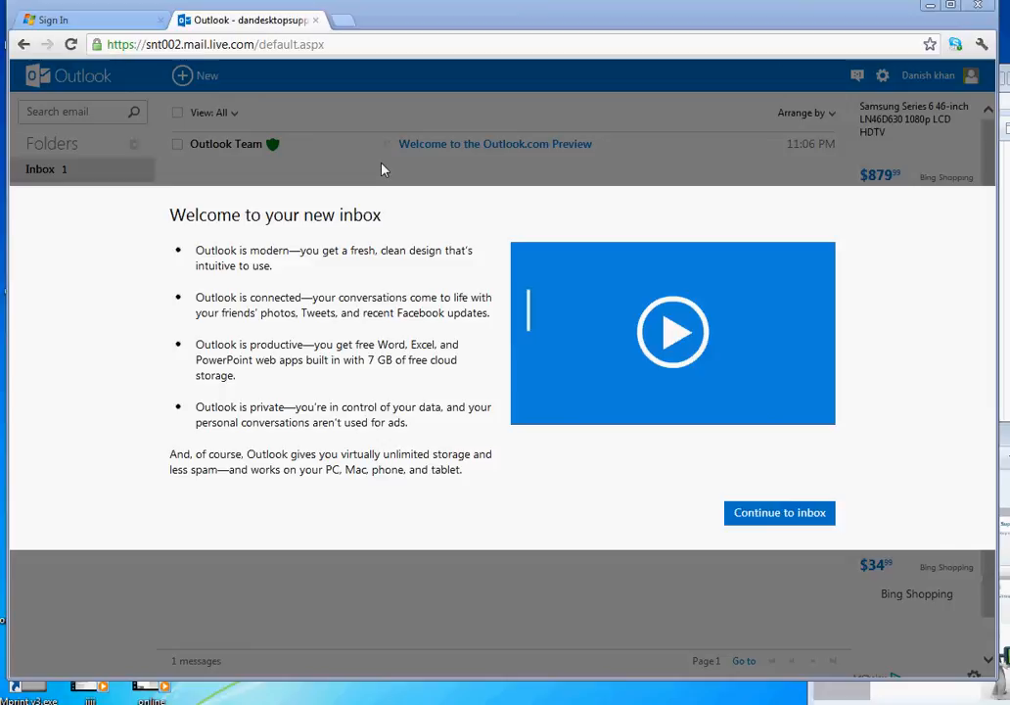
mouse_move(501, 193)
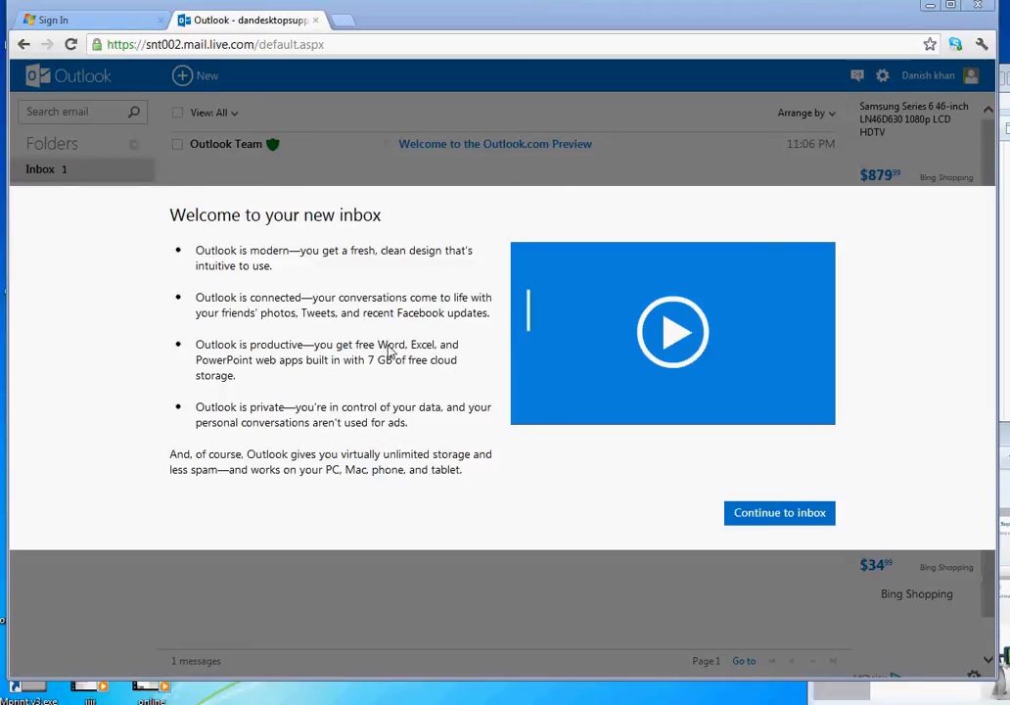
mouse_move(233, 329)
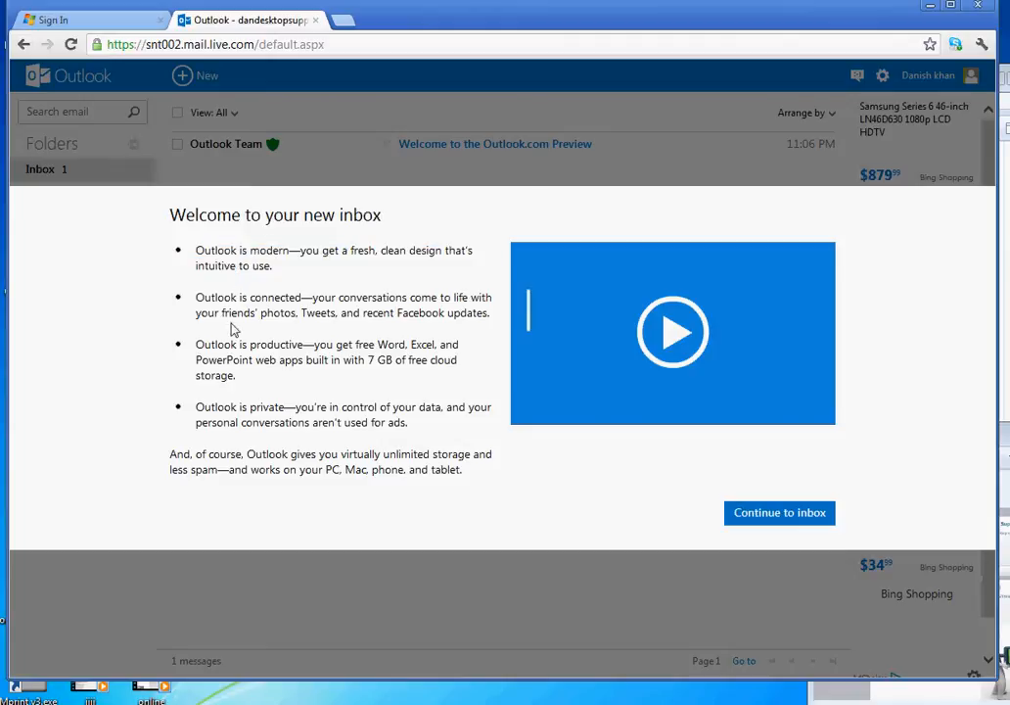
- Highlight the productivity and privacy points, then continue from the welcome overlay to the inbox
drag(196, 345, 290, 411)
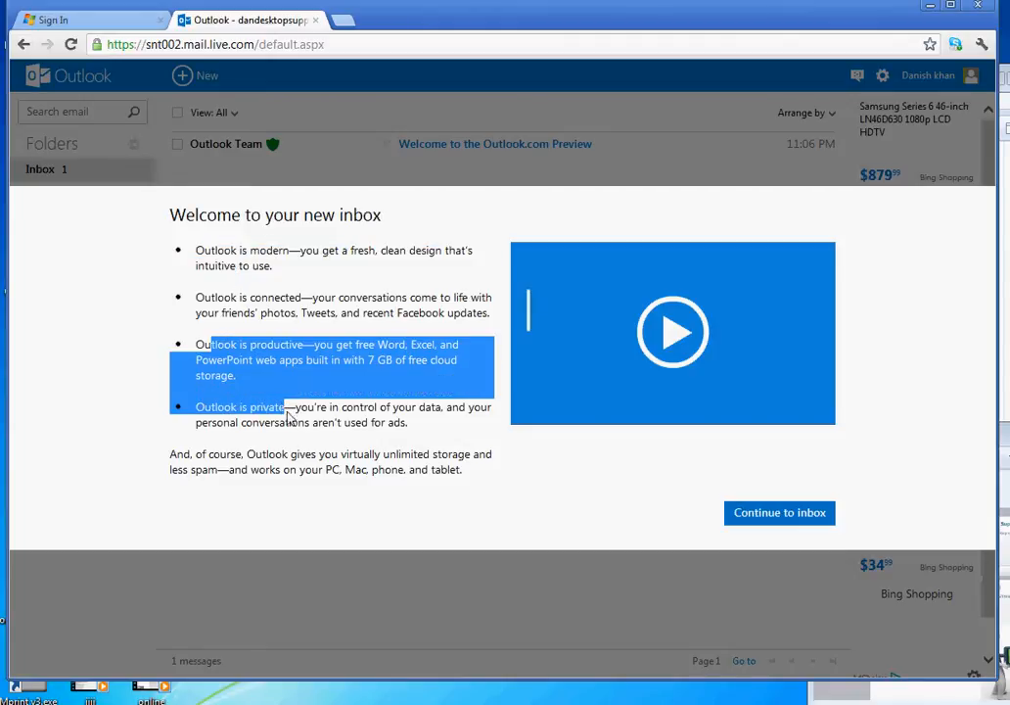
mouse_move(780, 513)
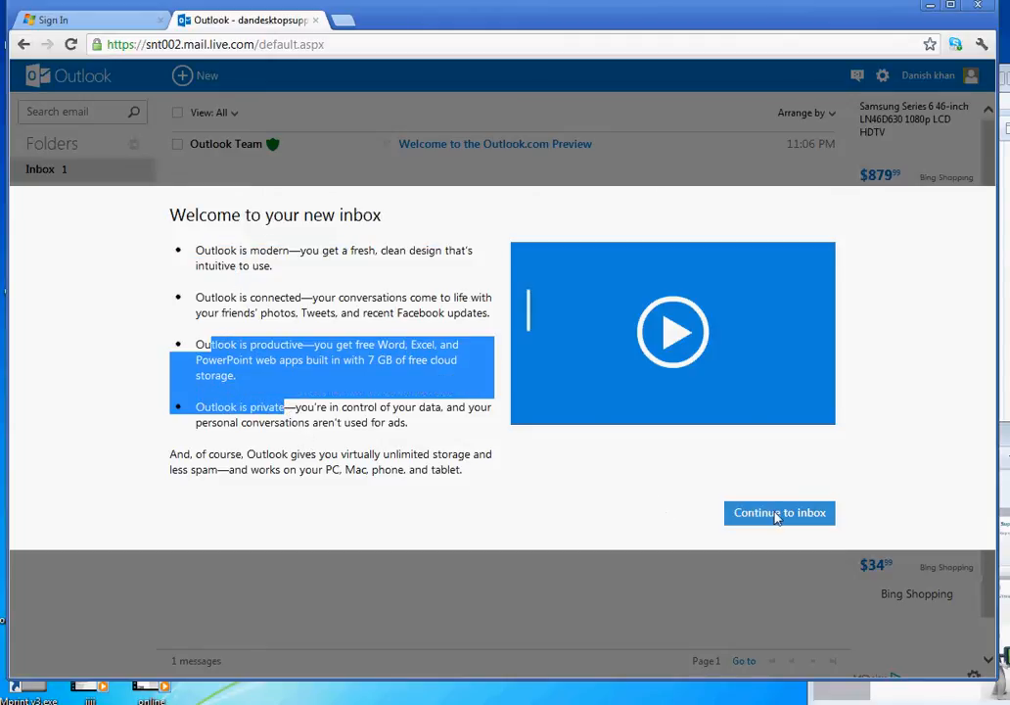
click(779, 513)
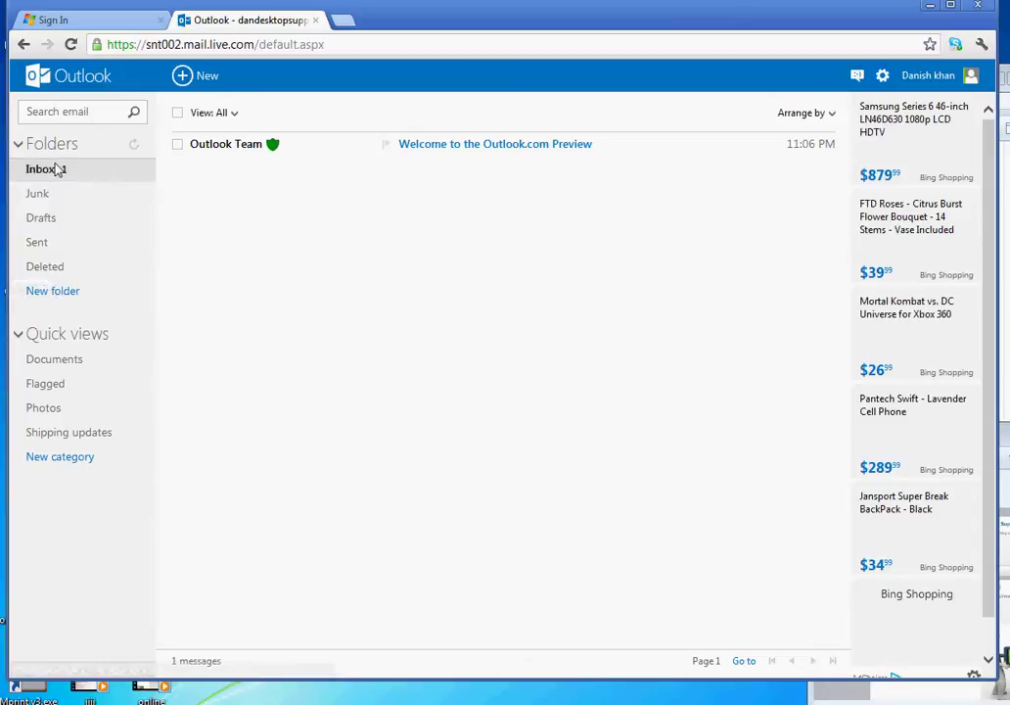
mouse_move(42, 218)
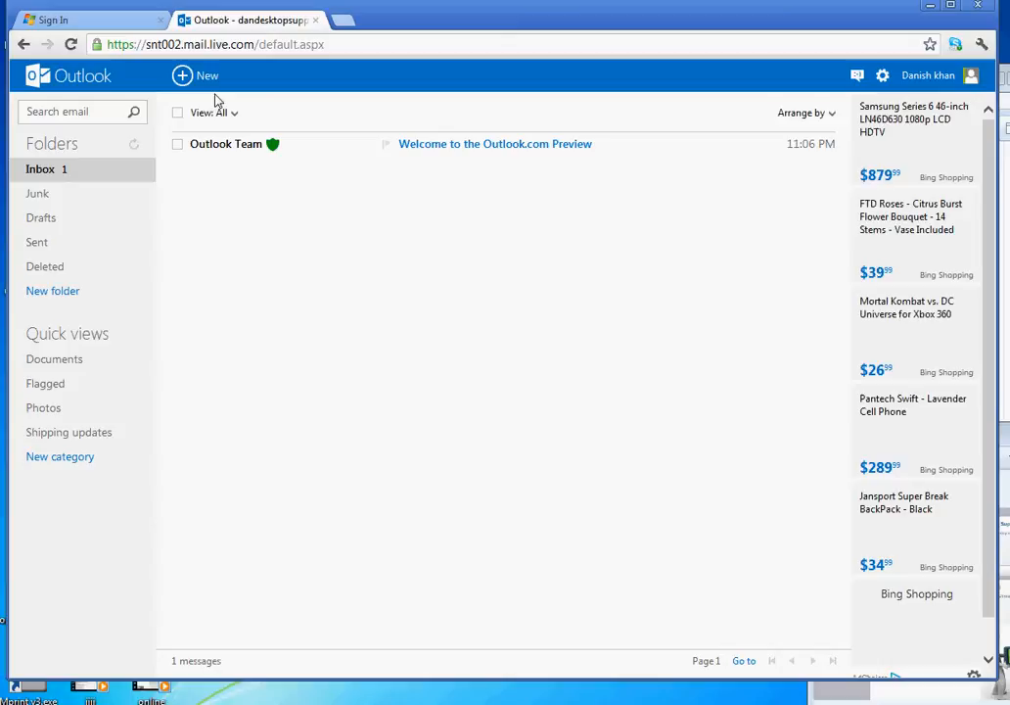
mouse_move(221, 188)
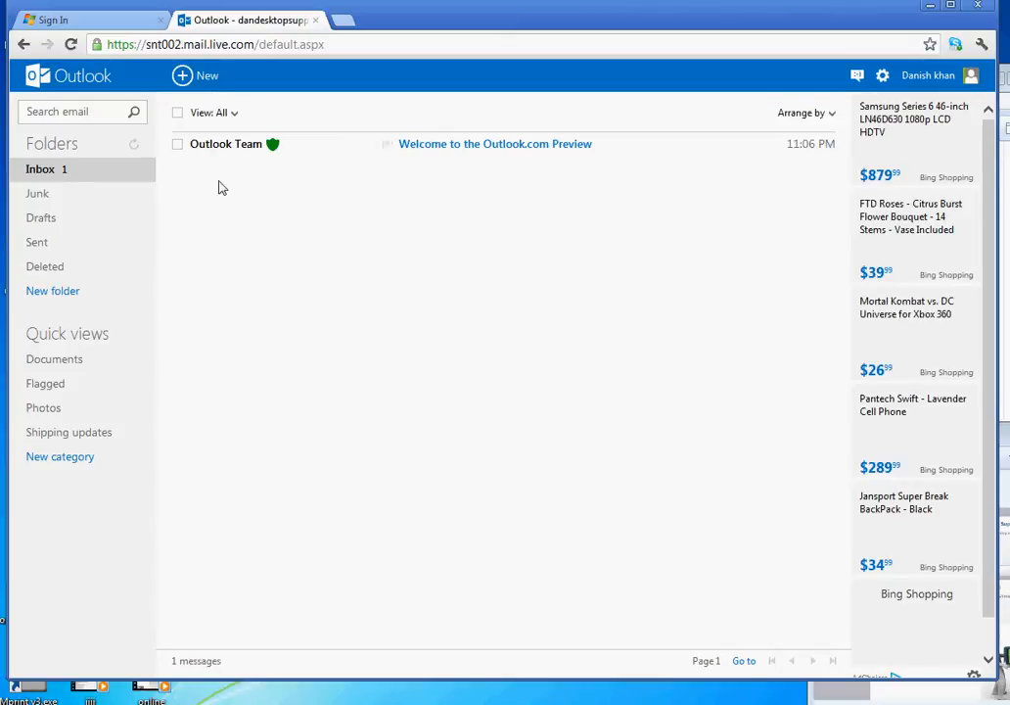
mouse_move(454, 149)
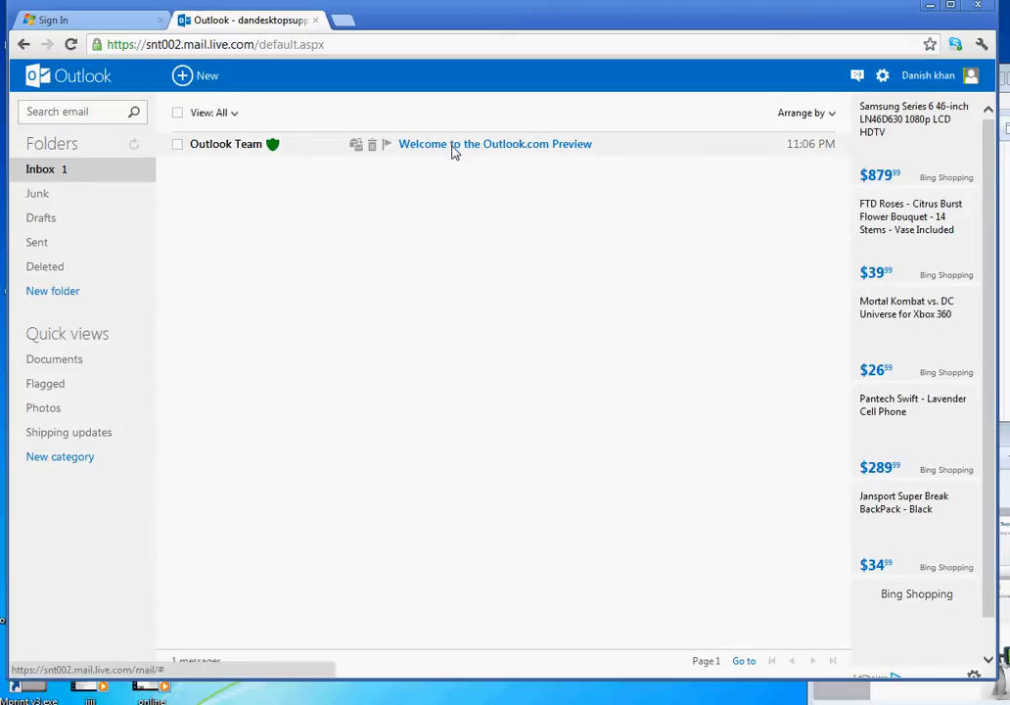
- Read the 'Welcome to the Outlook.com Preview' message from Outlook Team top to bottom
click(495, 145)
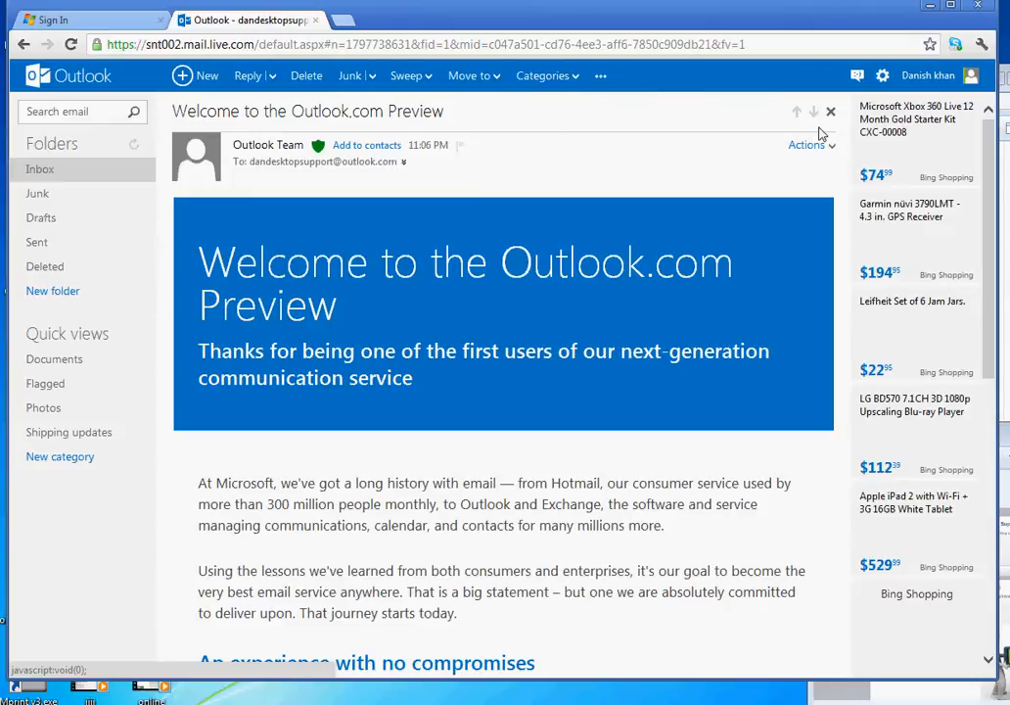
mouse_move(996, 202)
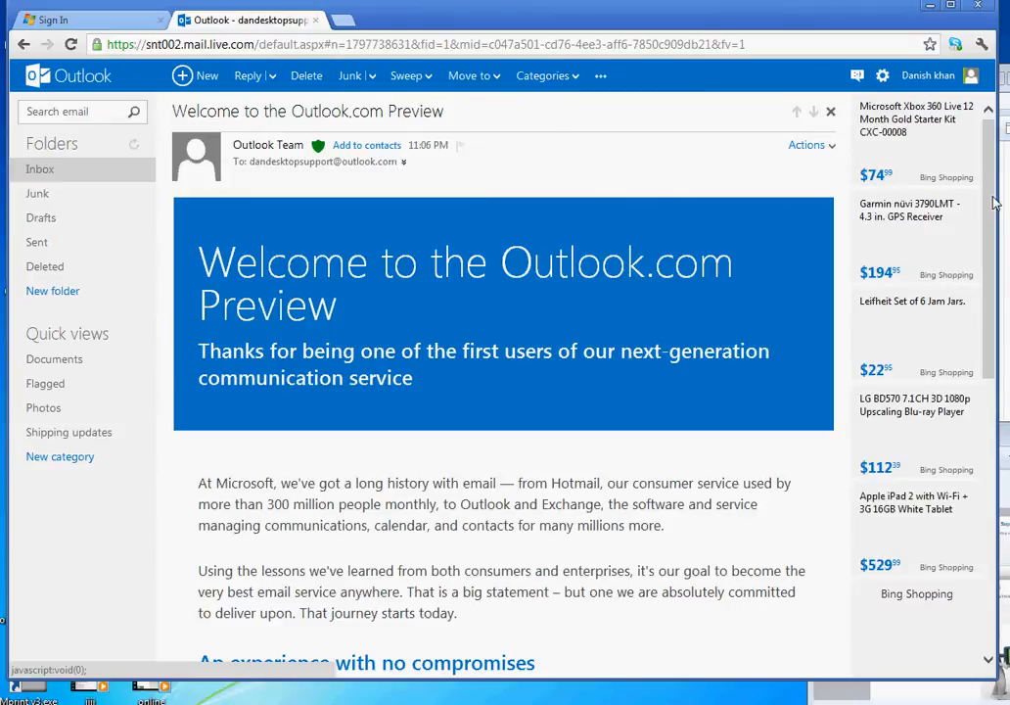
scroll(down, 3)
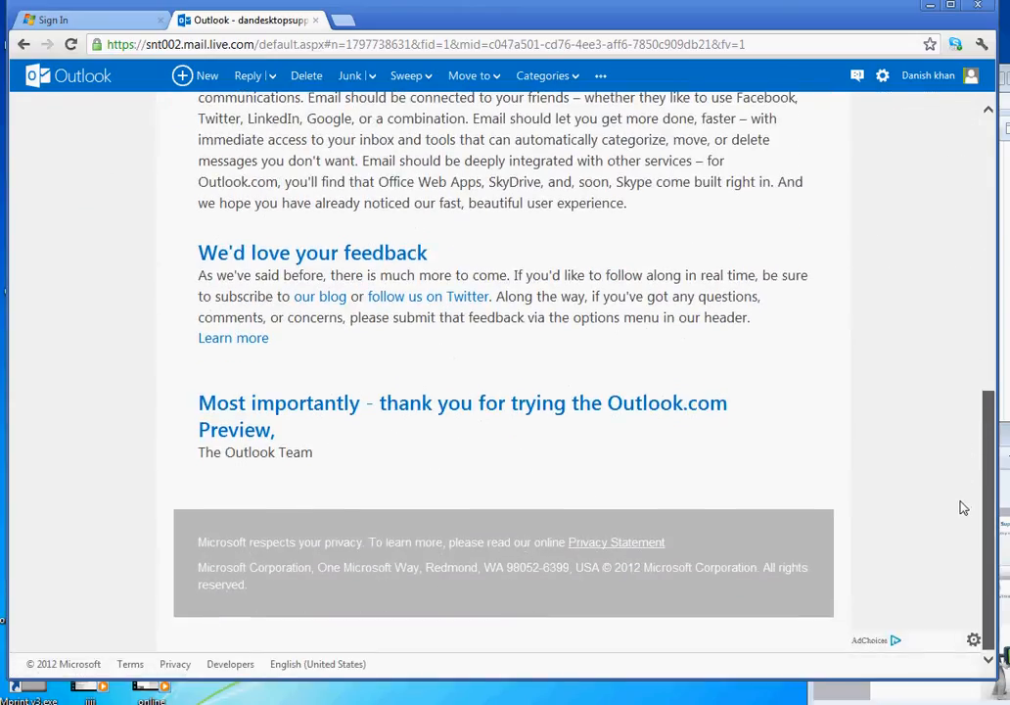
scroll(up, 3)
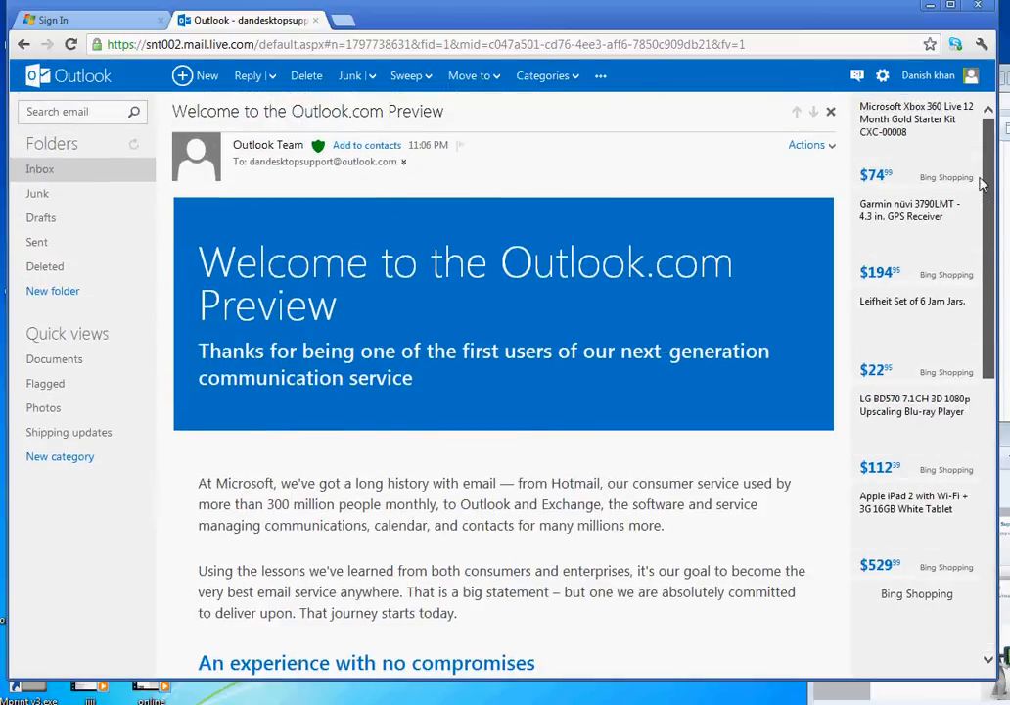
mouse_move(82, 168)
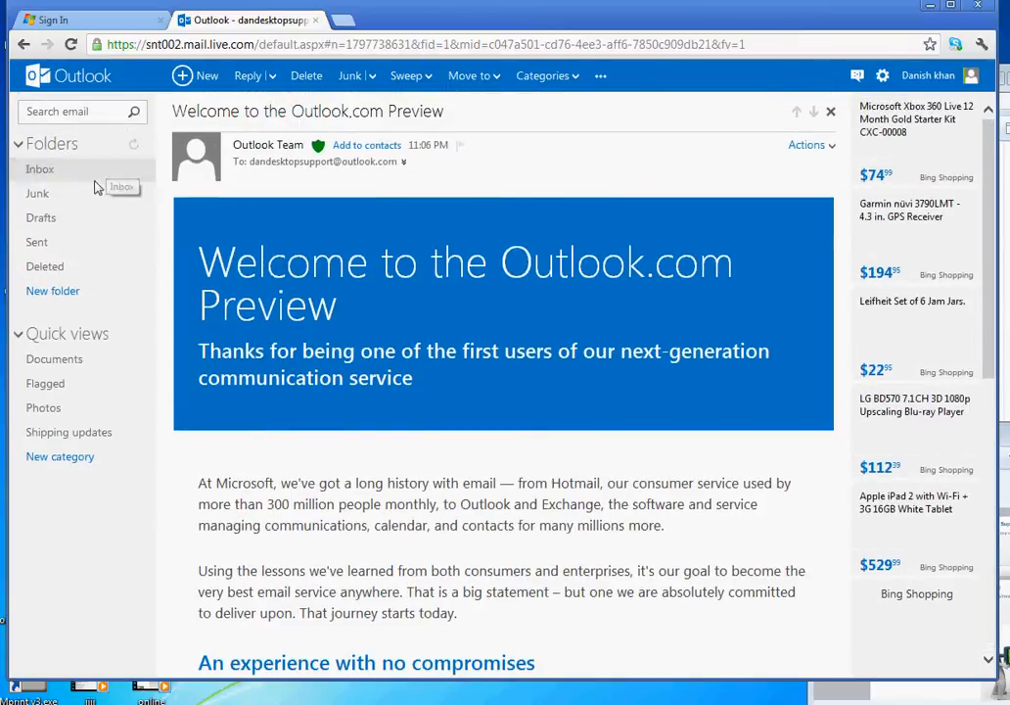
mouse_move(45, 381)
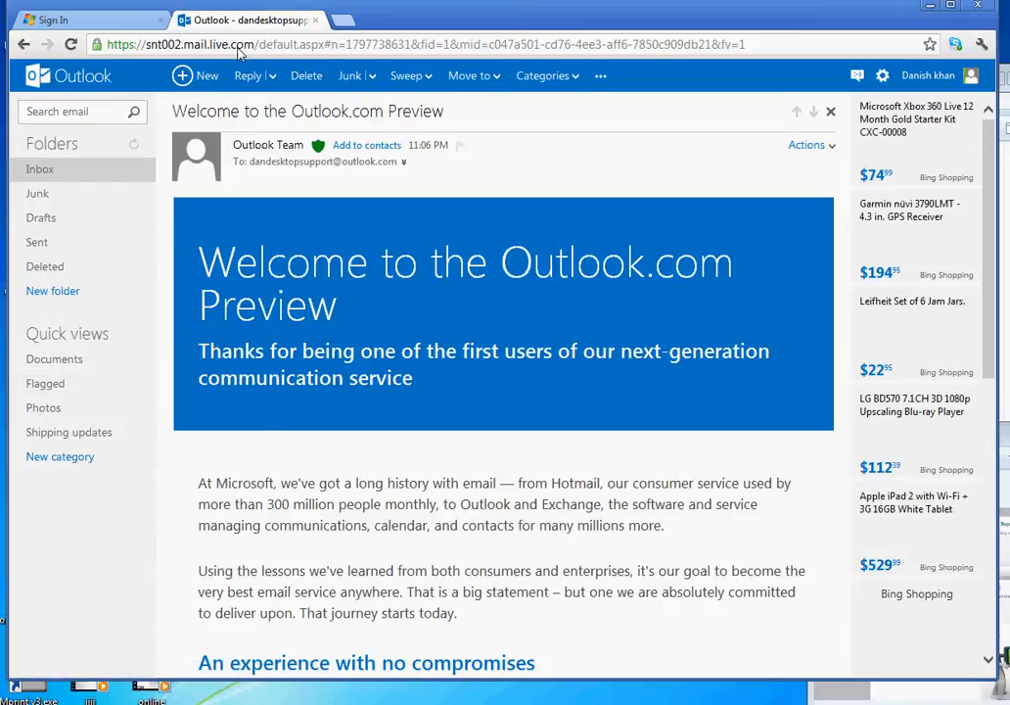
mouse_move(207, 74)
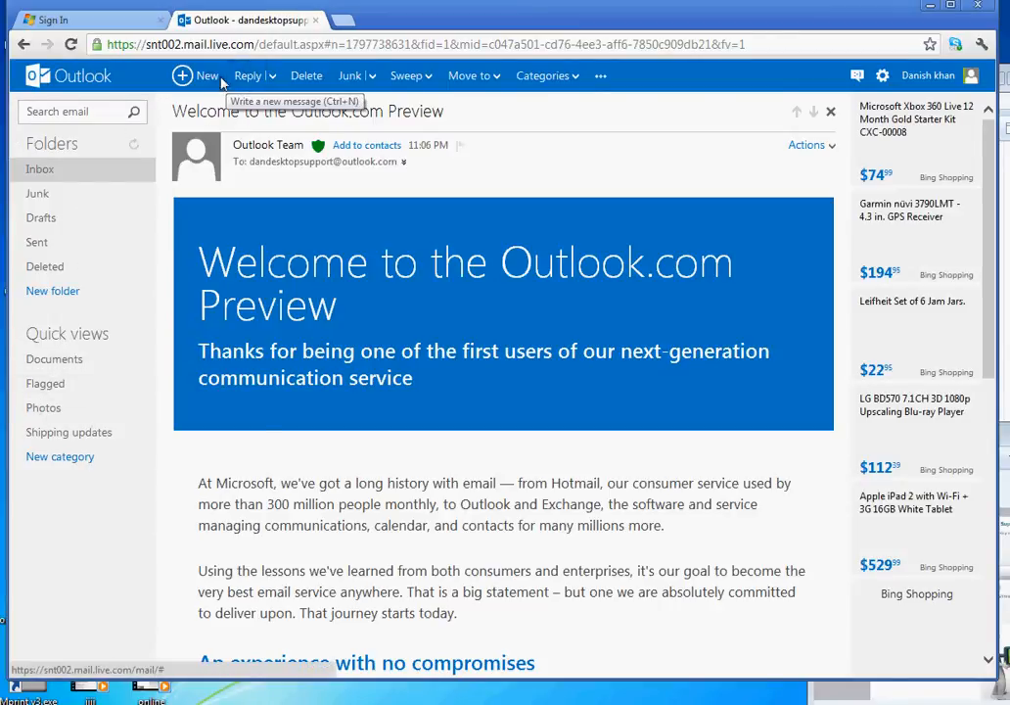
mouse_move(305, 74)
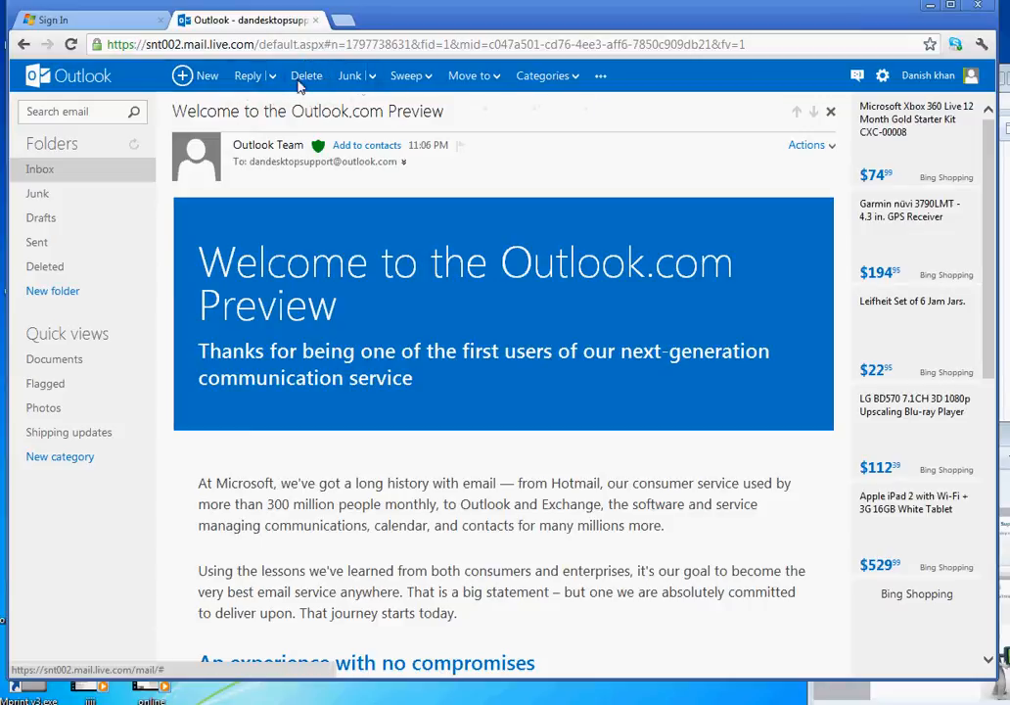
mouse_move(196, 74)
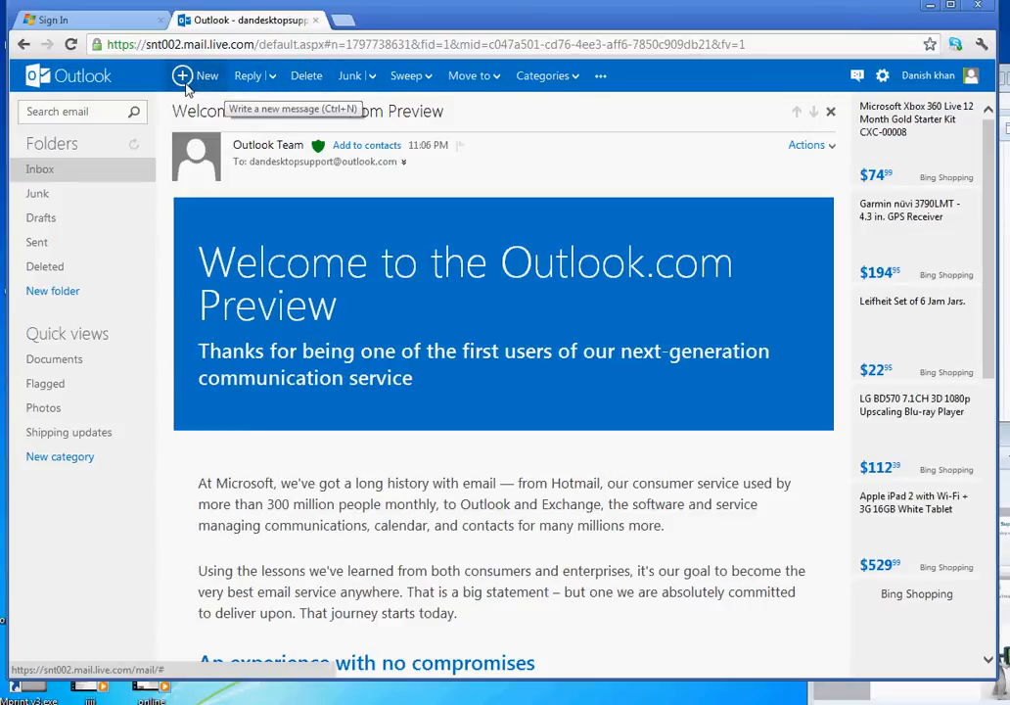
- Start a blank new message, place the cursor in its body, then leave the draft
click(196, 74)
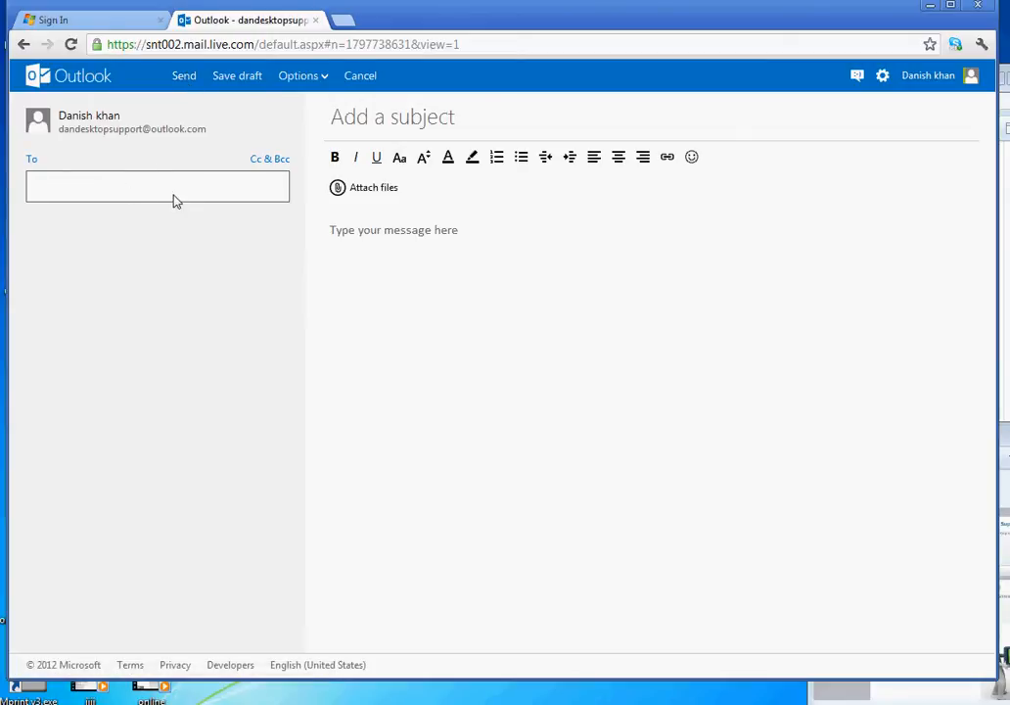
click(360, 422)
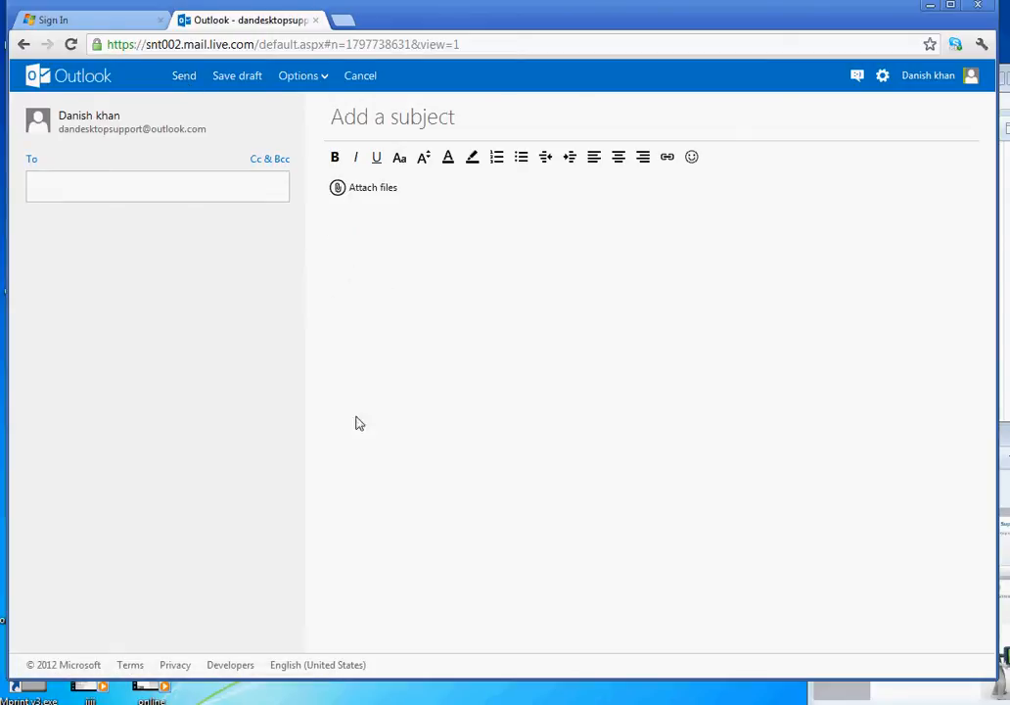
mouse_move(400, 233)
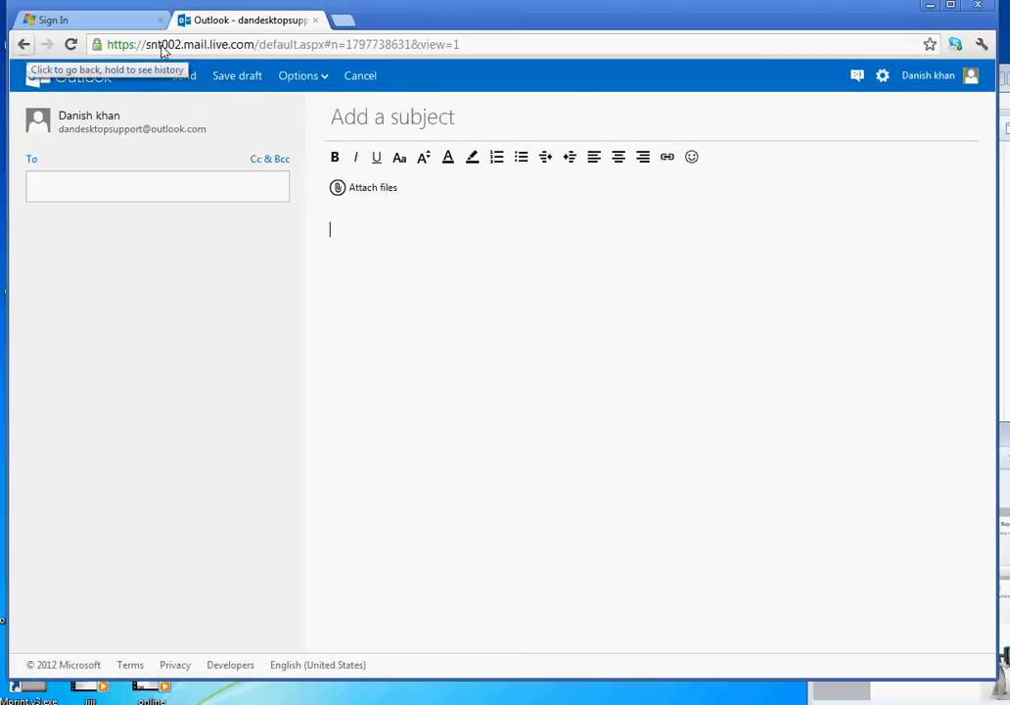
click(301, 74)
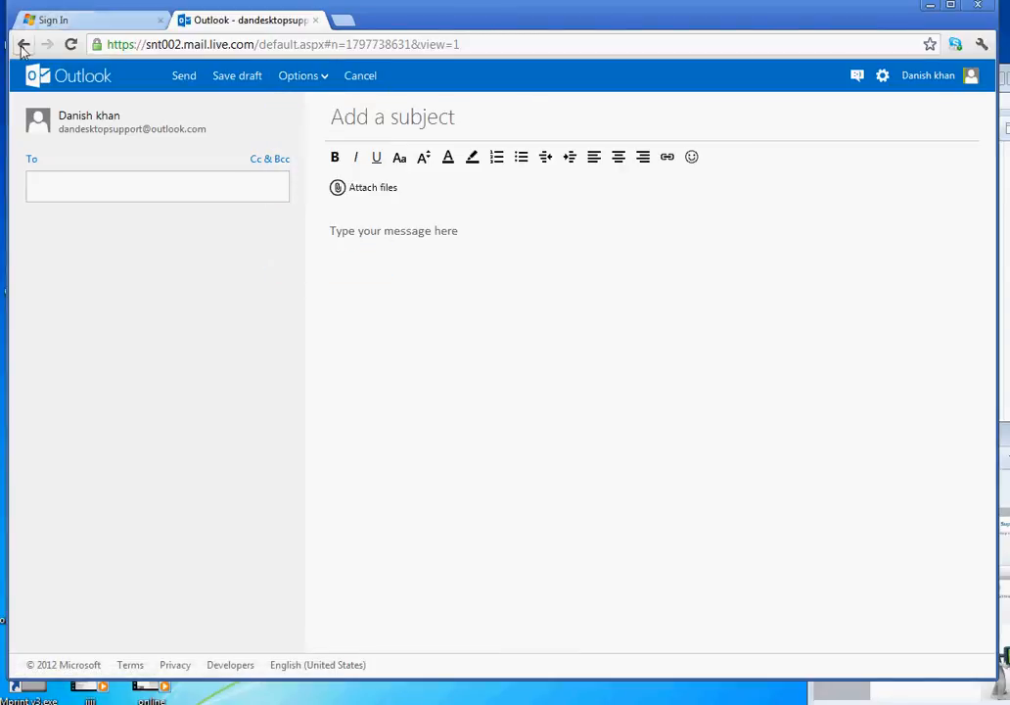
- Return to the welcome message and look over the Junk and Move to toolbar options
click(24, 43)
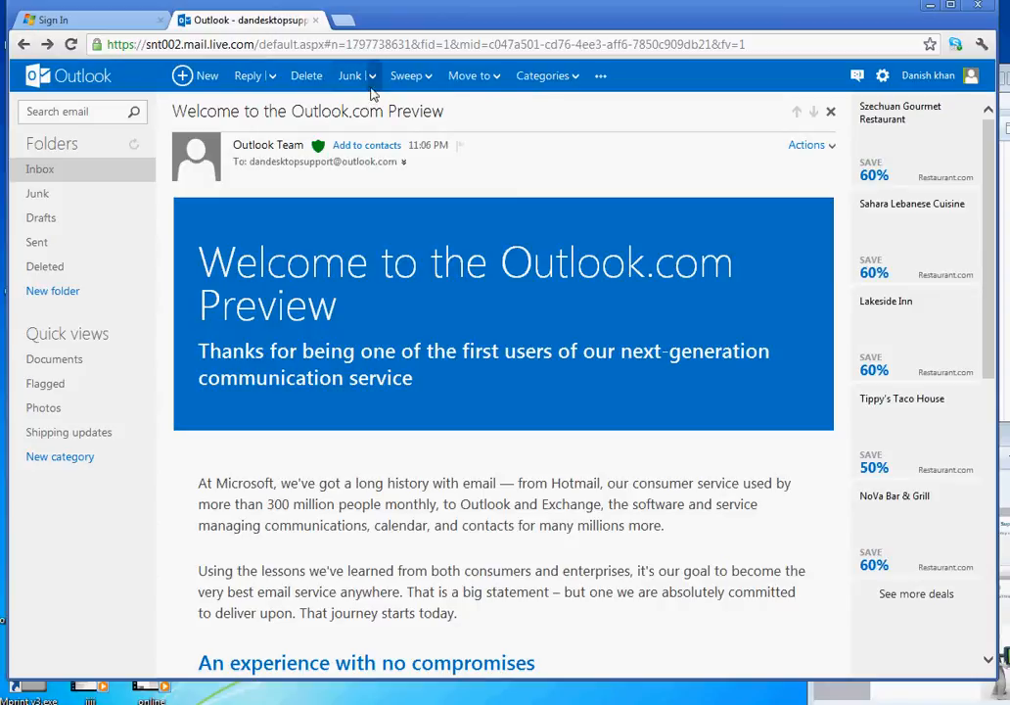
click(370, 74)
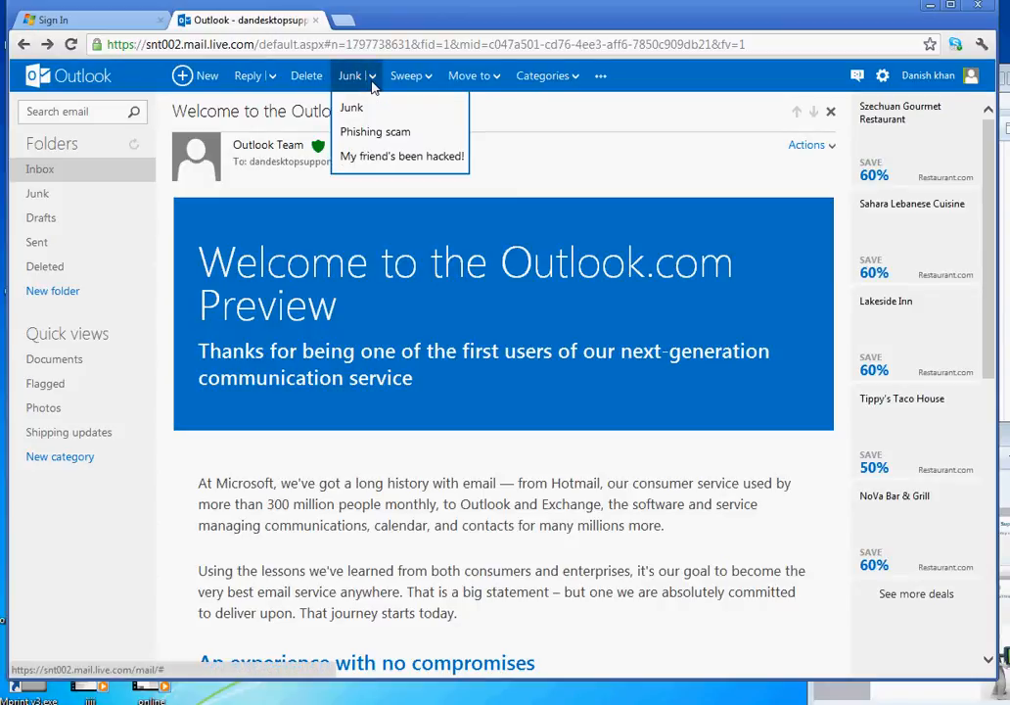
mouse_move(392, 98)
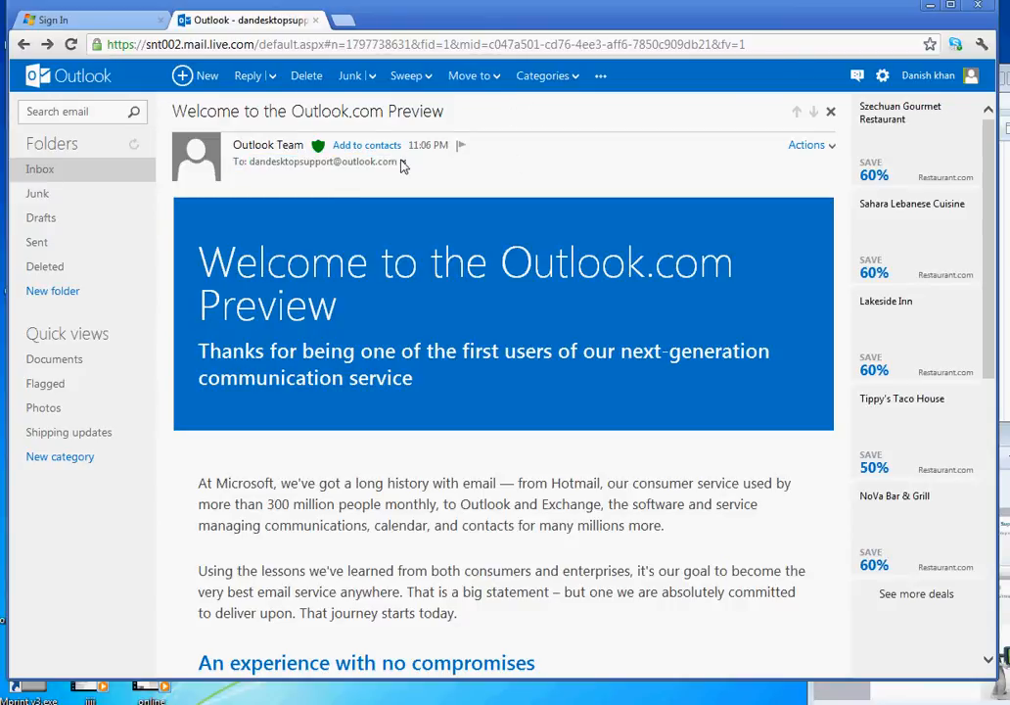
mouse_move(405, 74)
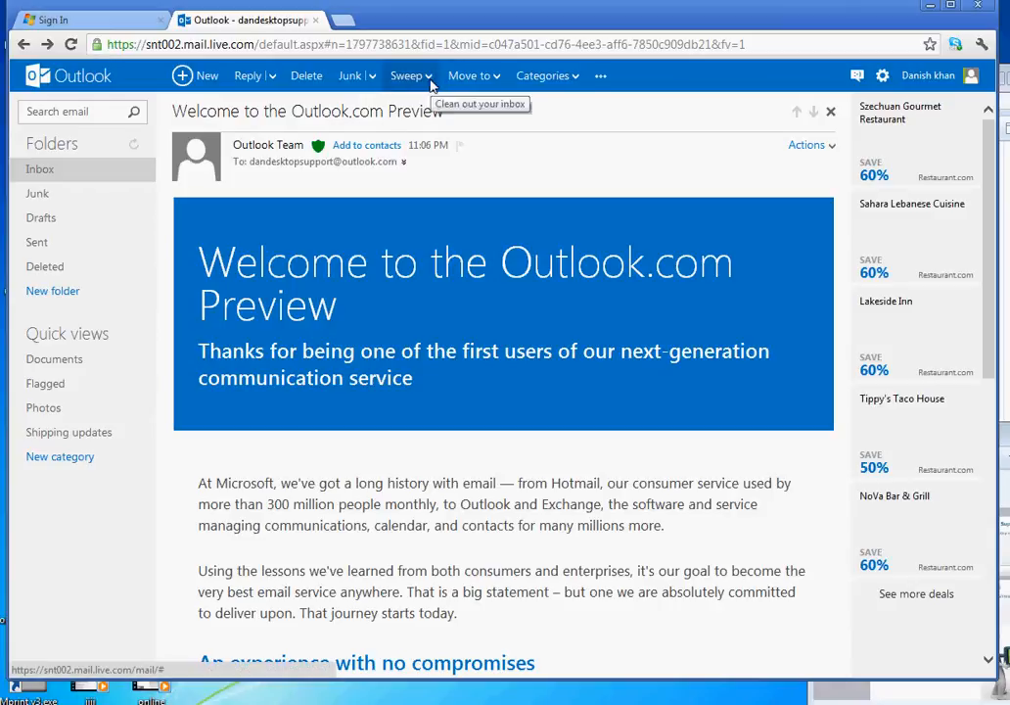
click(470, 74)
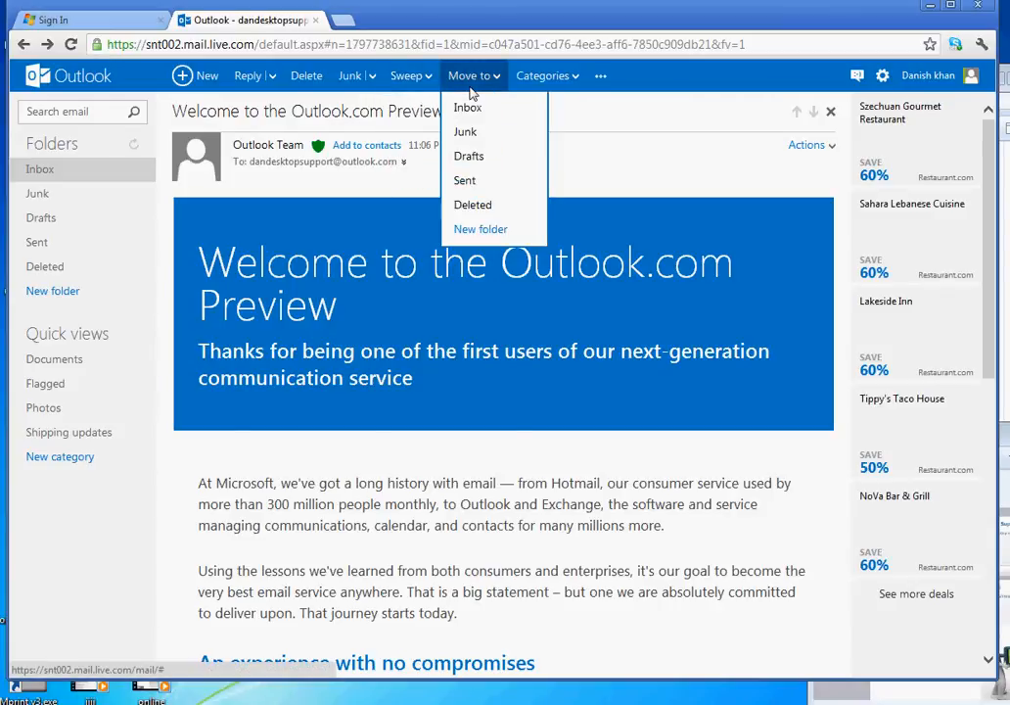
mouse_move(474, 94)
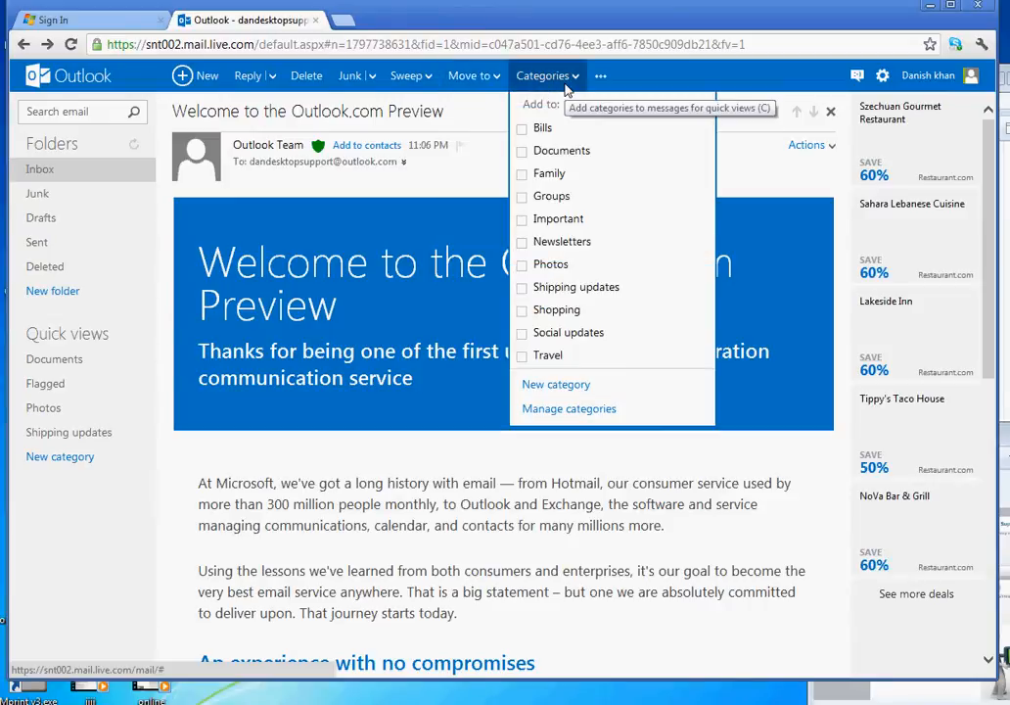
mouse_move(701, 94)
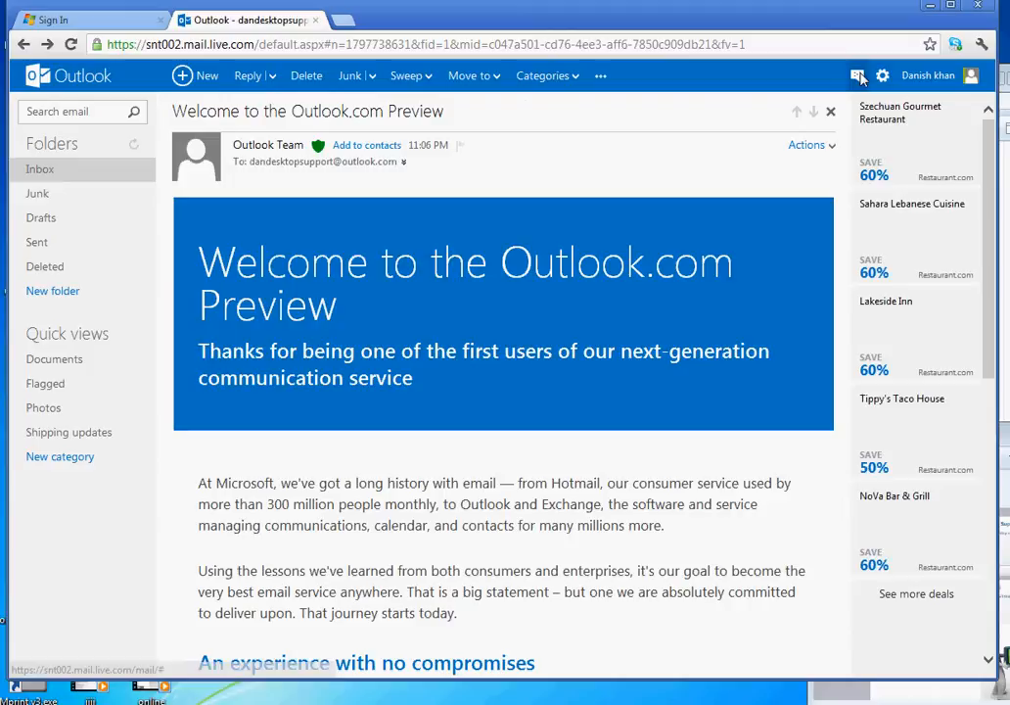
click(857, 74)
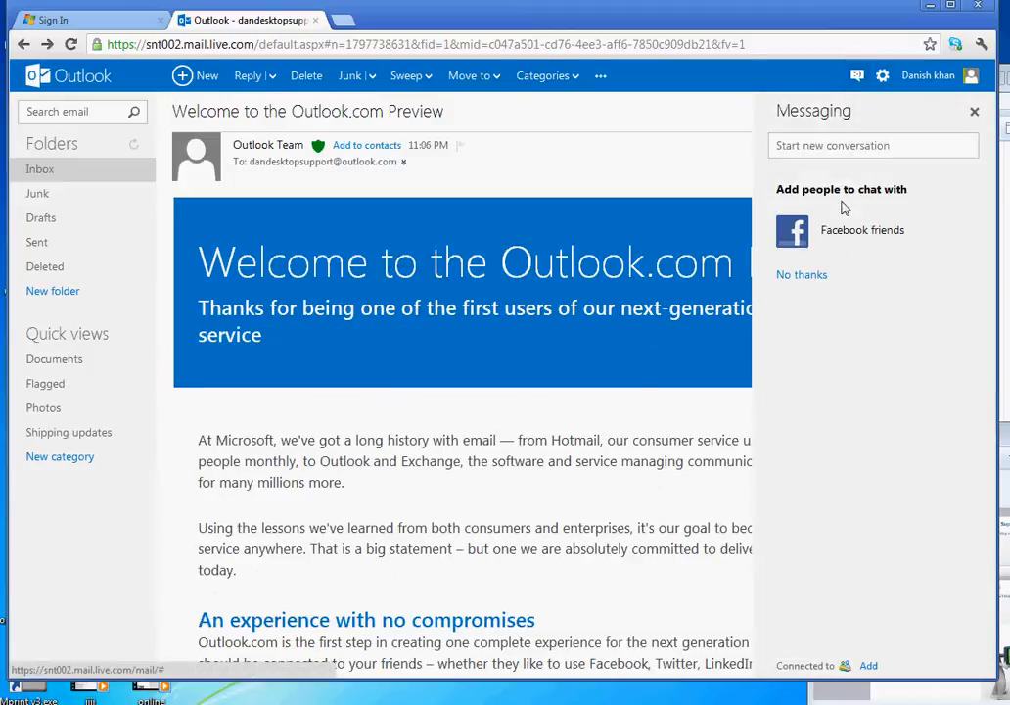
mouse_move(842, 231)
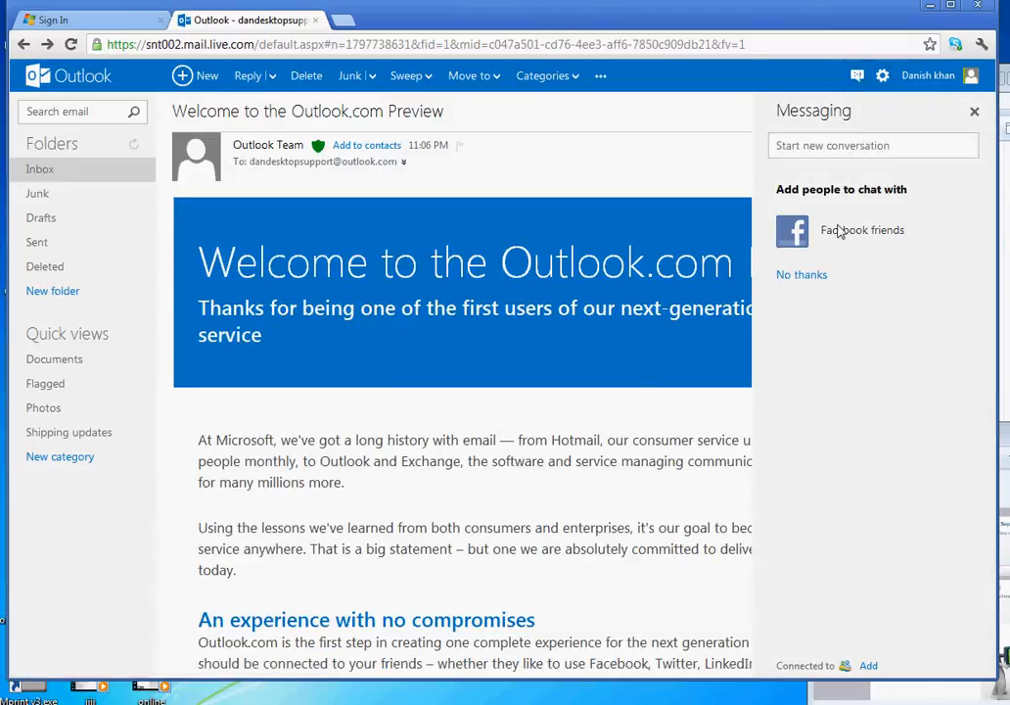
mouse_move(884, 196)
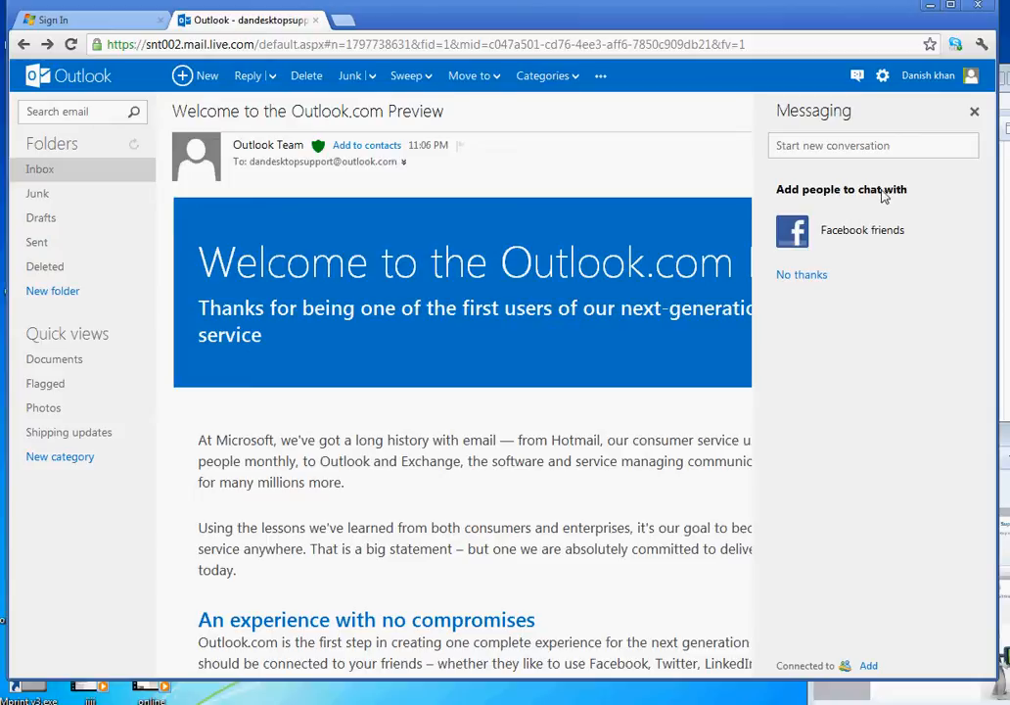
mouse_move(879, 102)
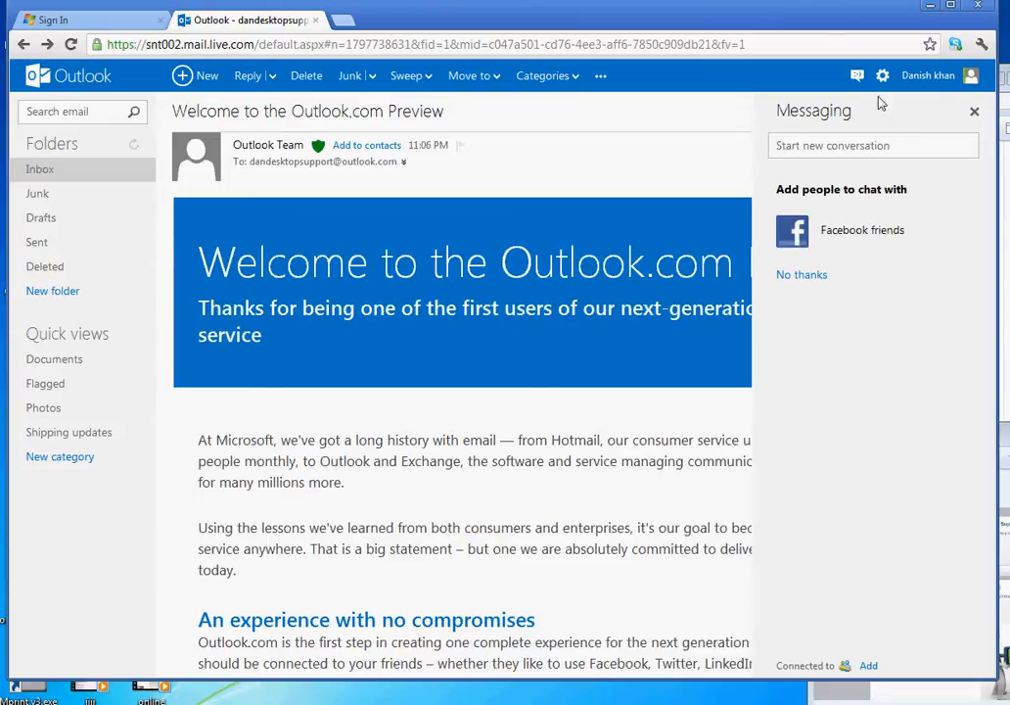
click(881, 75)
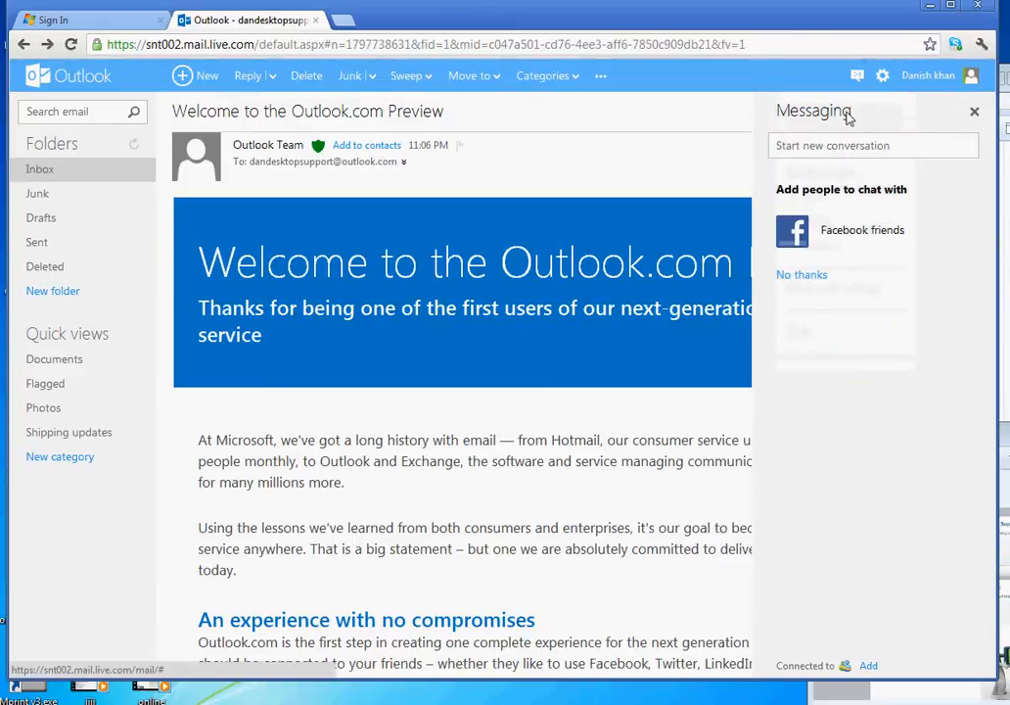
- Set the reading pane to the right from the gear menu and reopen the settings list
click(881, 75)
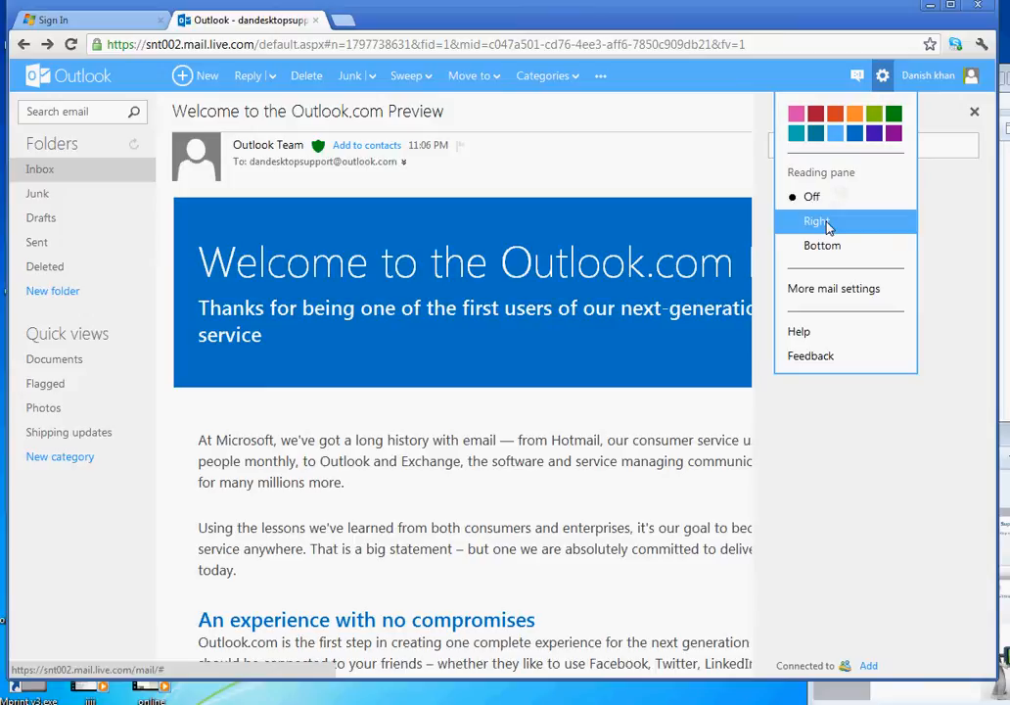
click(816, 221)
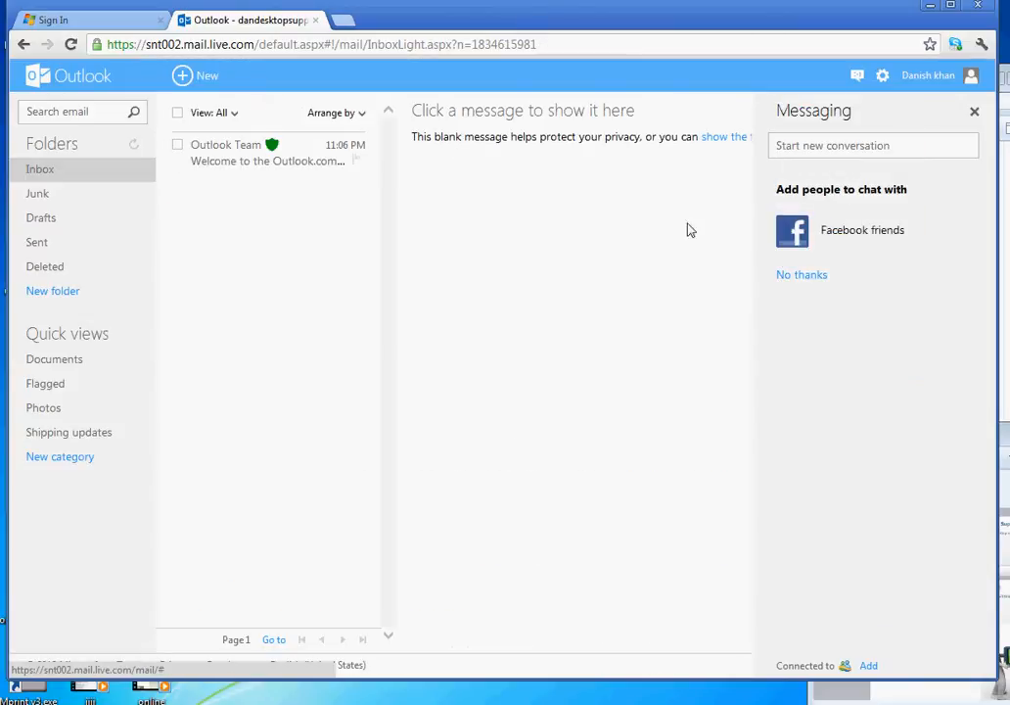
click(881, 74)
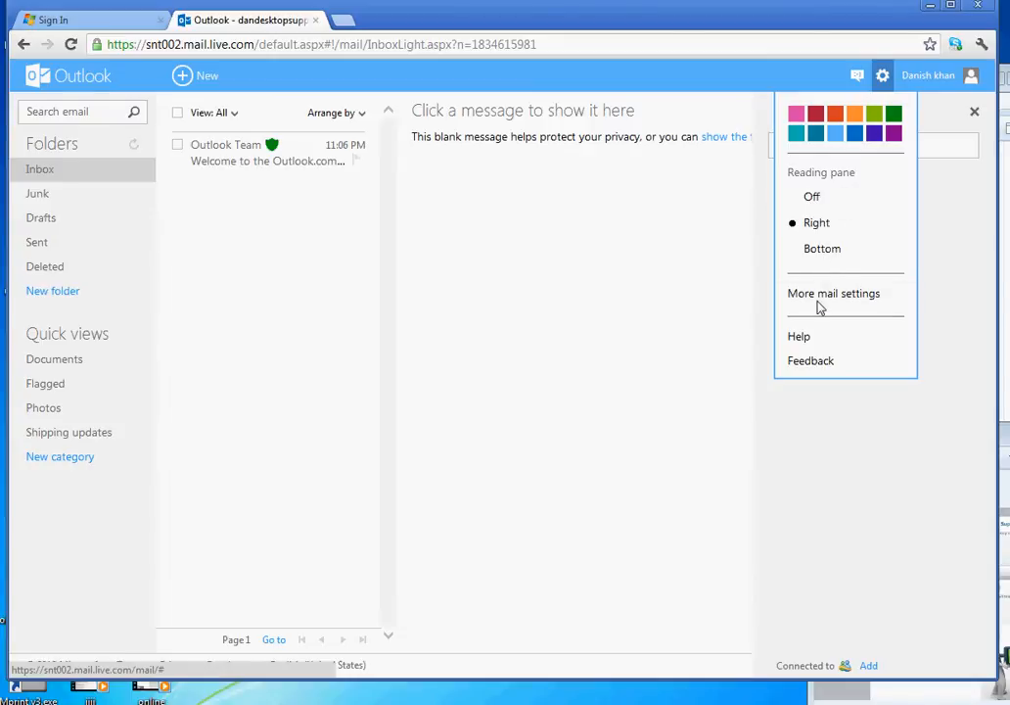
- View the Options page via More mail settings, then return to the inbox
click(834, 294)
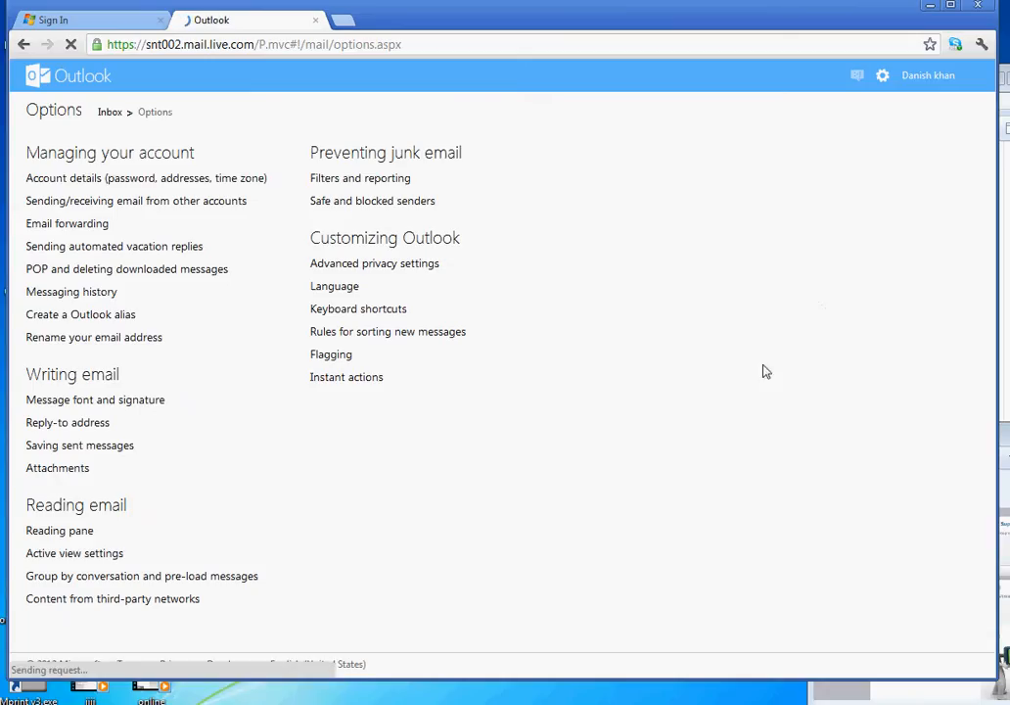
click(857, 74)
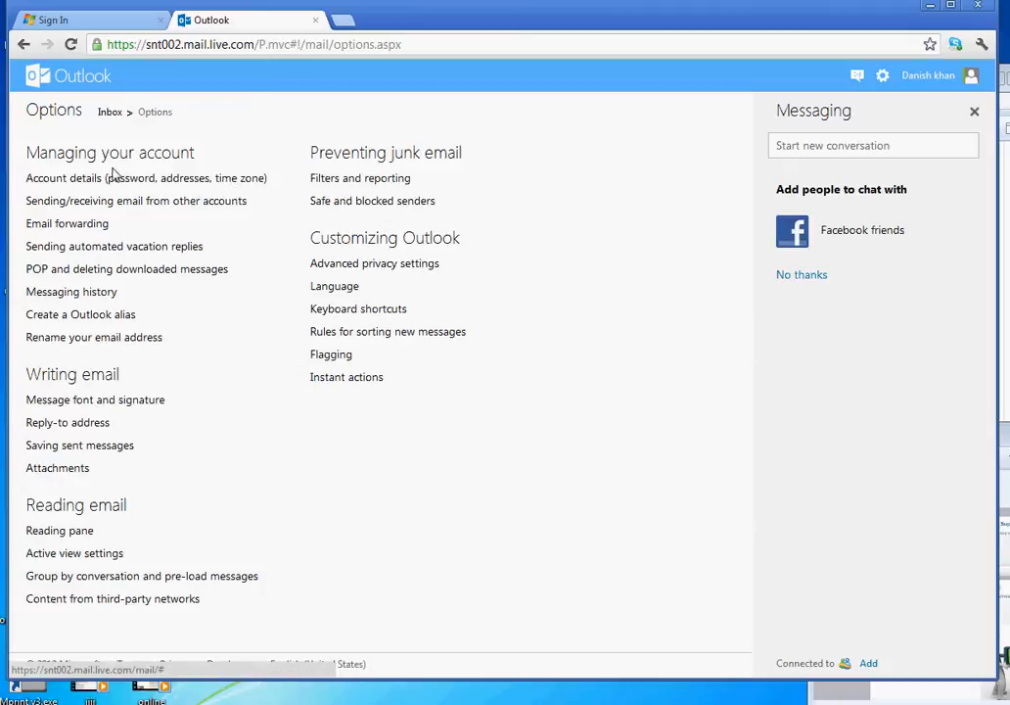
mouse_move(94, 215)
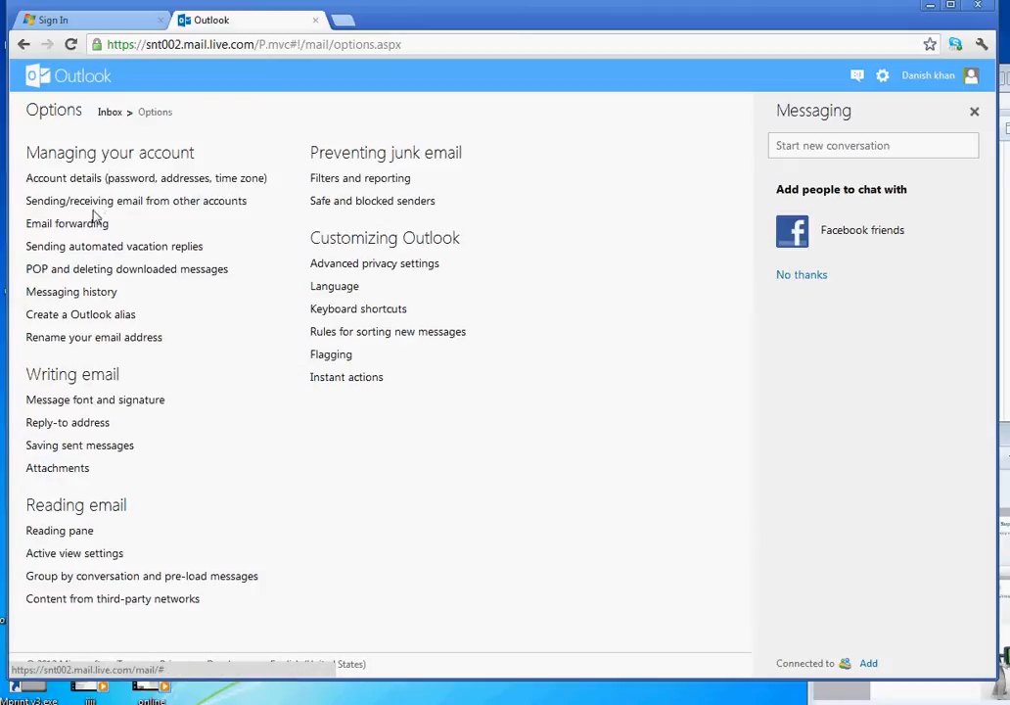
mouse_move(78, 444)
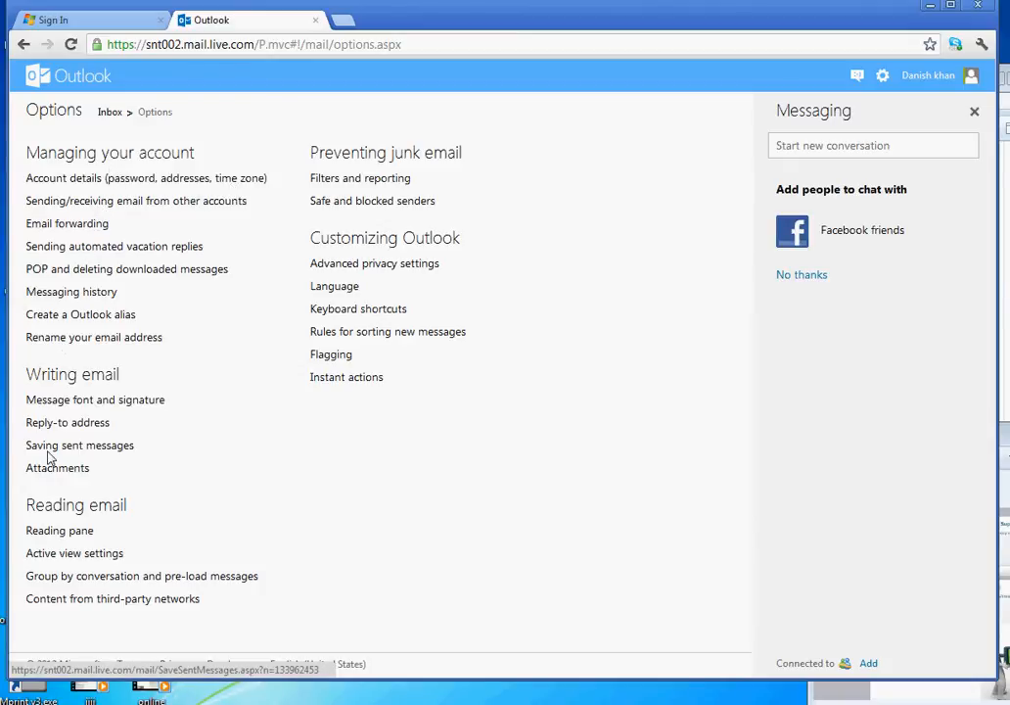
mouse_move(372, 199)
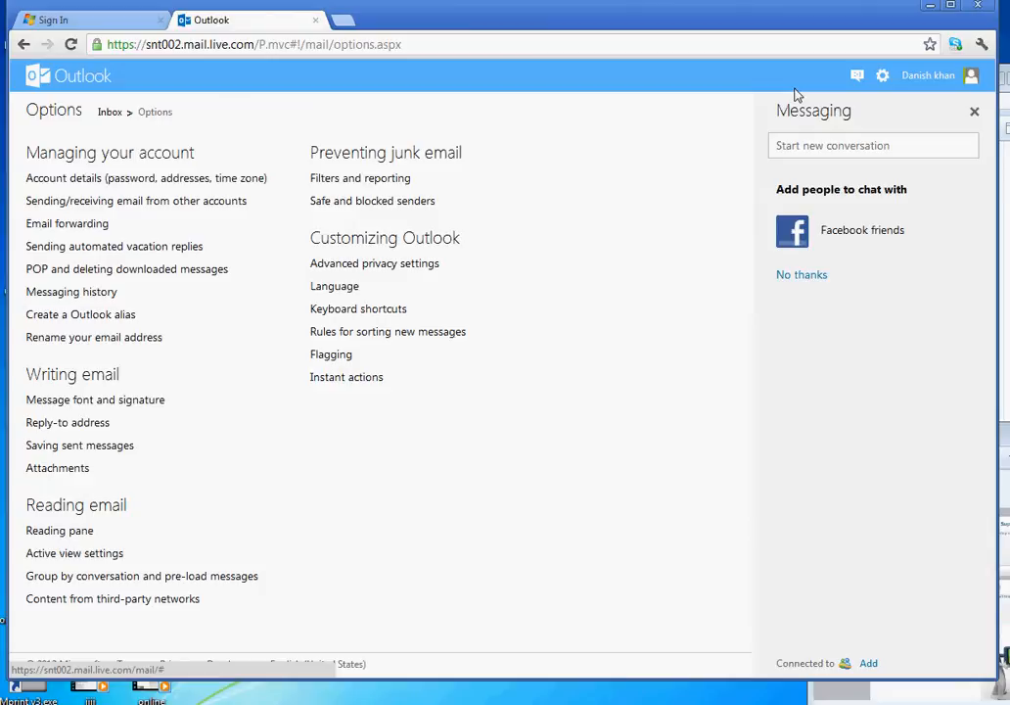
click(80, 74)
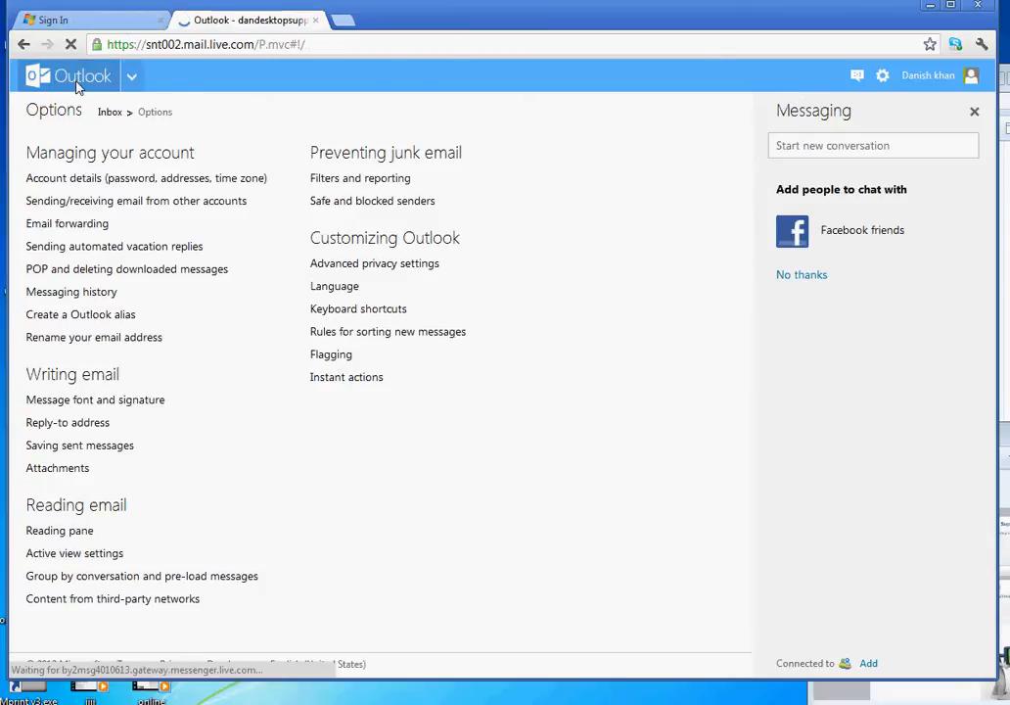
- Return to the inbox, start a new message and cancel it straight away
click(66, 74)
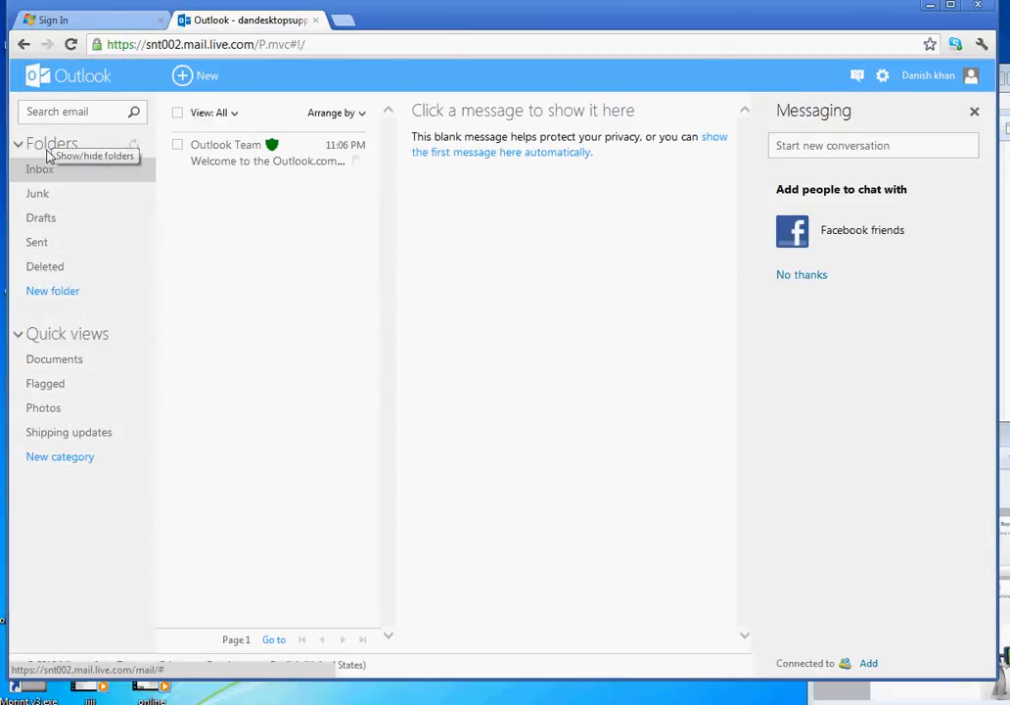
mouse_move(43, 384)
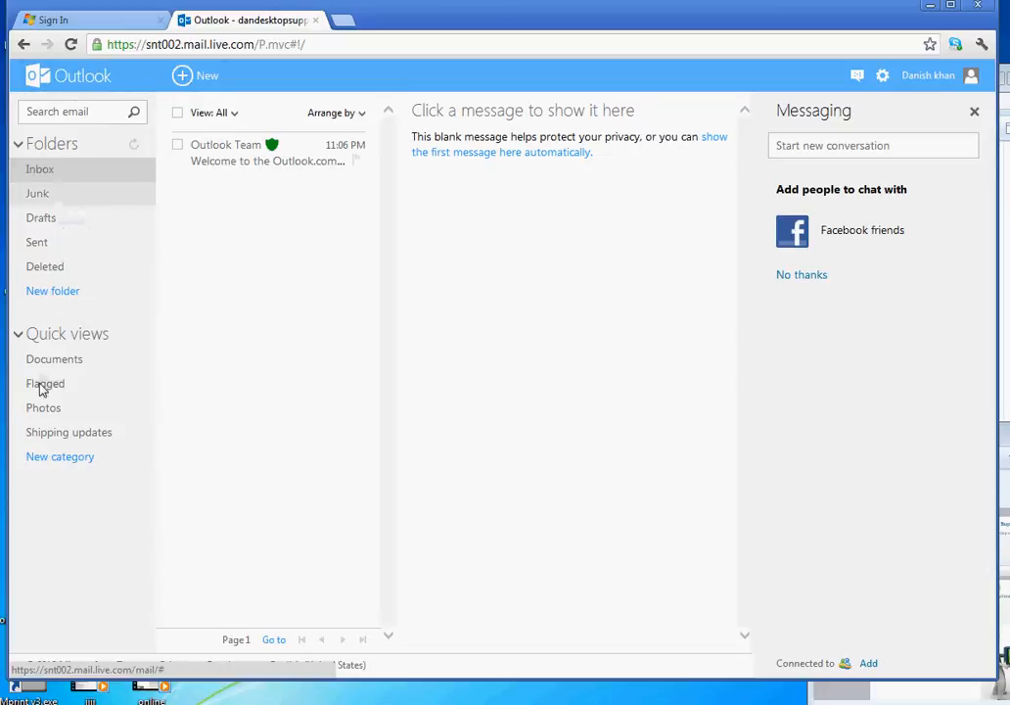
mouse_move(28, 501)
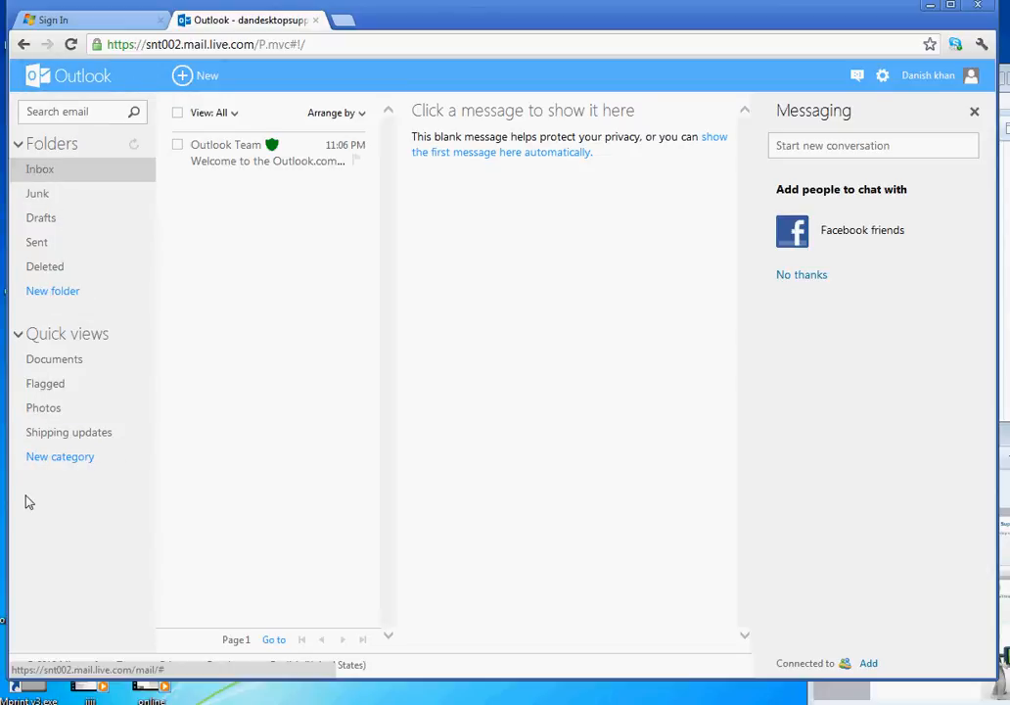
mouse_move(221, 262)
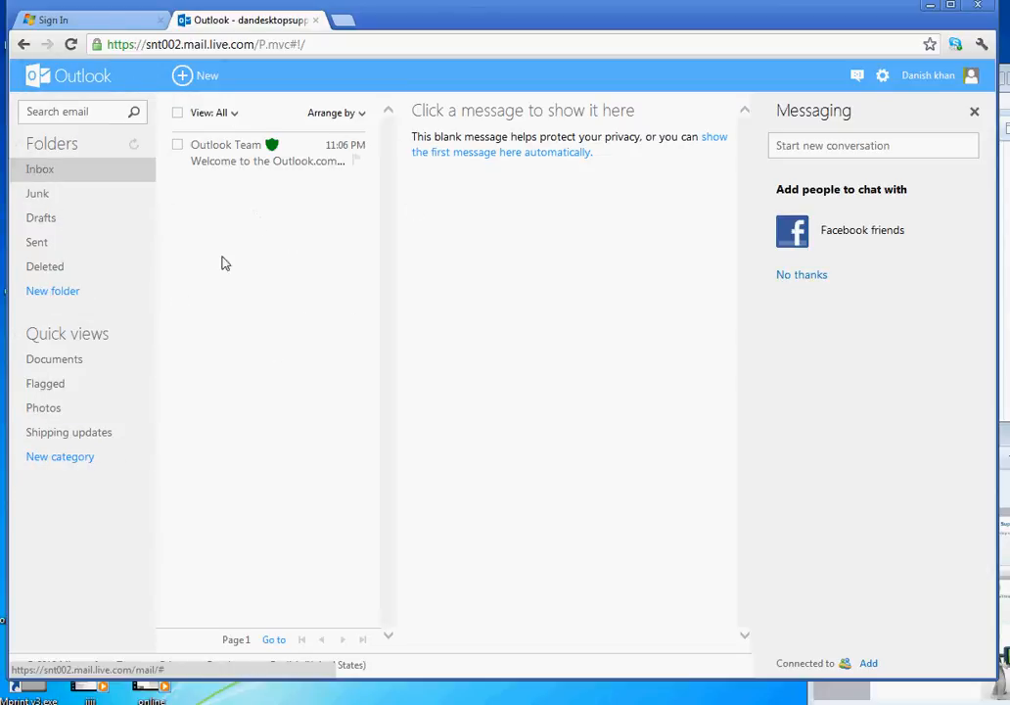
mouse_move(602, 59)
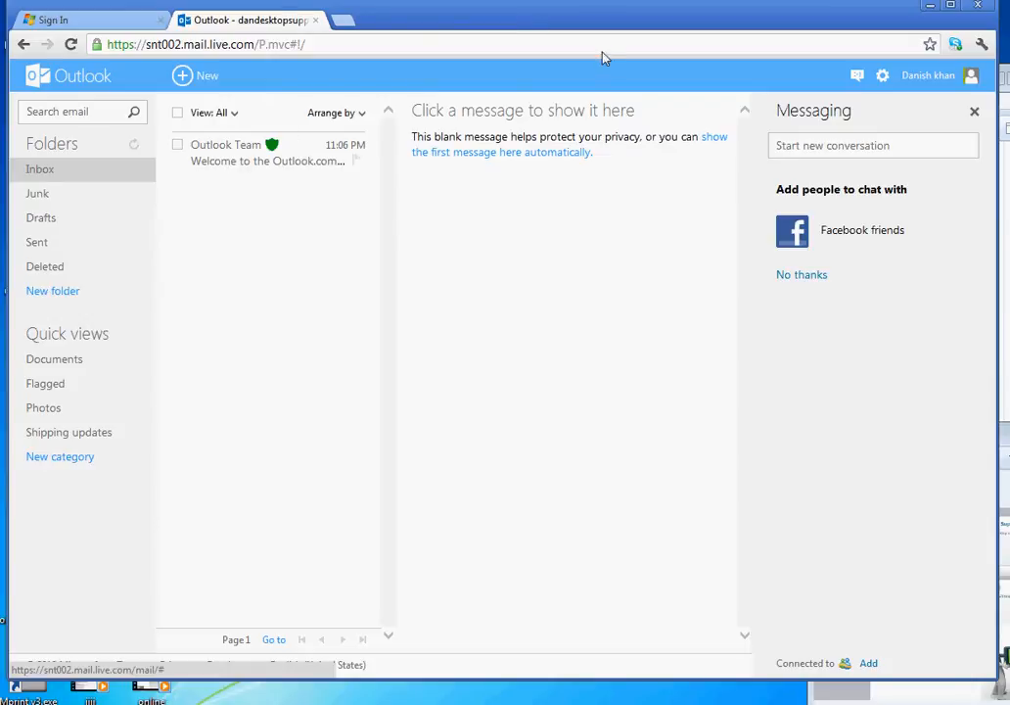
click(196, 74)
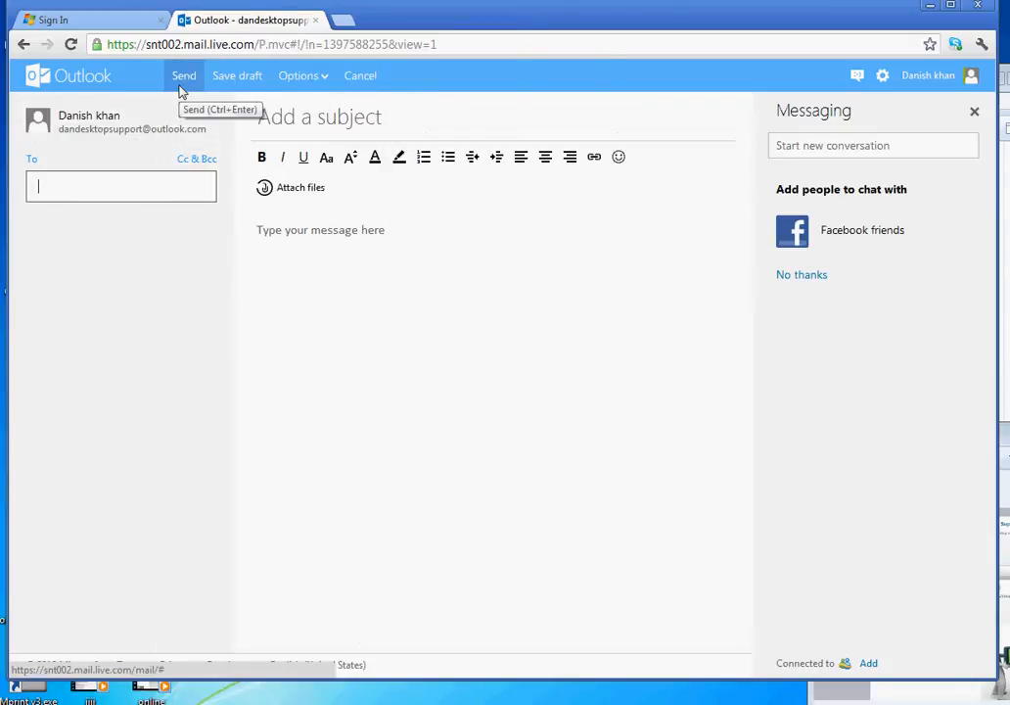
click(360, 75)
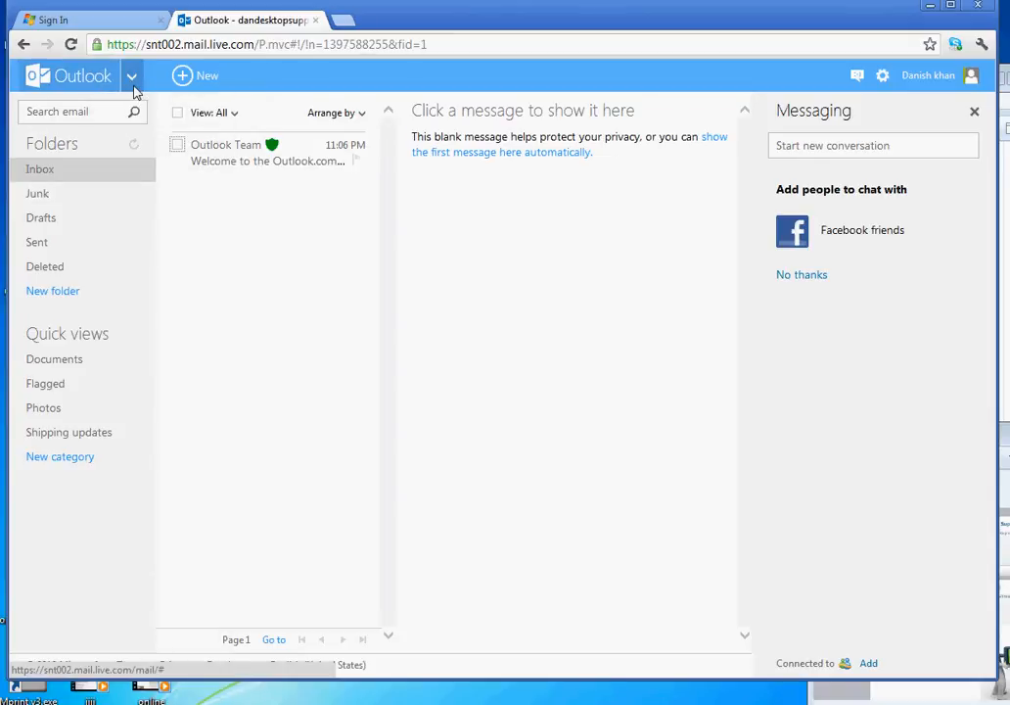
- Show the app-switching tiles and go to the People contacts app
click(131, 75)
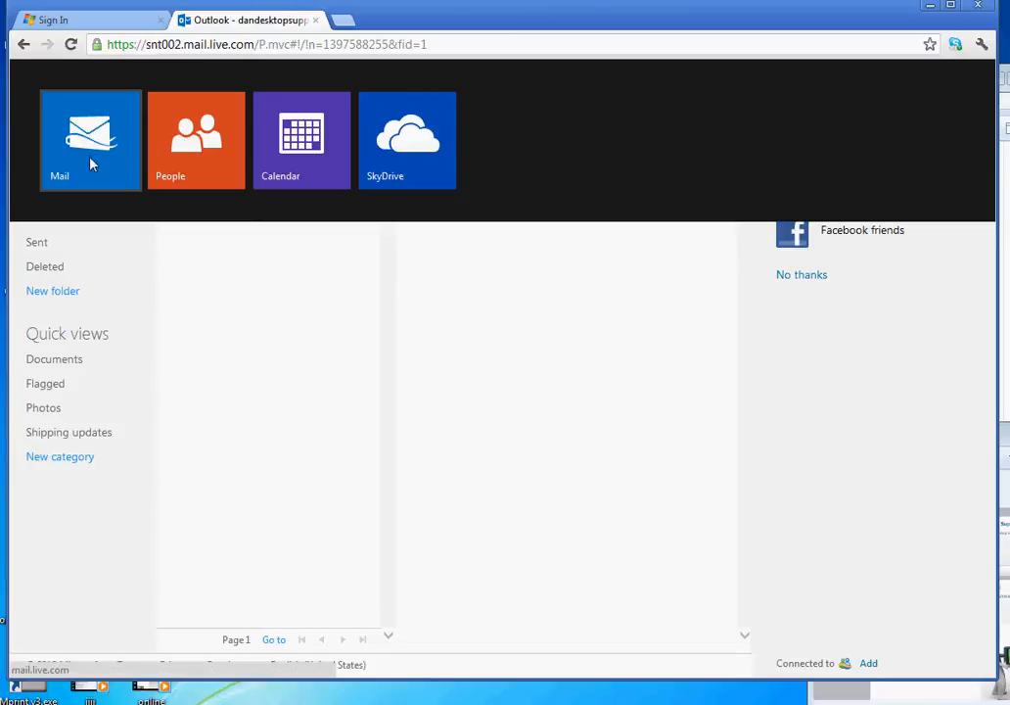
click(90, 137)
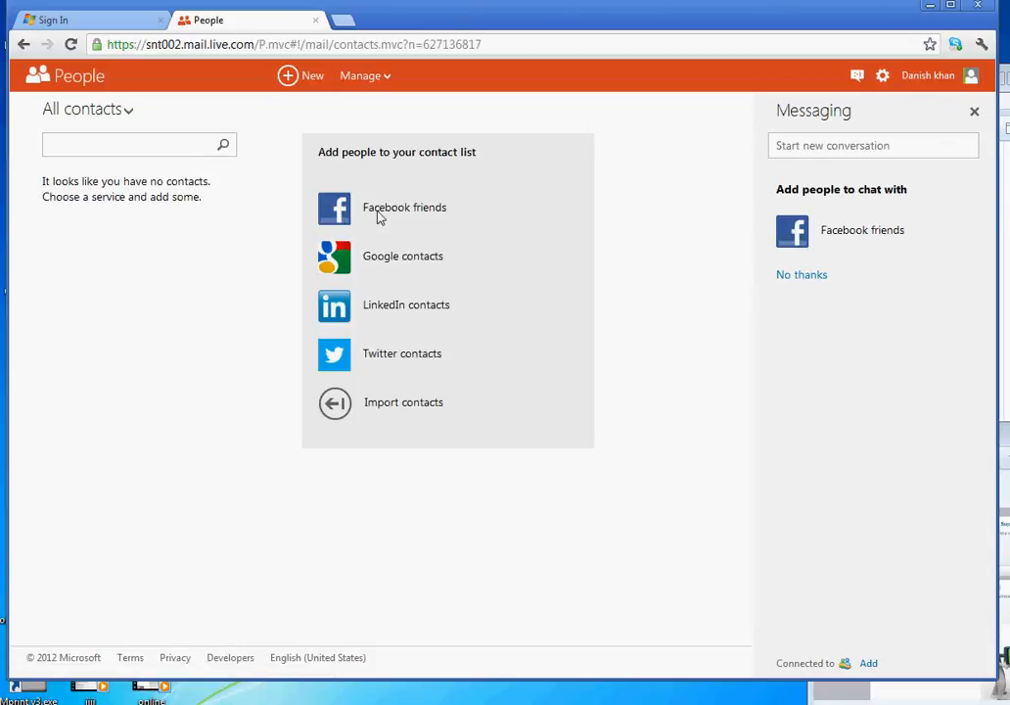
mouse_move(410, 282)
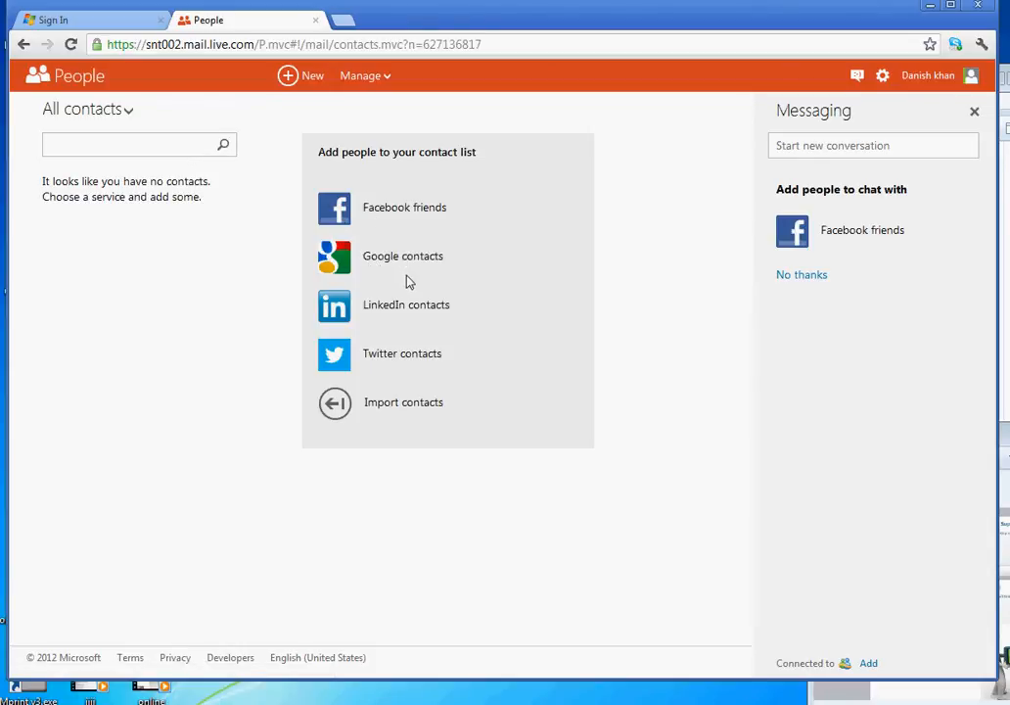
mouse_move(395, 356)
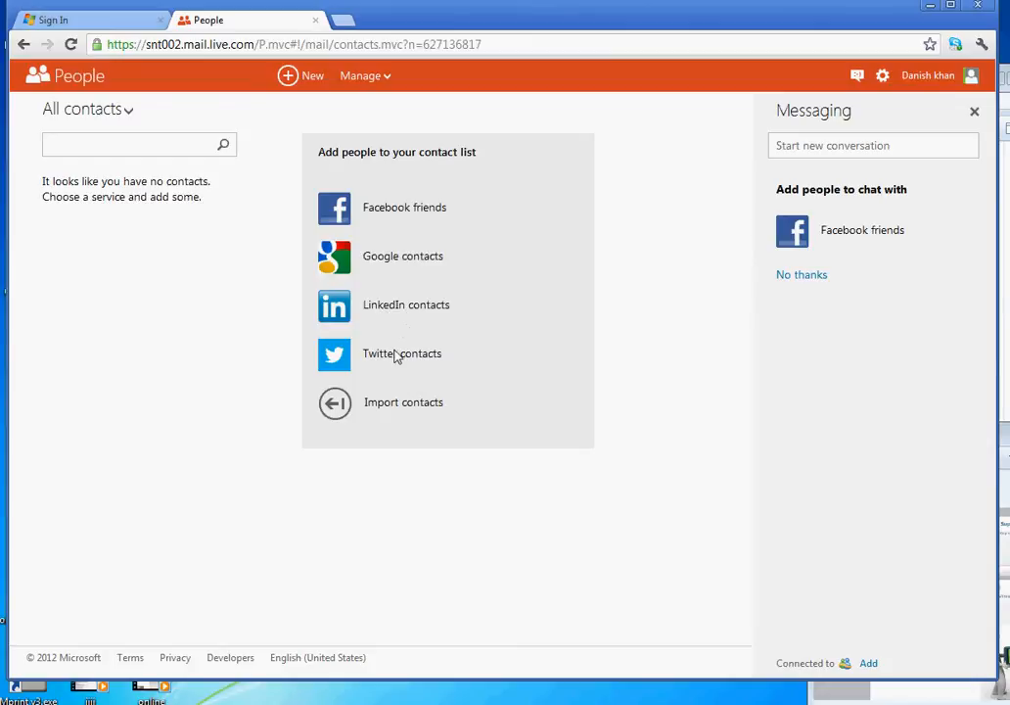
mouse_move(352, 413)
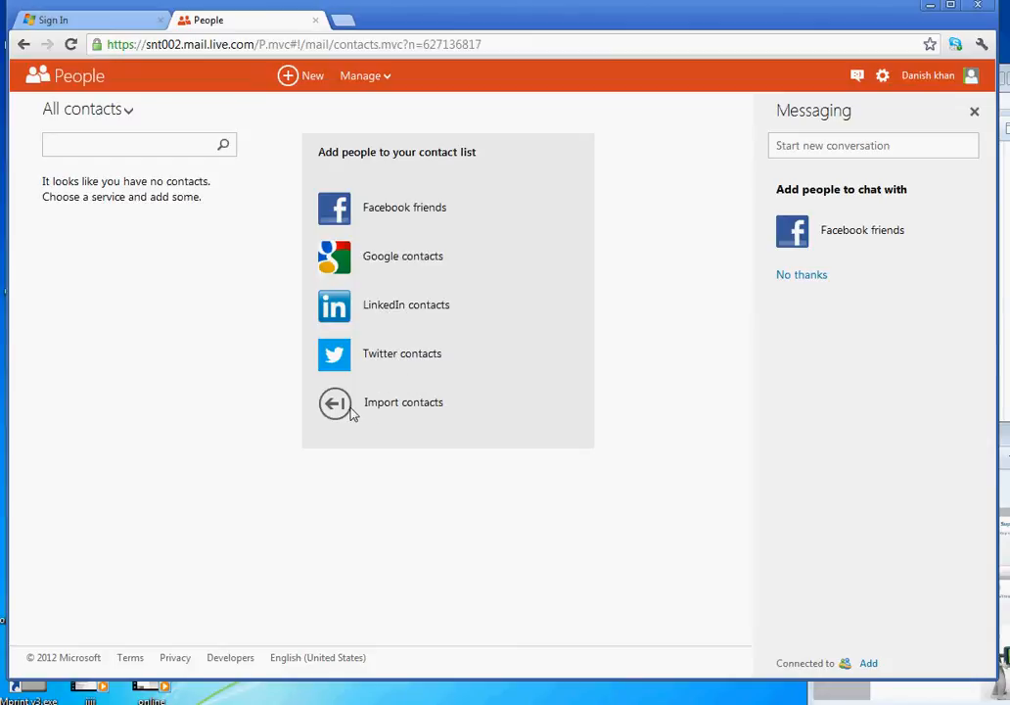
mouse_move(407, 54)
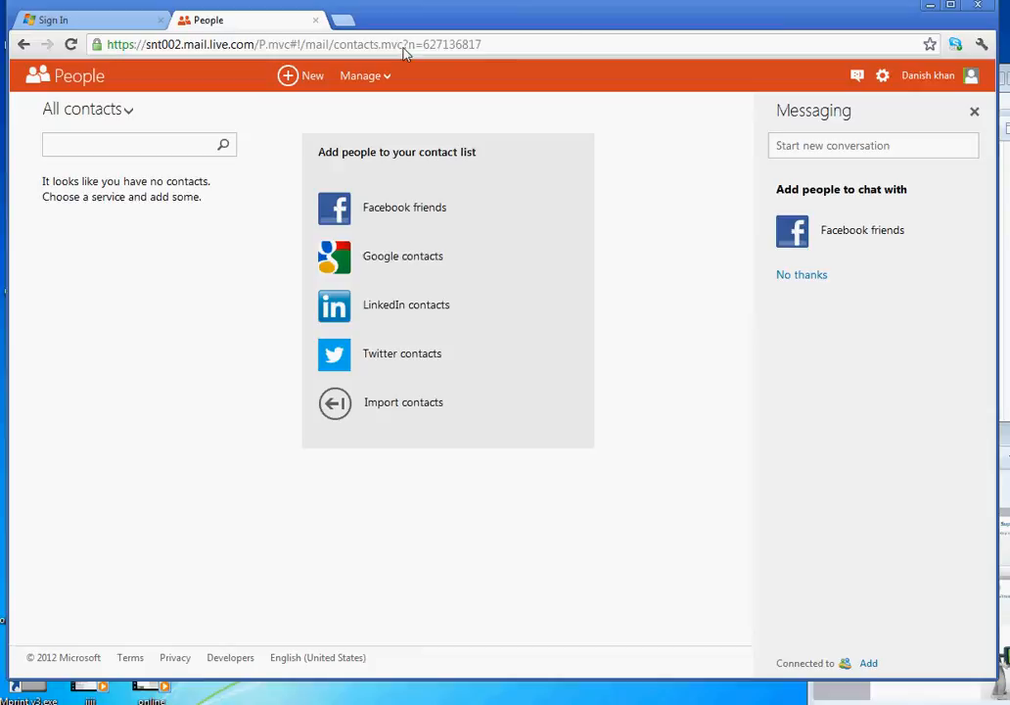
- From the Manage menu, view the deleted contacts available to restore
click(365, 74)
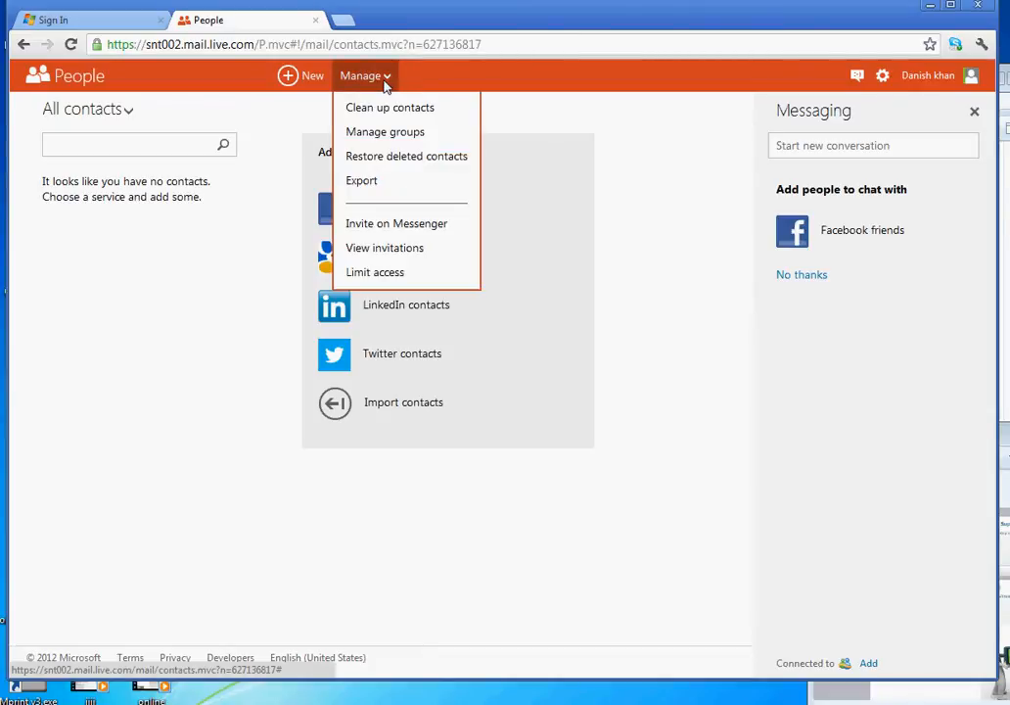
mouse_move(382, 161)
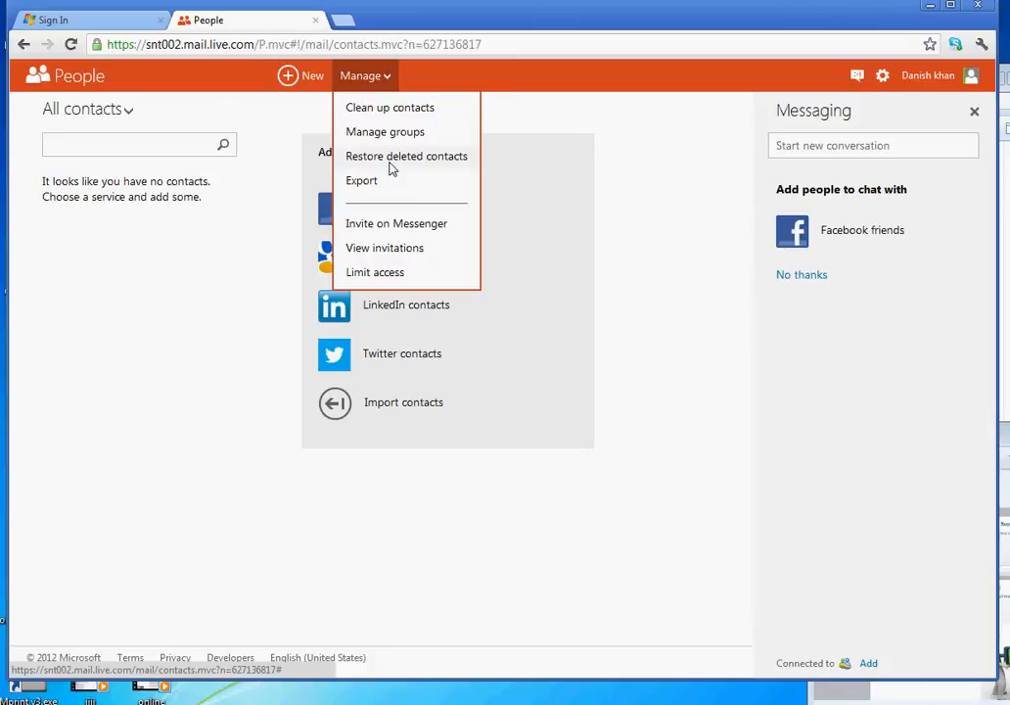
click(407, 156)
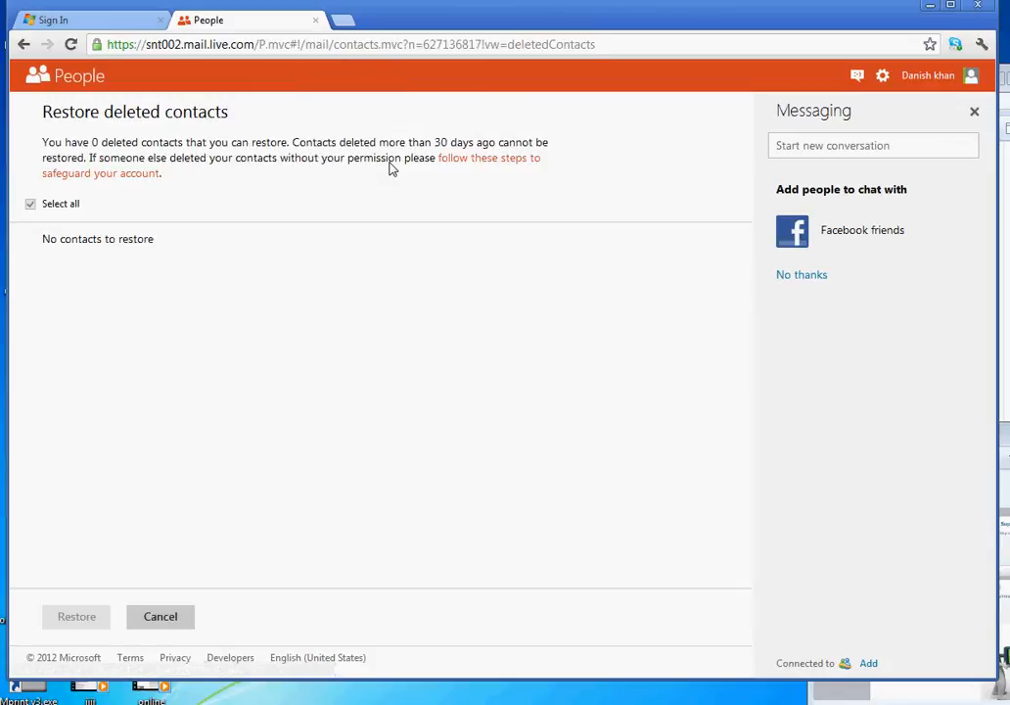
mouse_move(187, 213)
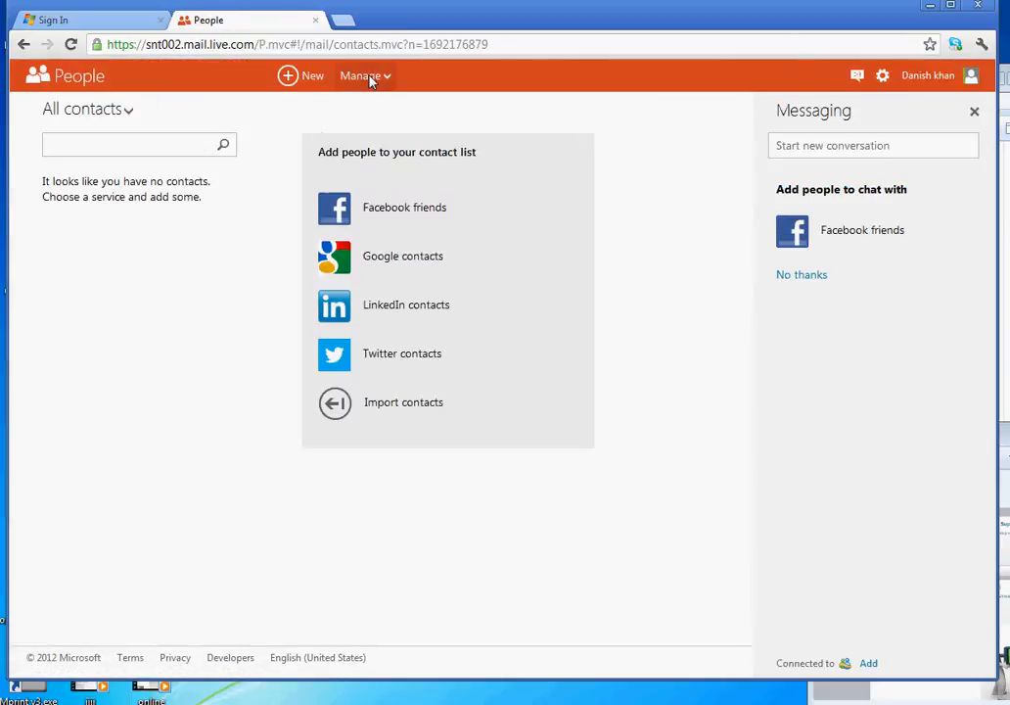
- Reopen the Manage menu on the empty People contact list
click(364, 74)
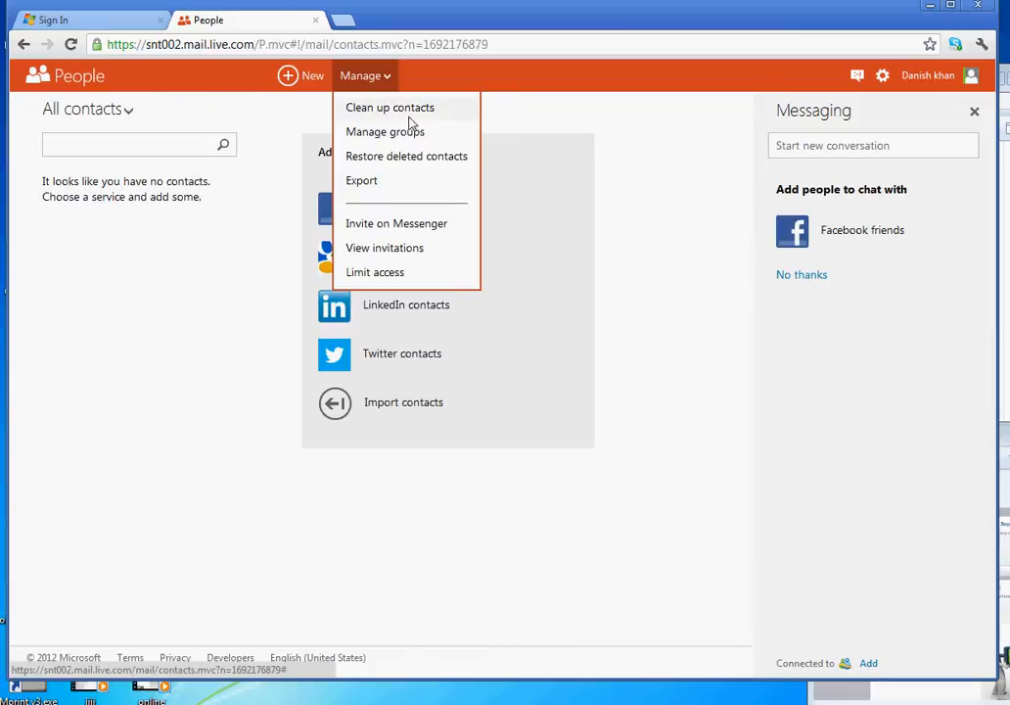
mouse_move(421, 145)
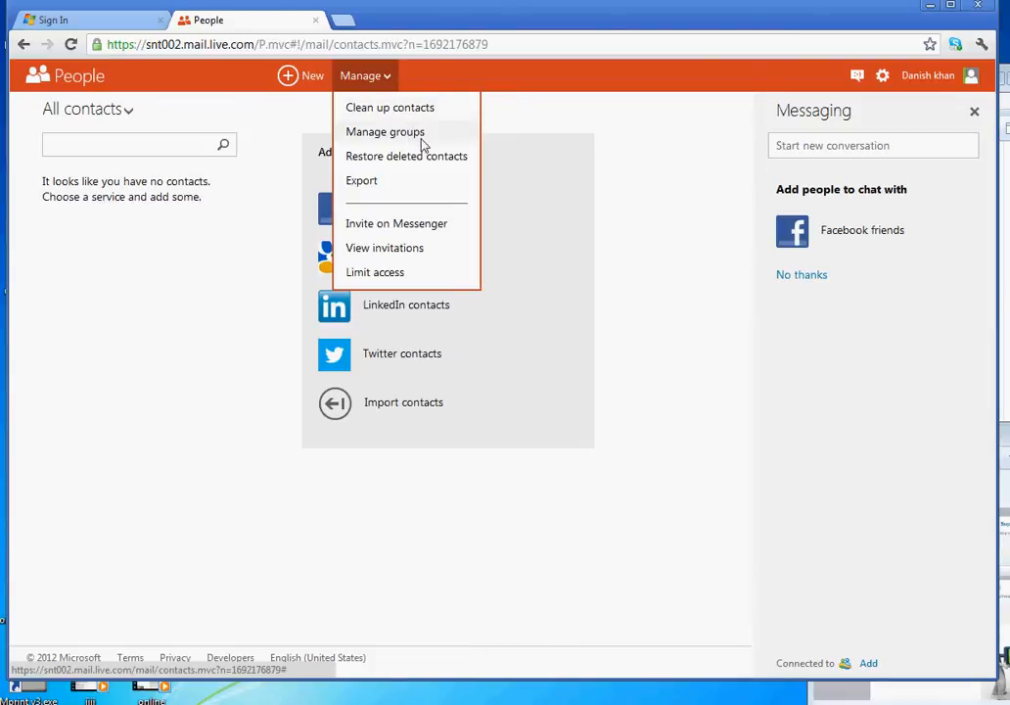
mouse_move(408, 266)
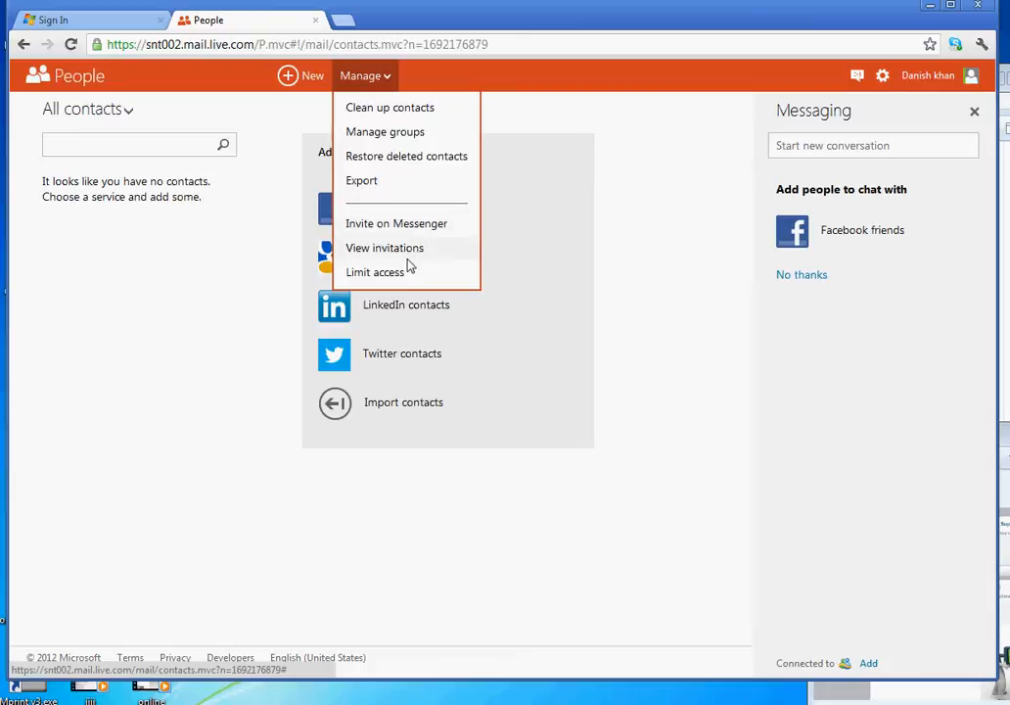
mouse_move(401, 272)
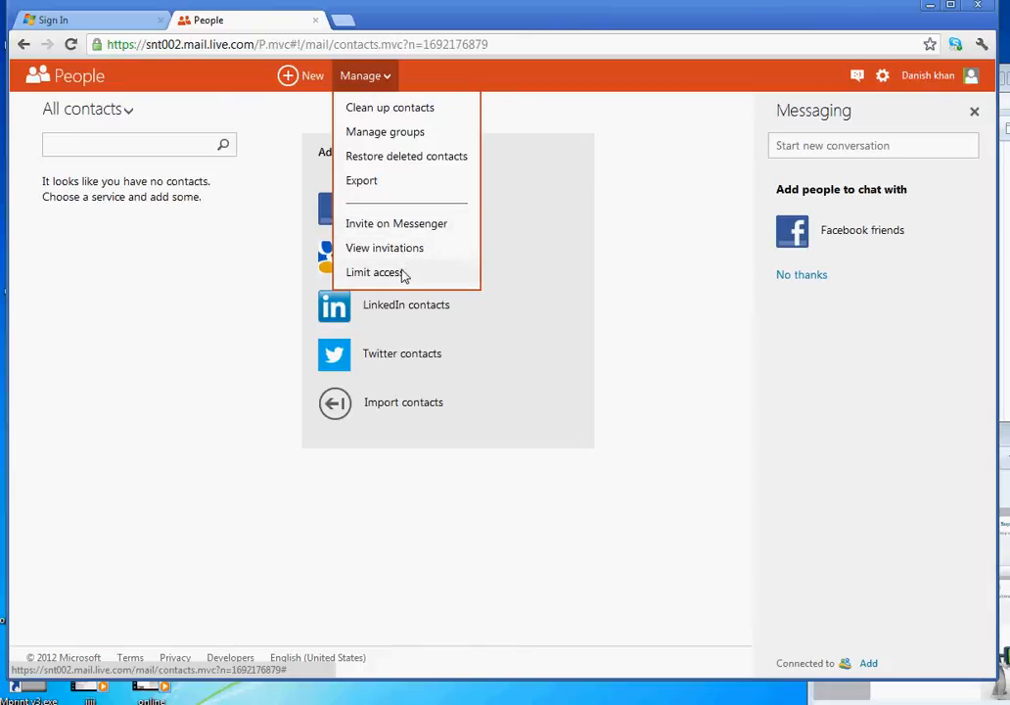
mouse_move(384, 246)
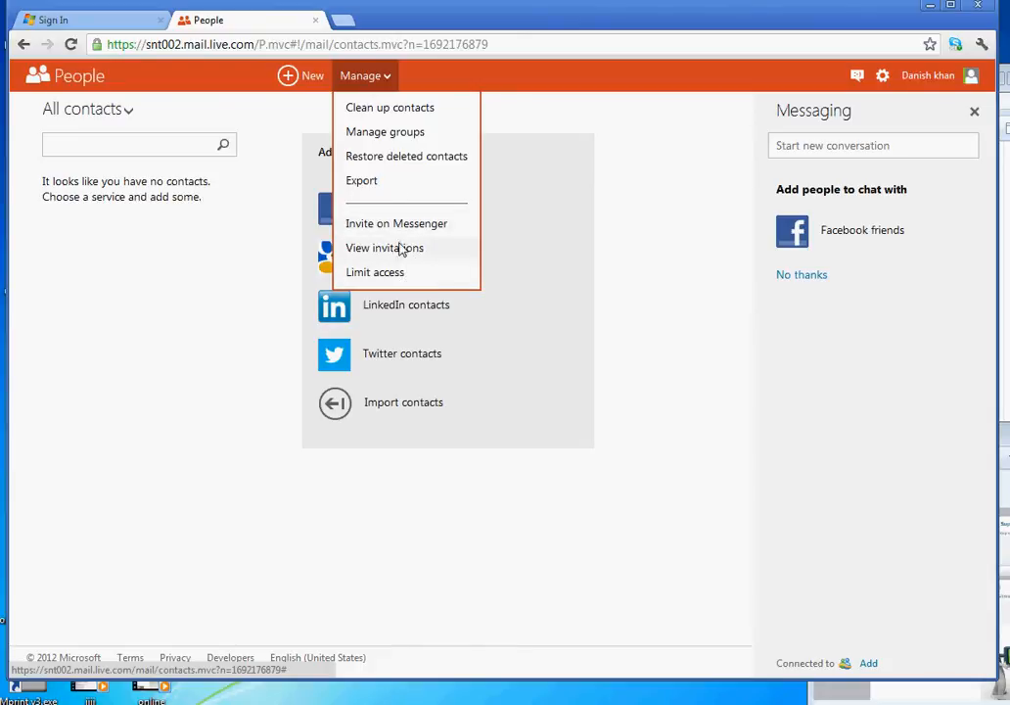
- Start a blank Add new contact form in People
click(302, 75)
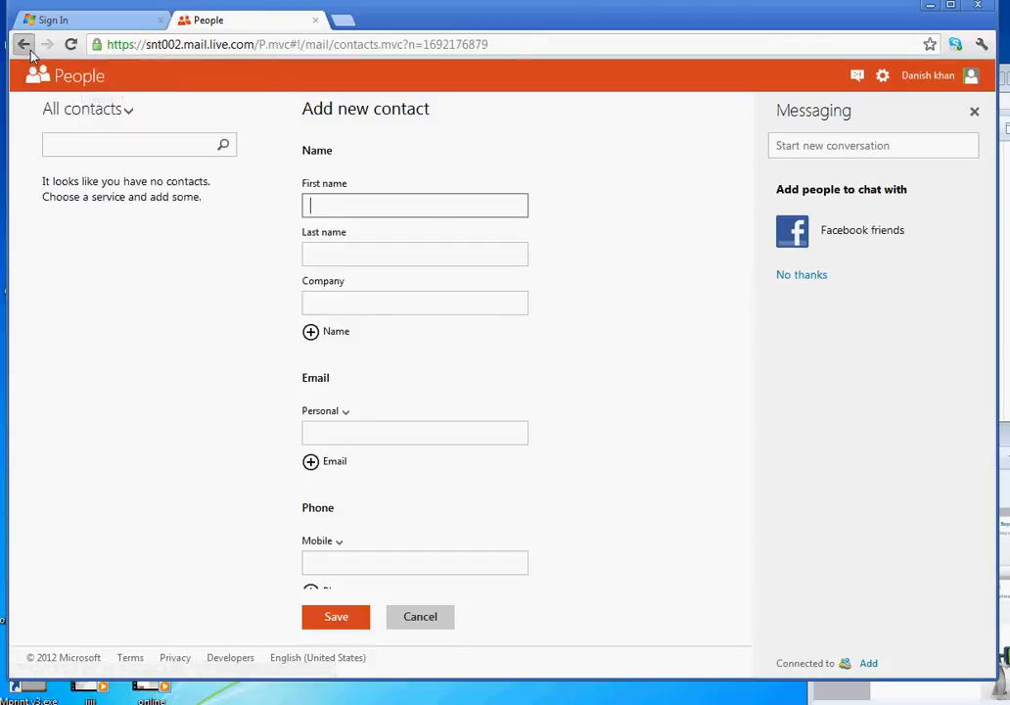
- Leave the contact form and accept the time zone to enter the July 2012 calendar
click(24, 43)
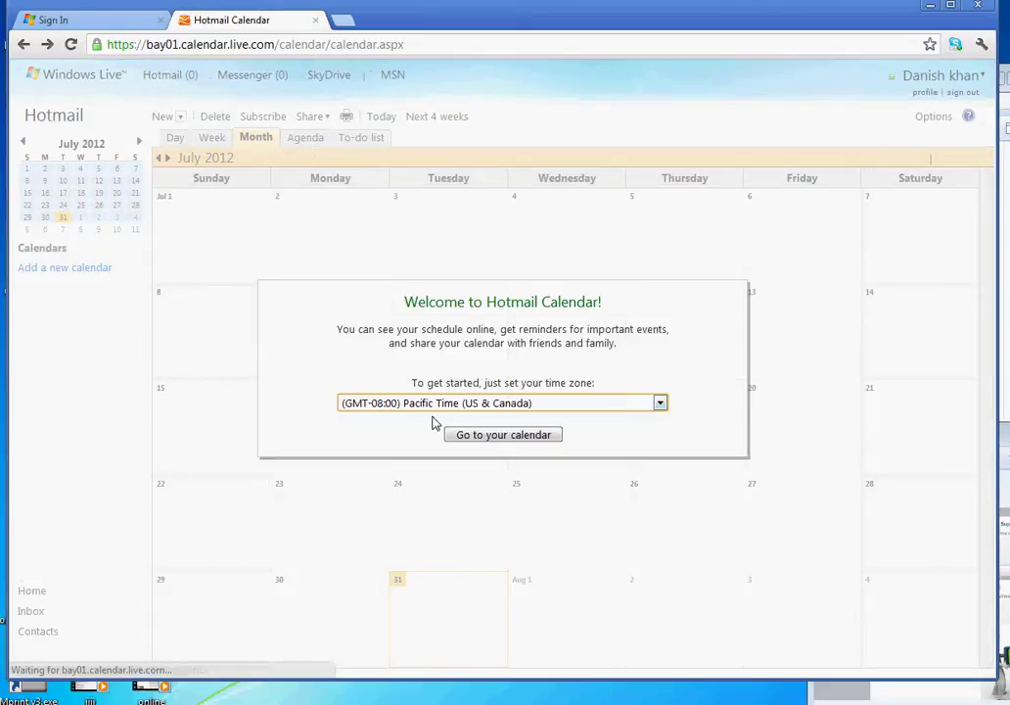
click(501, 435)
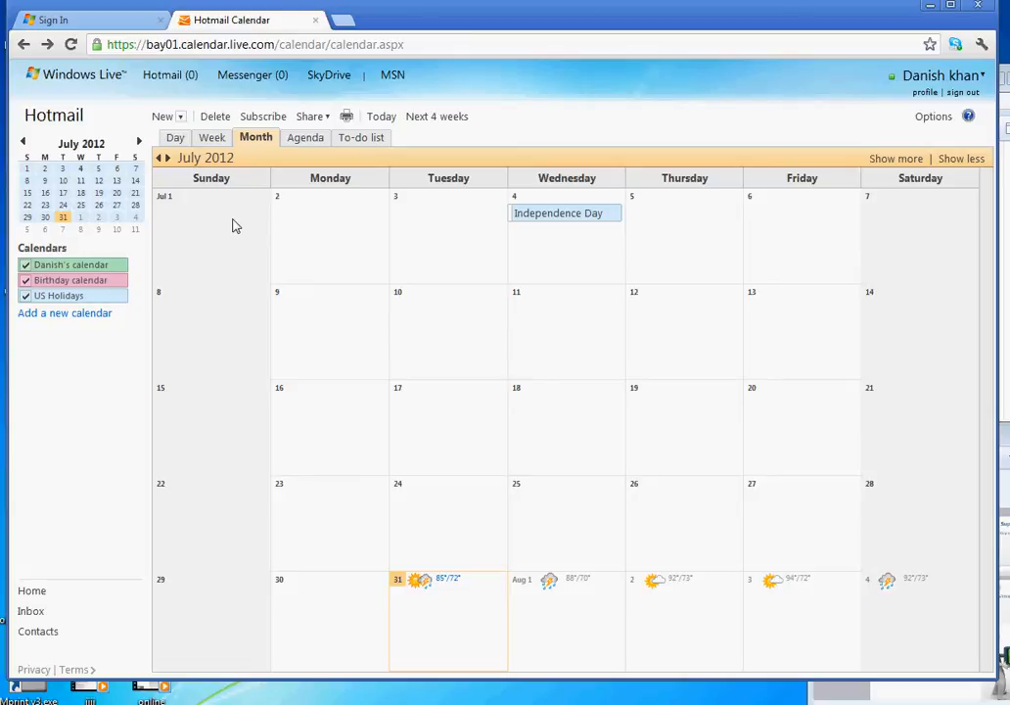
mouse_move(239, 156)
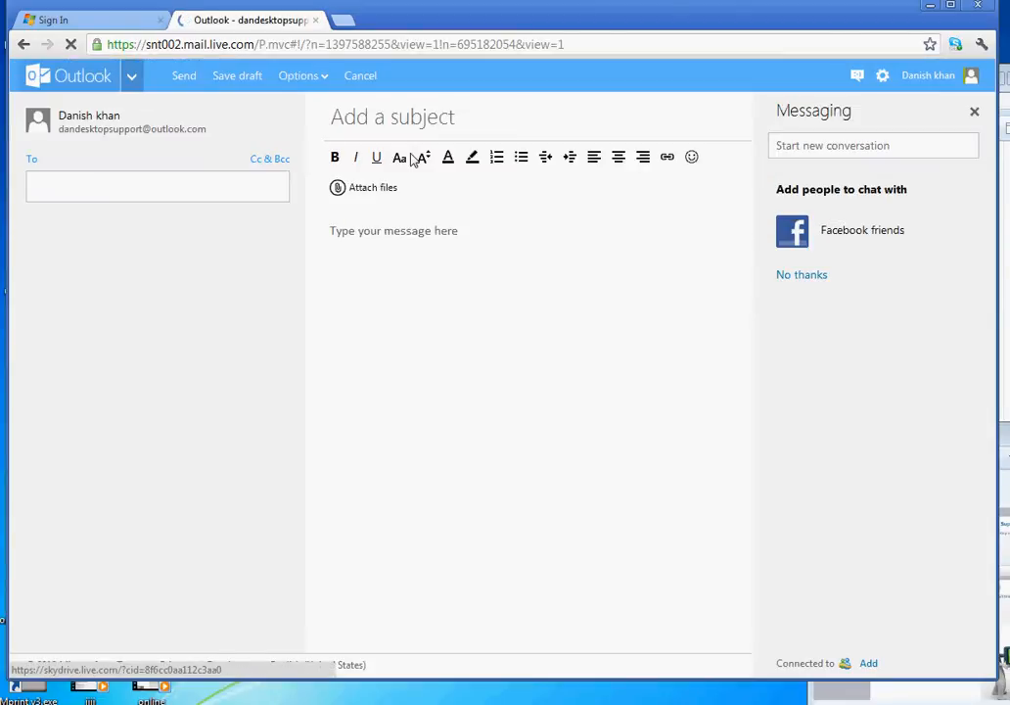
- Go to SkyDrive and view the Files list with Documents, Pictures and Public folders
click(372, 188)
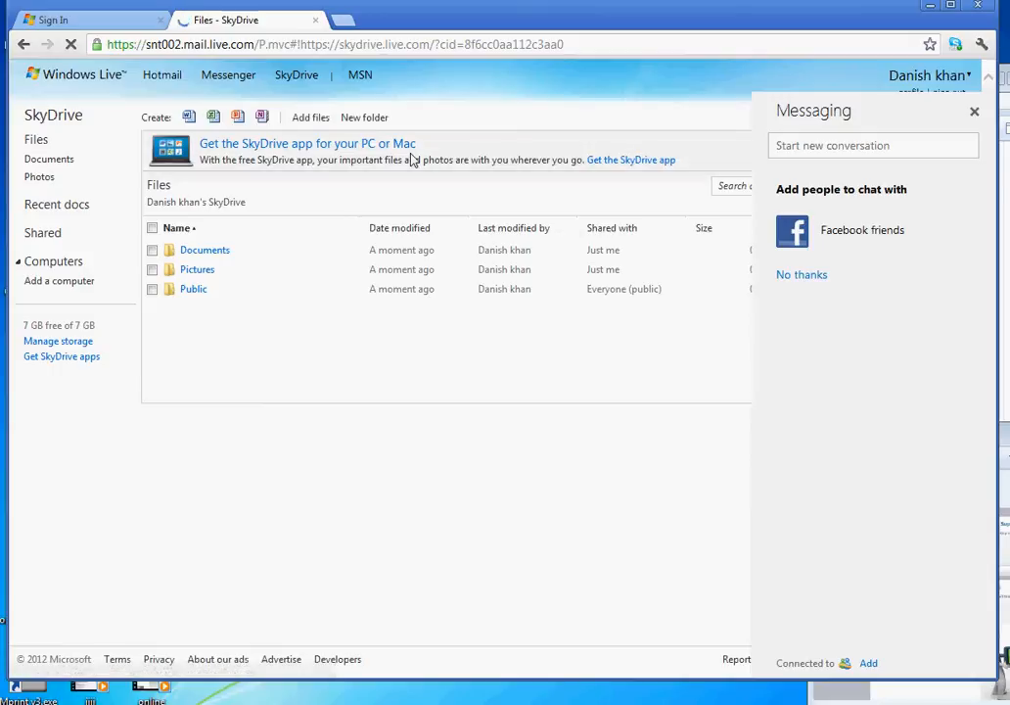
click(975, 109)
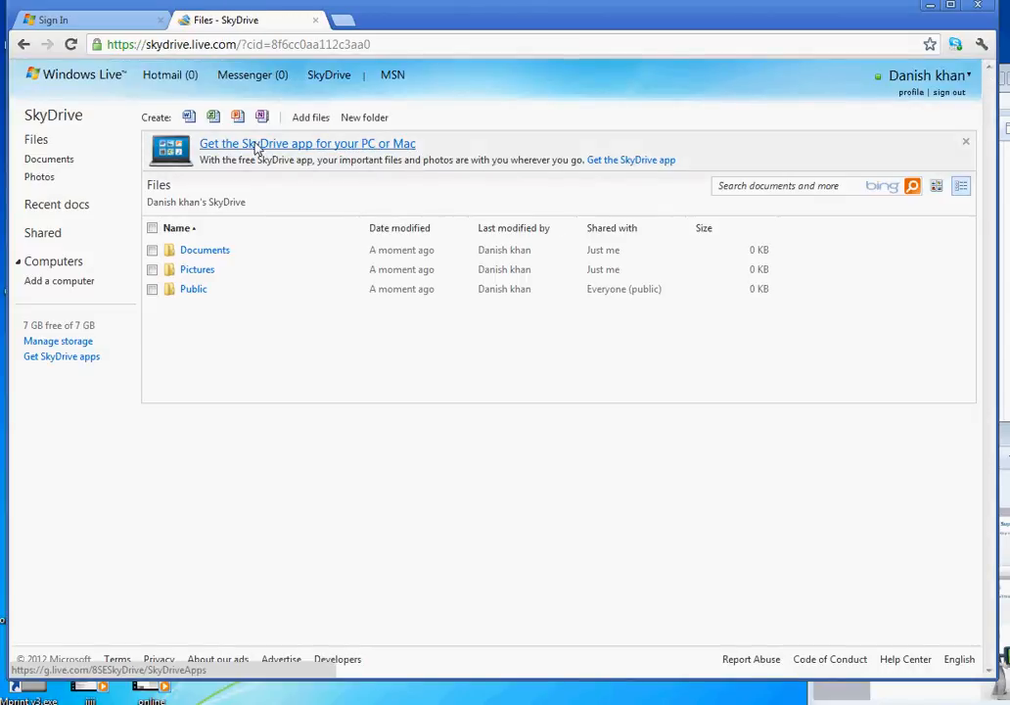
mouse_move(188, 117)
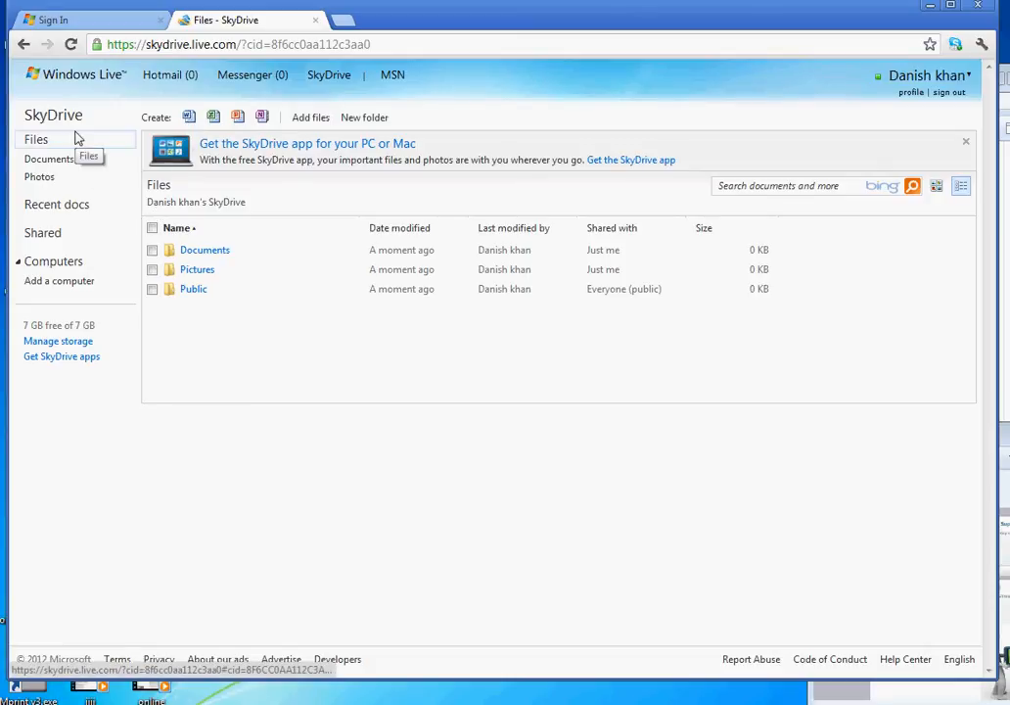
mouse_move(41, 128)
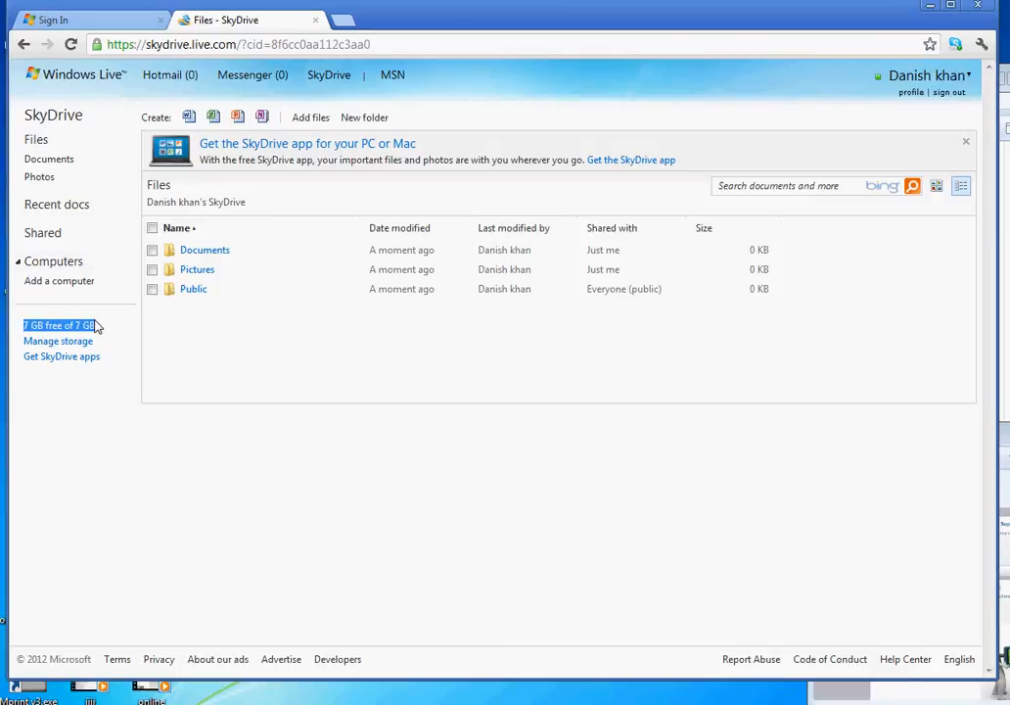
mouse_move(106, 328)
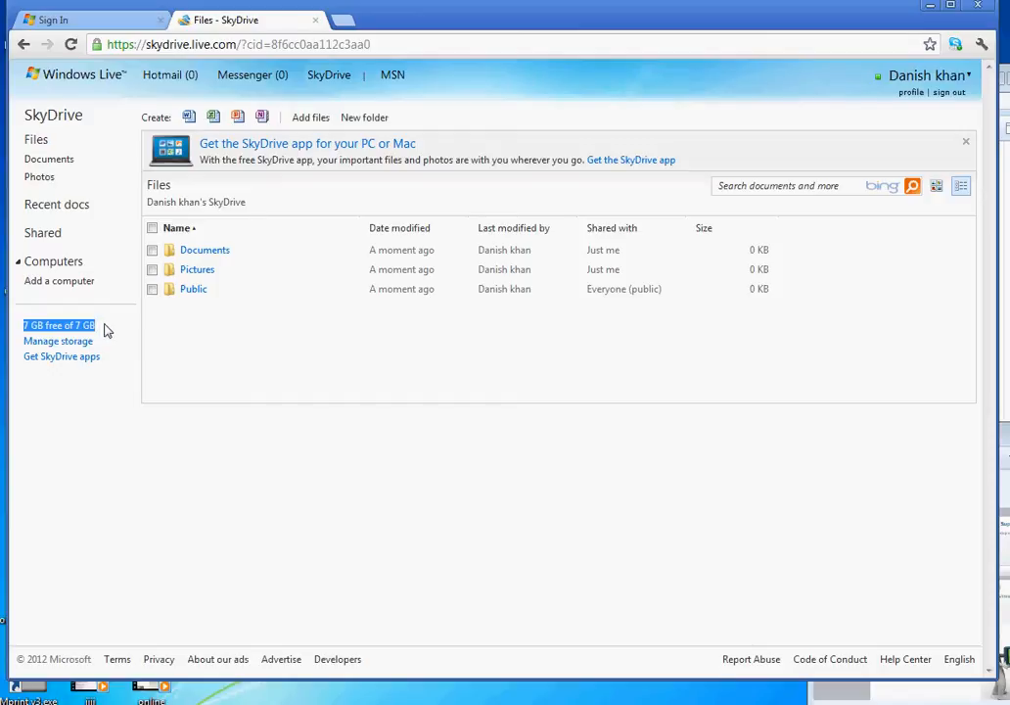
mouse_move(79, 333)
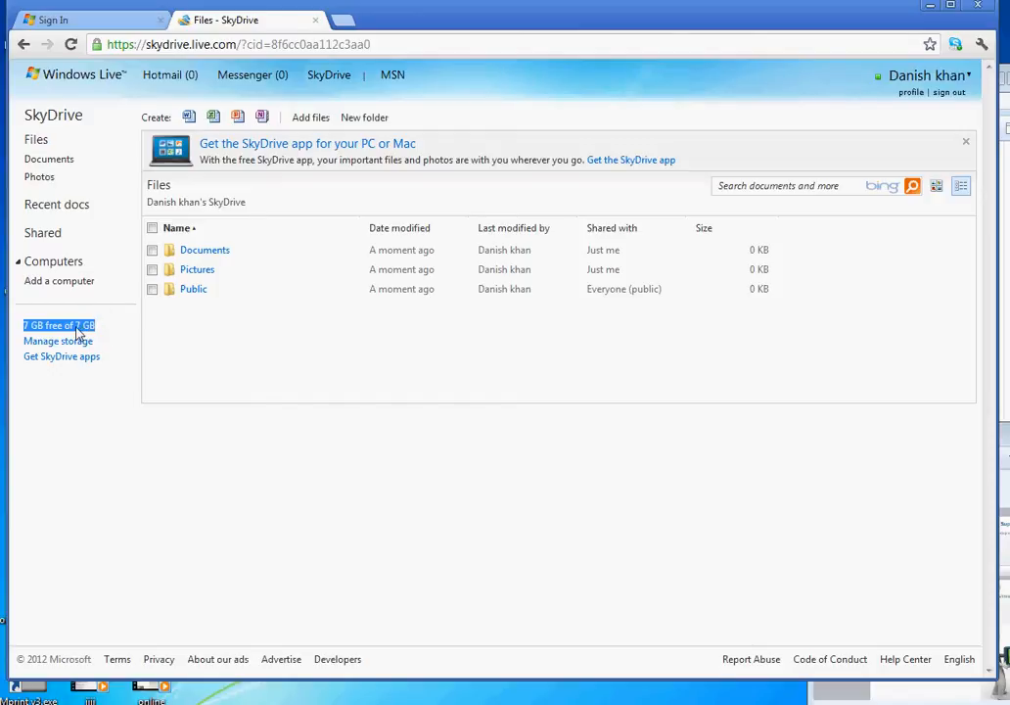
mouse_move(82, 309)
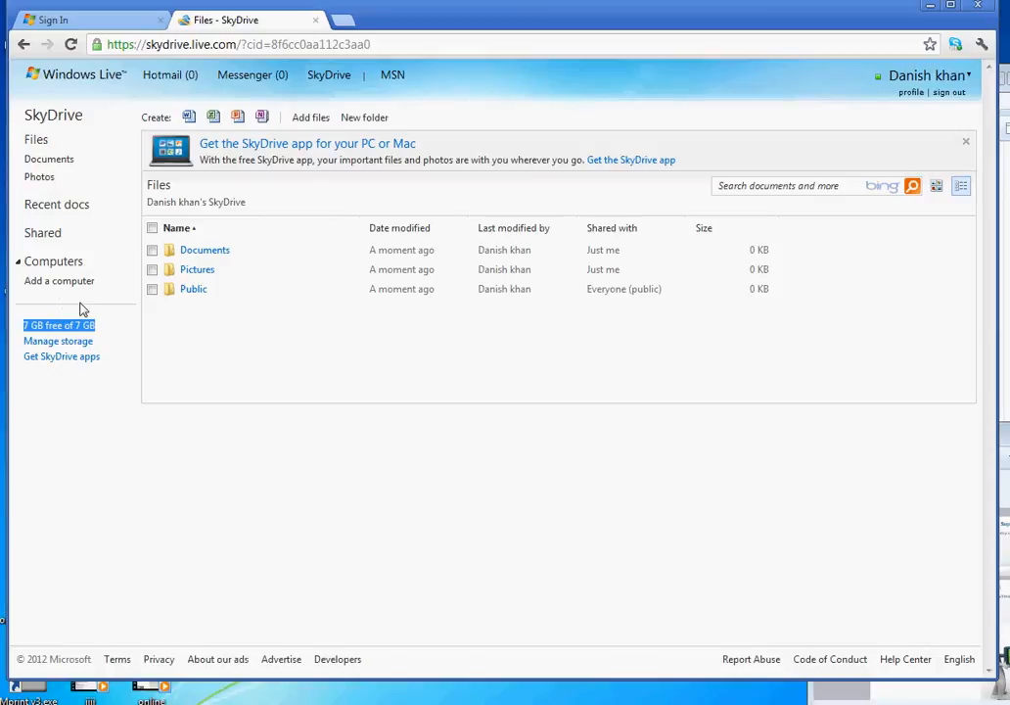
mouse_move(161, 137)
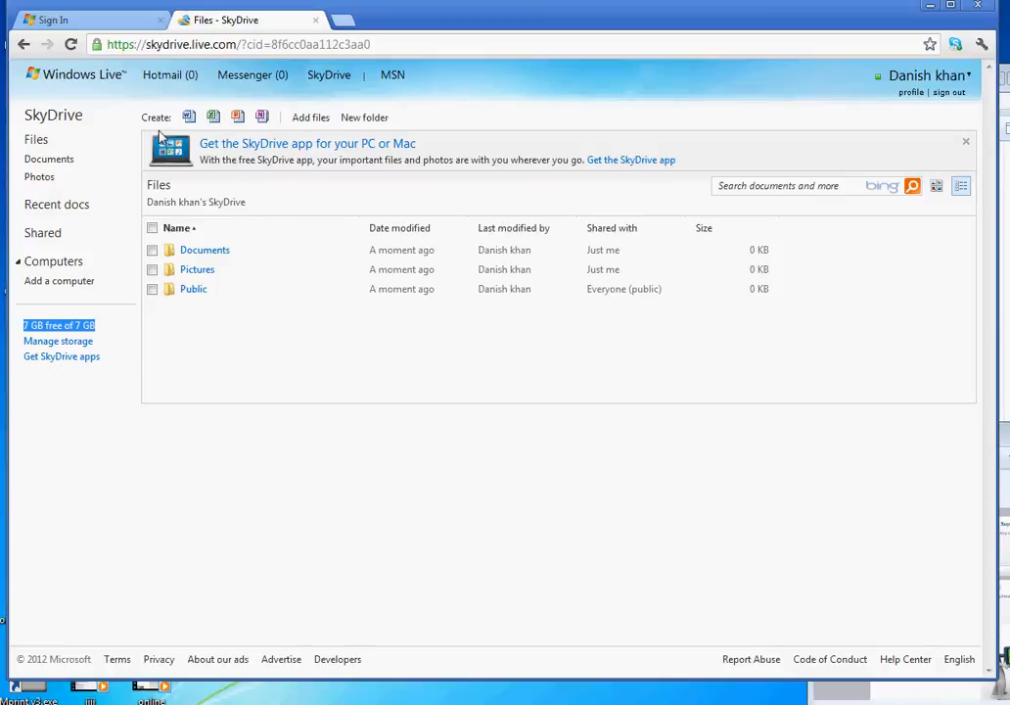
mouse_move(188, 118)
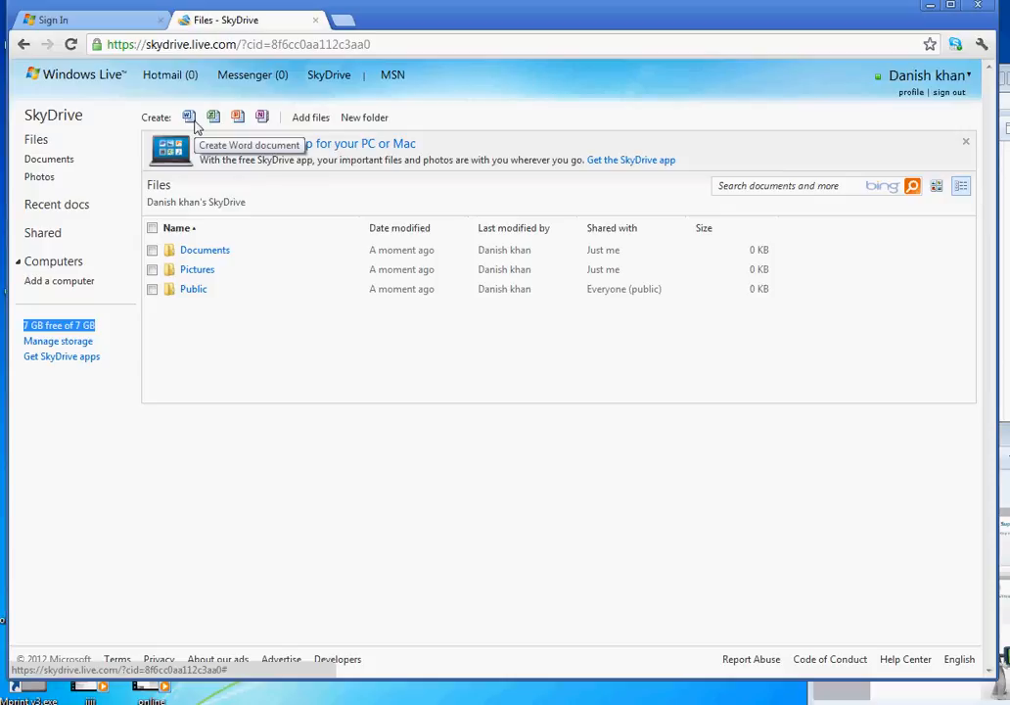
- Create a new Word document named 'test document' in SkyDrive
click(188, 117)
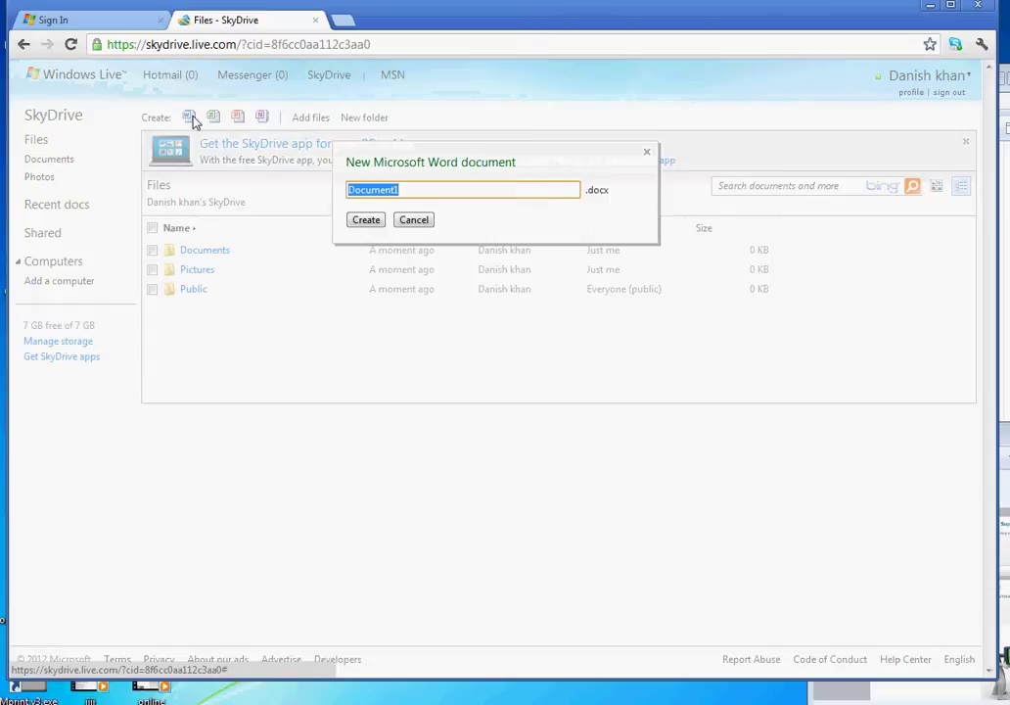
mouse_move(343, 208)
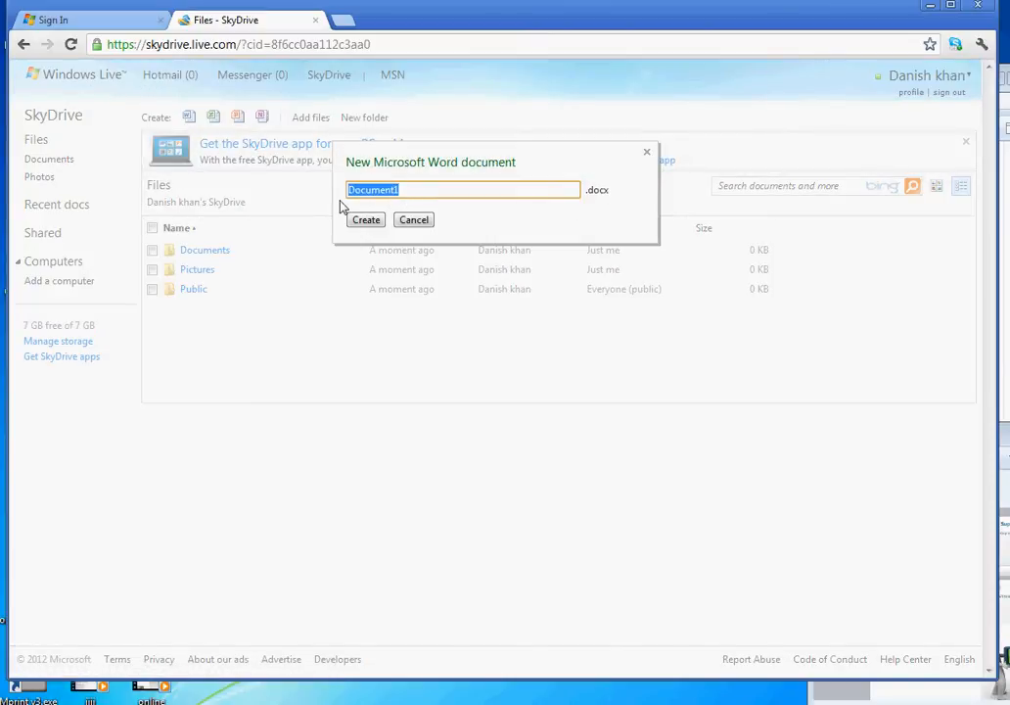
text(test cd)
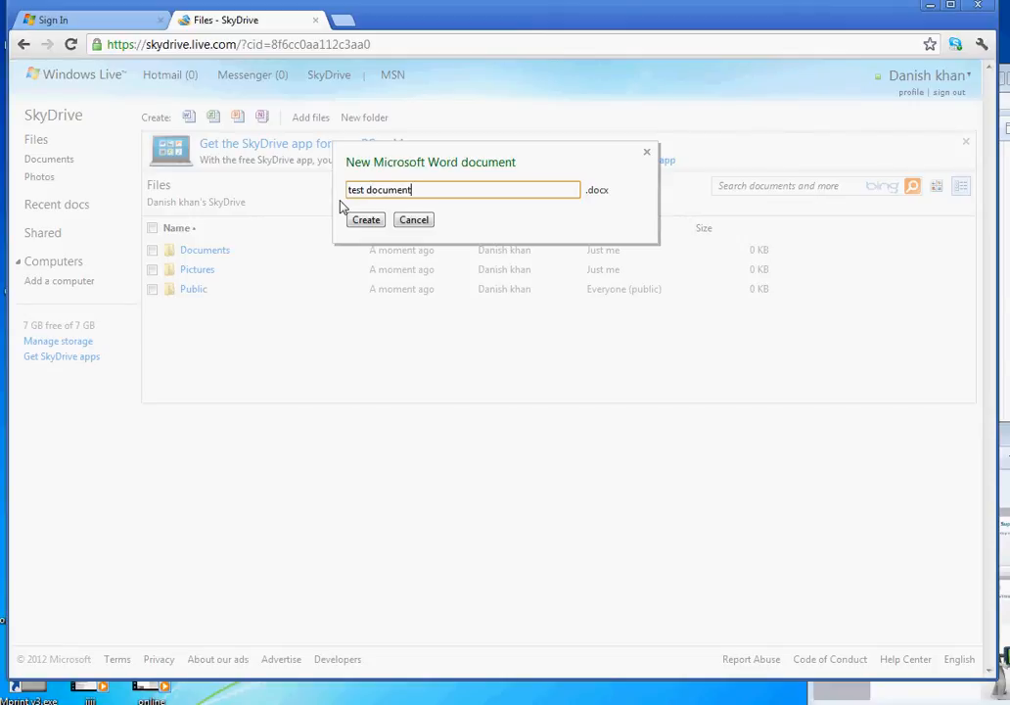
click(364, 219)
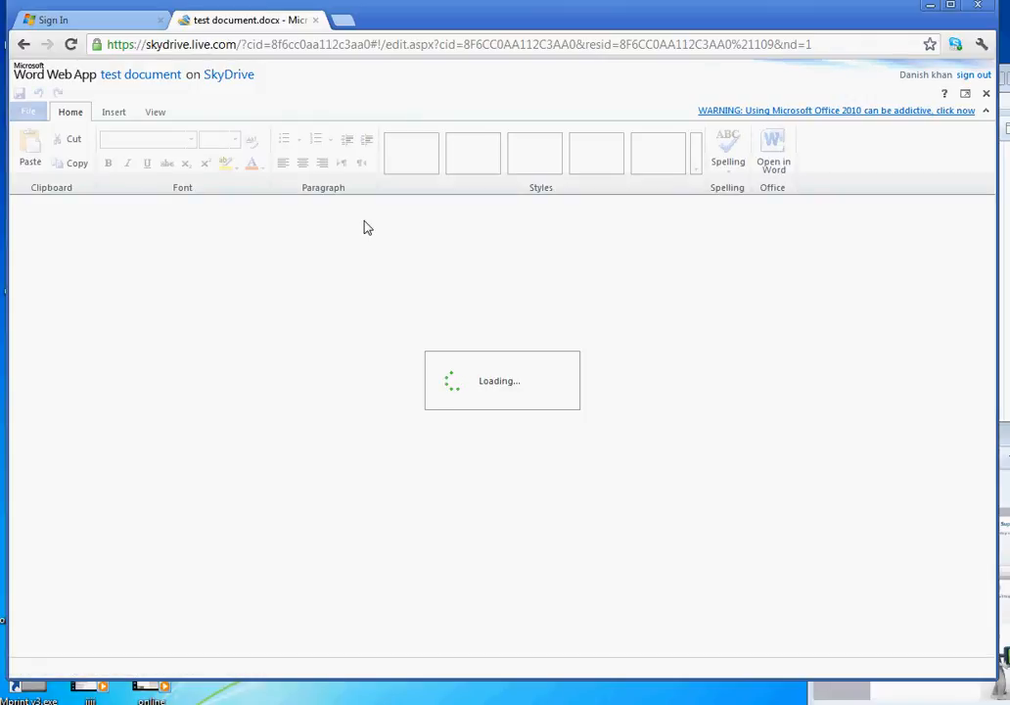
mouse_move(286, 276)
text(c)
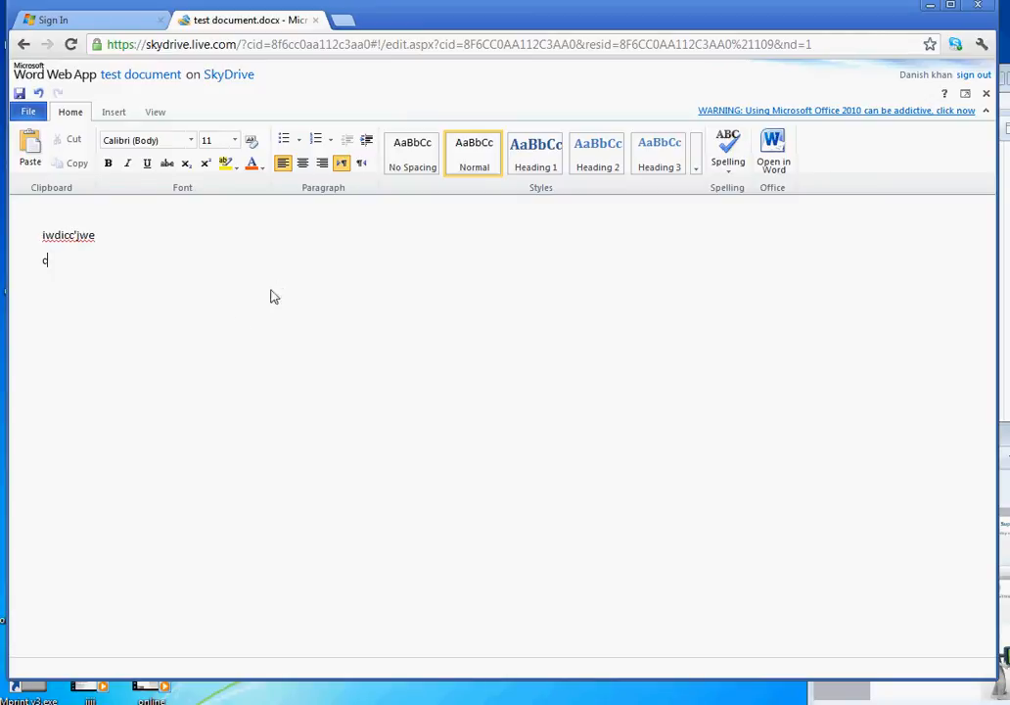
- Add a short line of text to test document and head back to SkyDrive
click(20, 94)
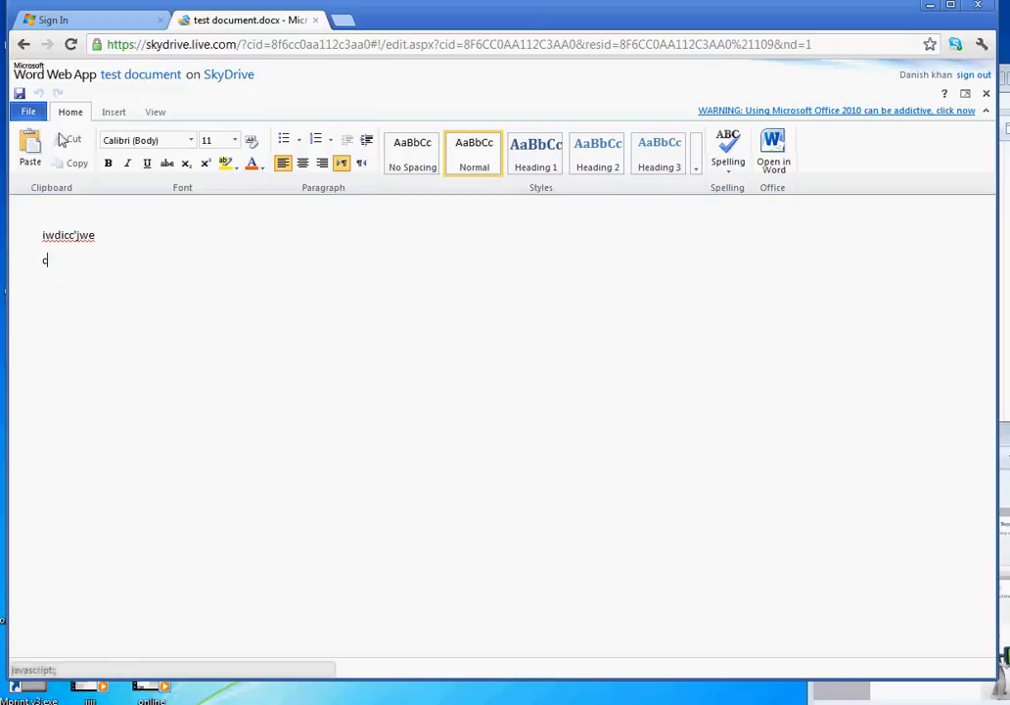
click(23, 43)
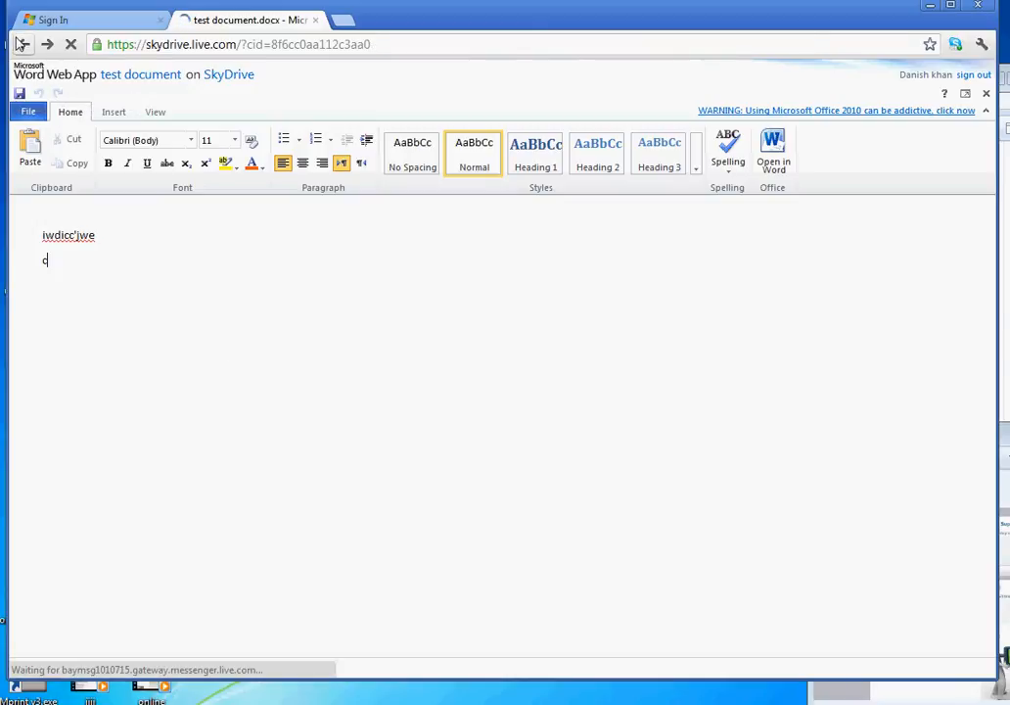
- Return to the SkyDrive Files list showing test document at 47 KB
click(23, 43)
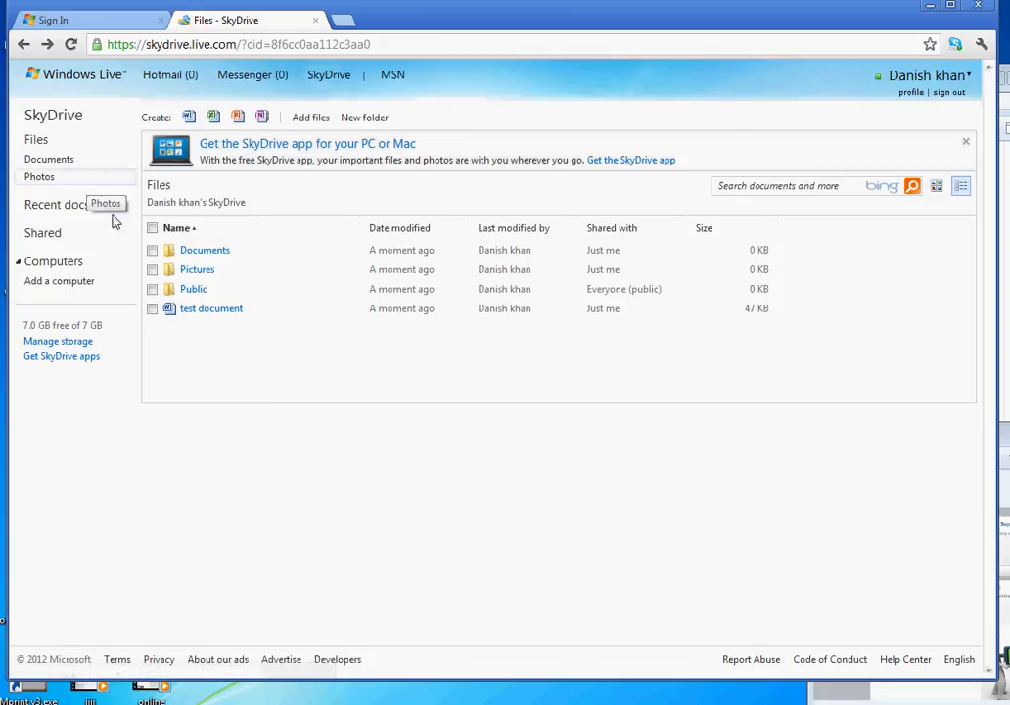
mouse_move(192, 290)
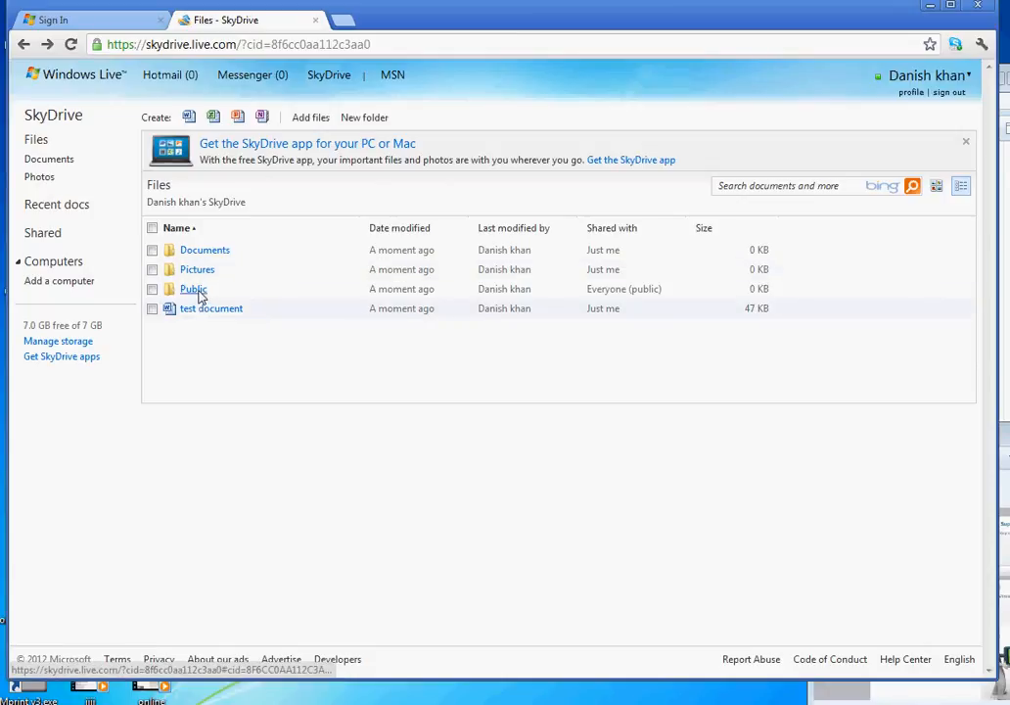
click(153, 309)
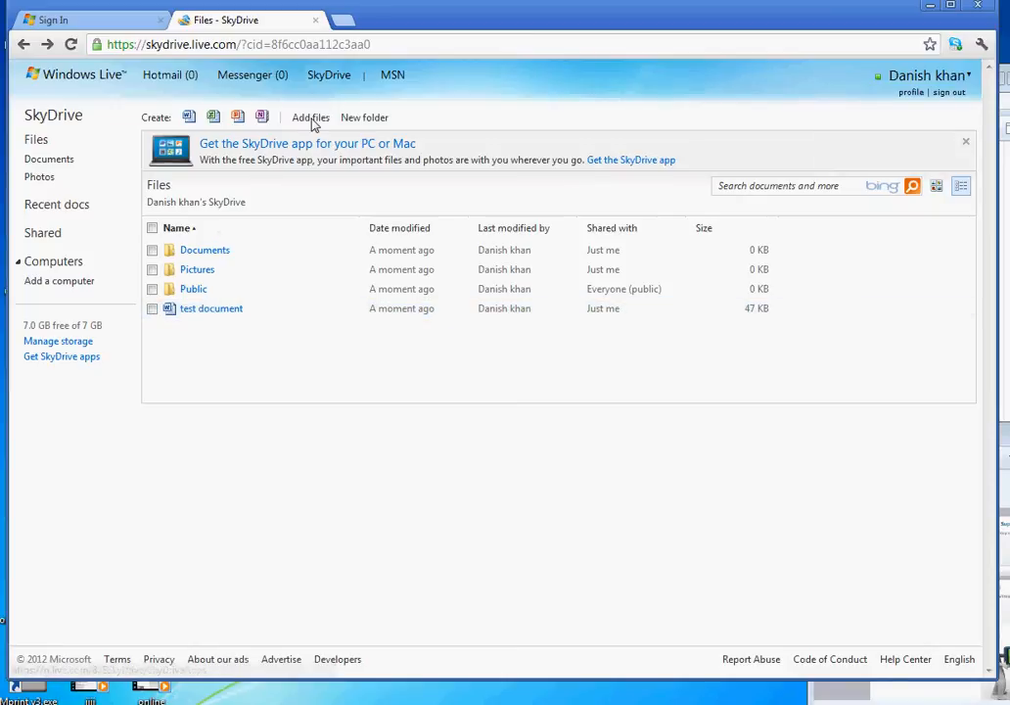
mouse_move(364, 117)
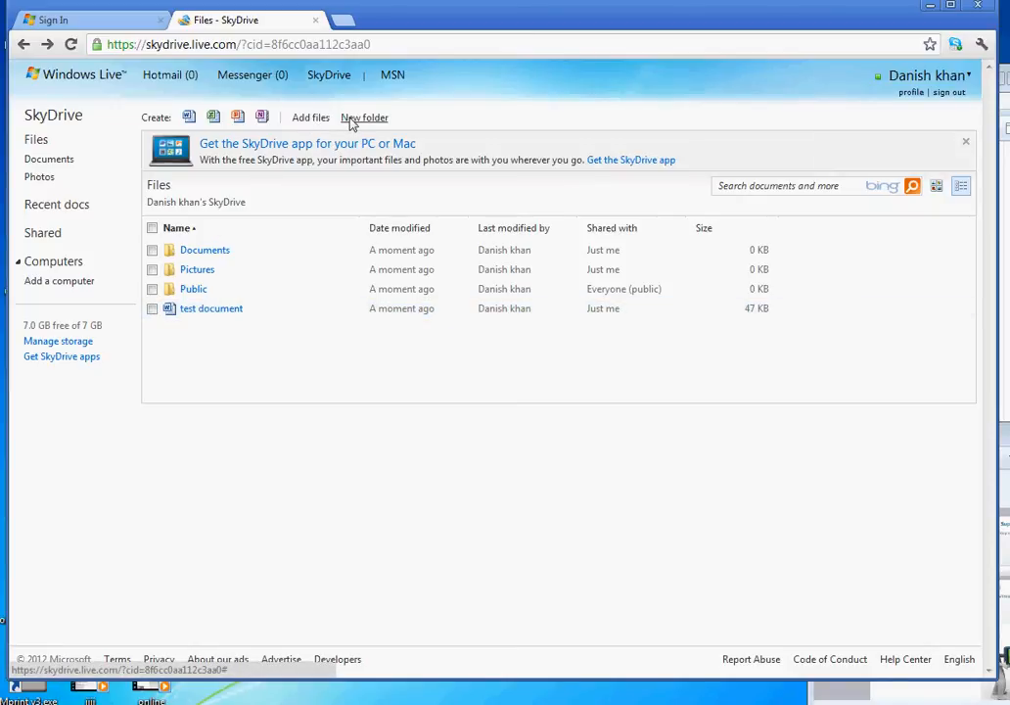
click(364, 118)
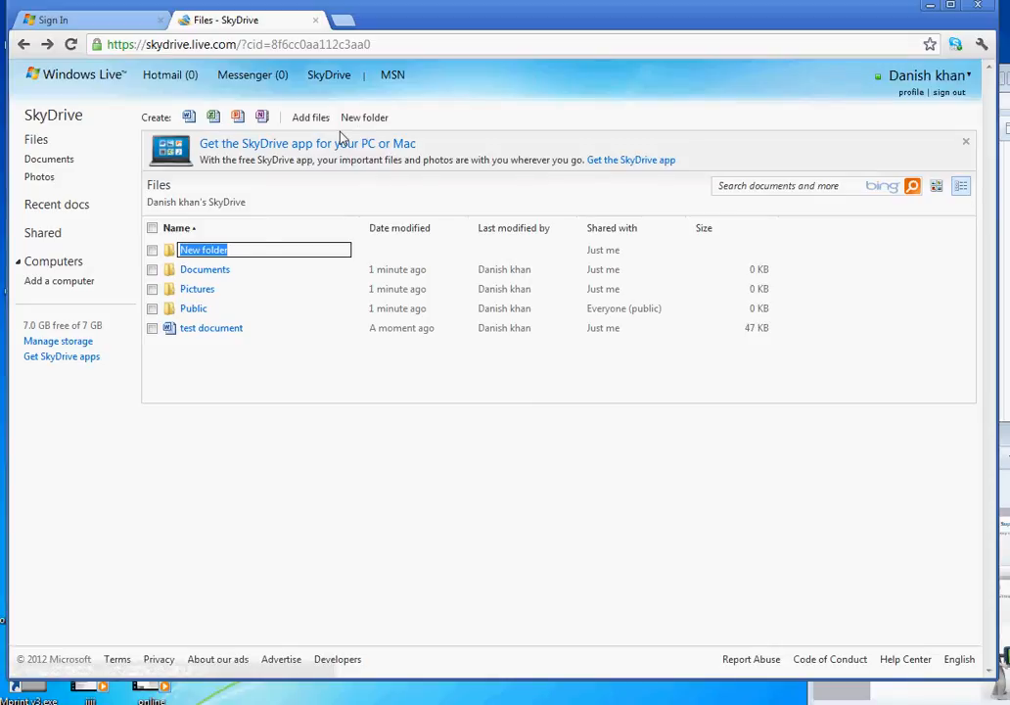
text(deskto)
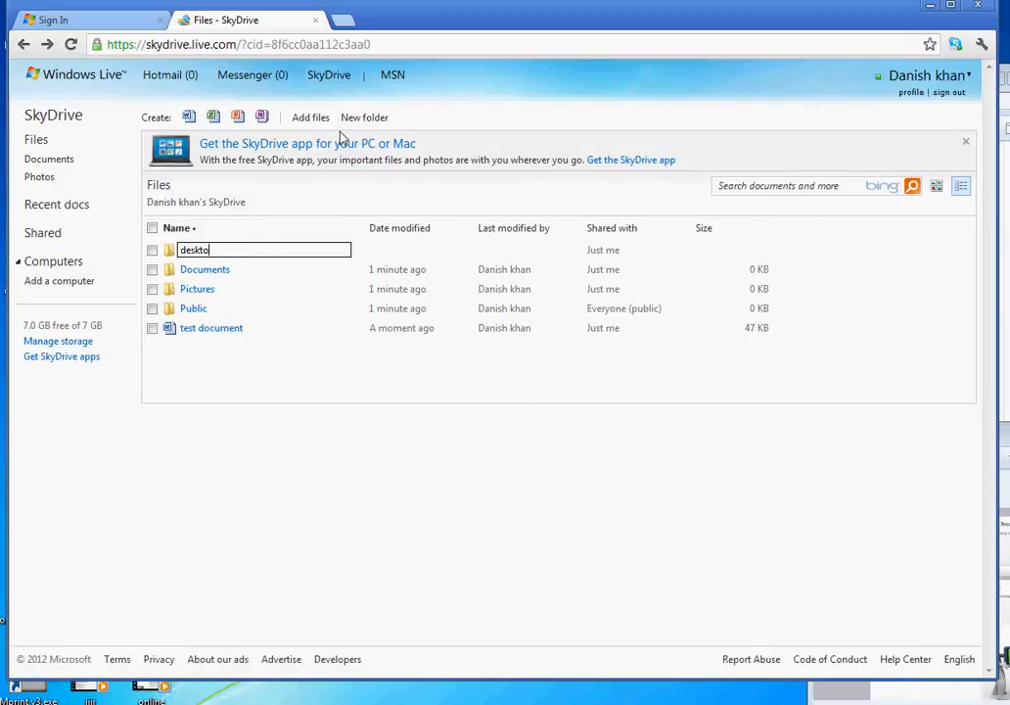
key(Return)
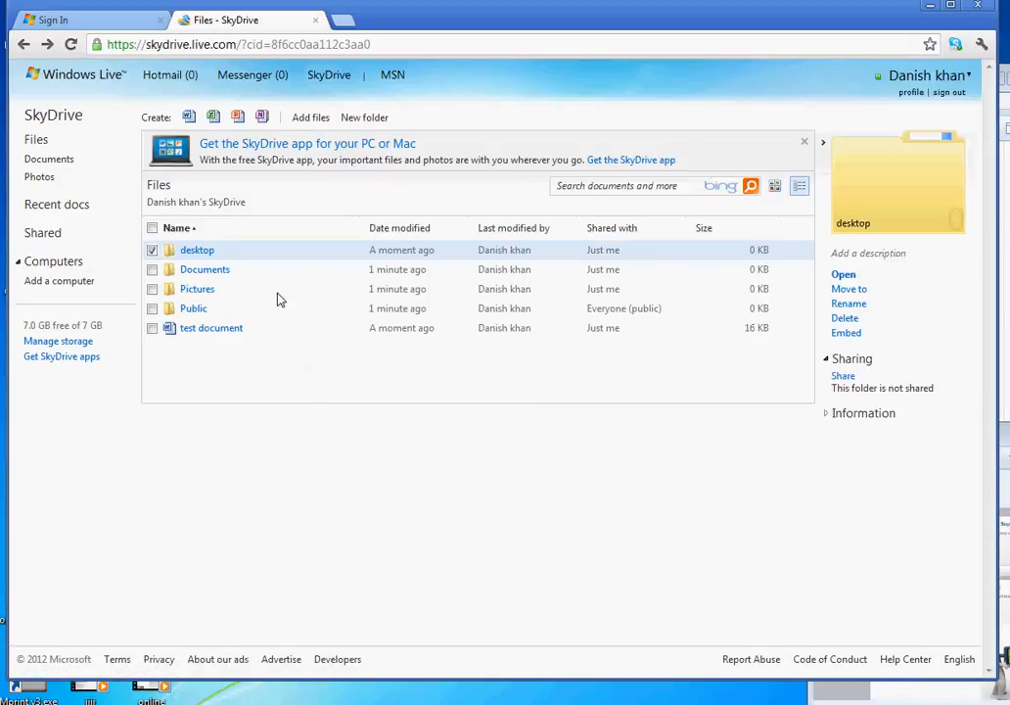
mouse_move(728, 240)
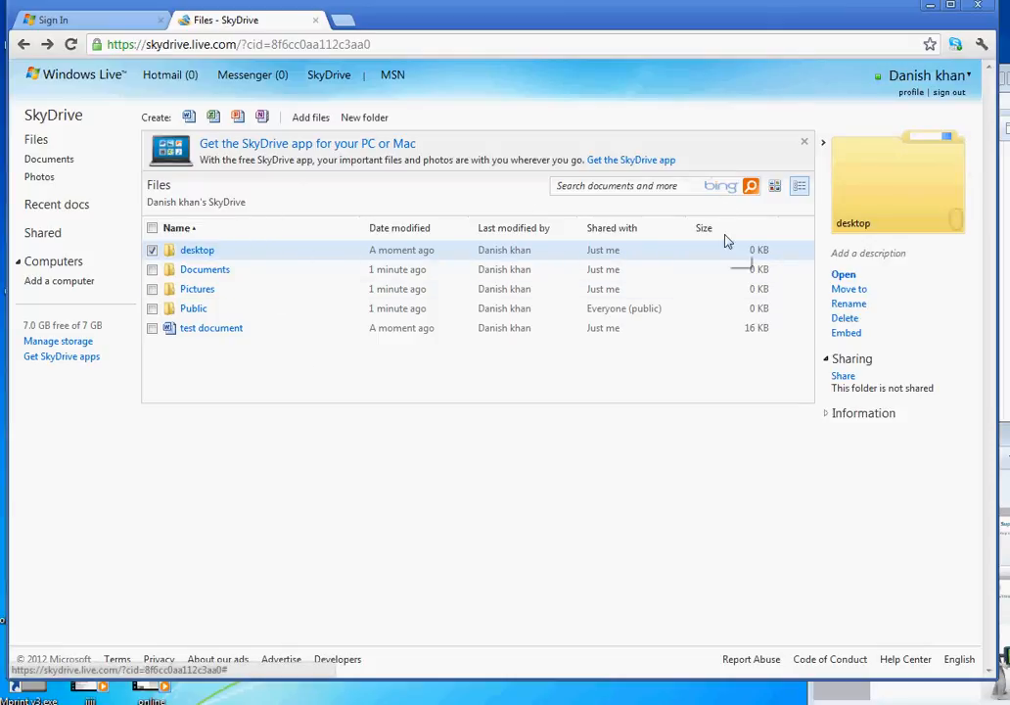
mouse_move(576, 127)
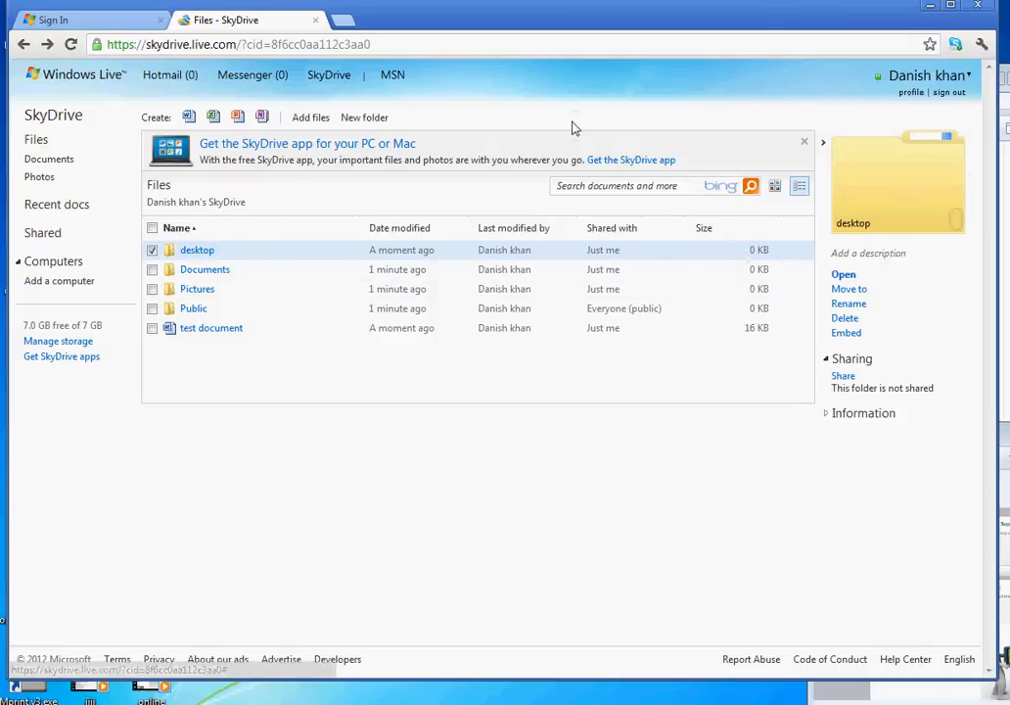
mouse_move(213, 117)
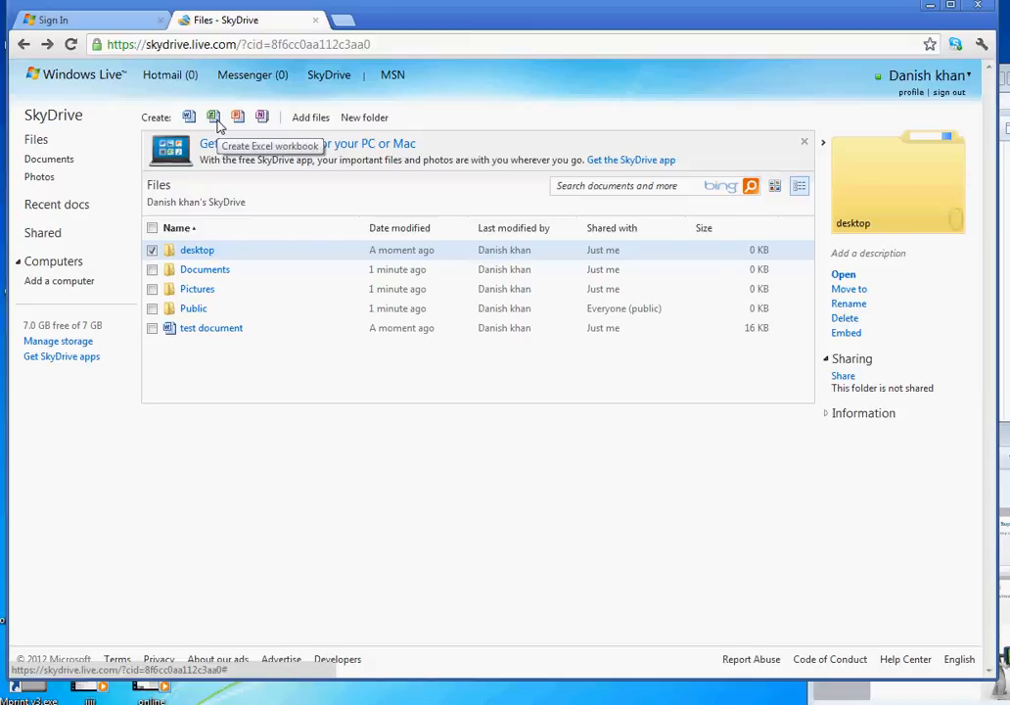
mouse_move(239, 117)
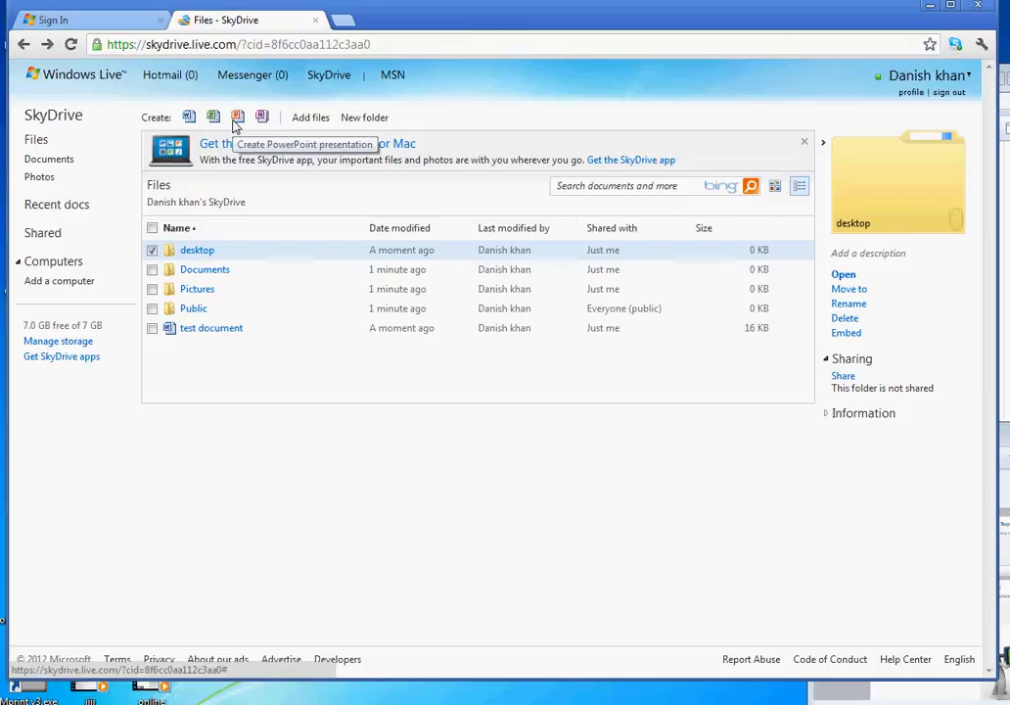
mouse_move(262, 117)
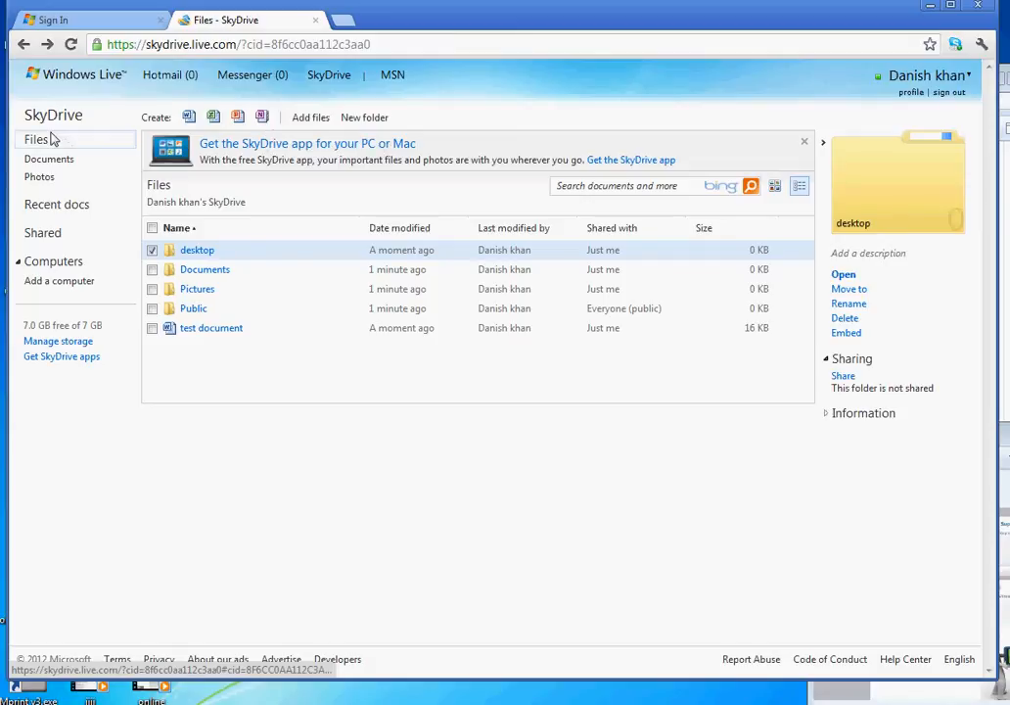
- Switch to the Photos view, try Add a computer and dismiss the install notice
click(39, 176)
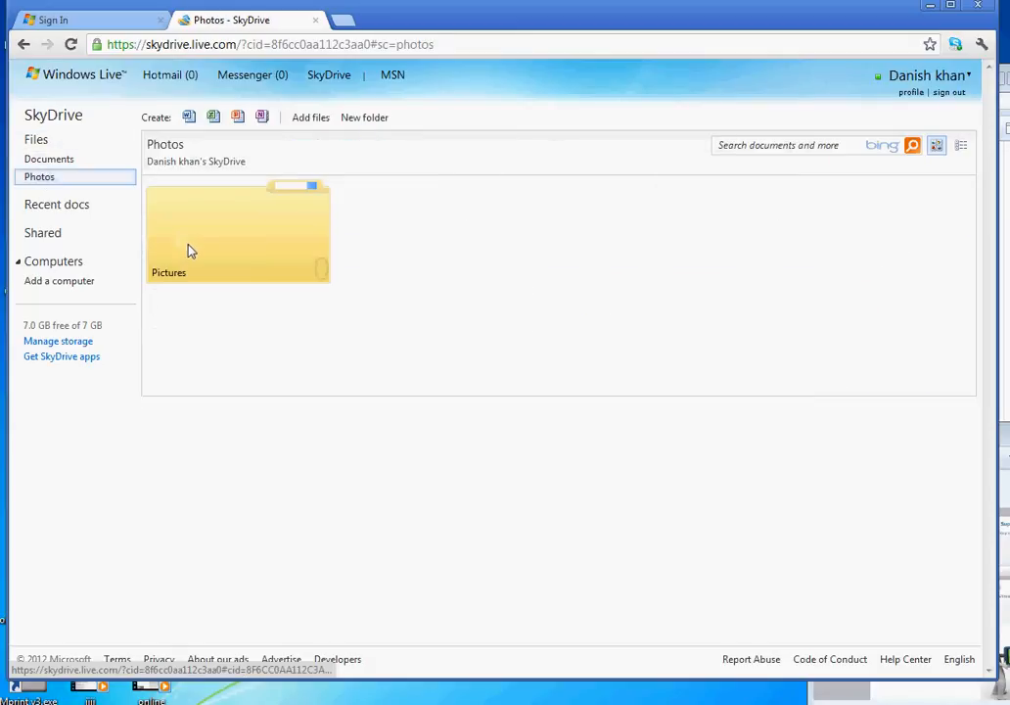
mouse_move(141, 213)
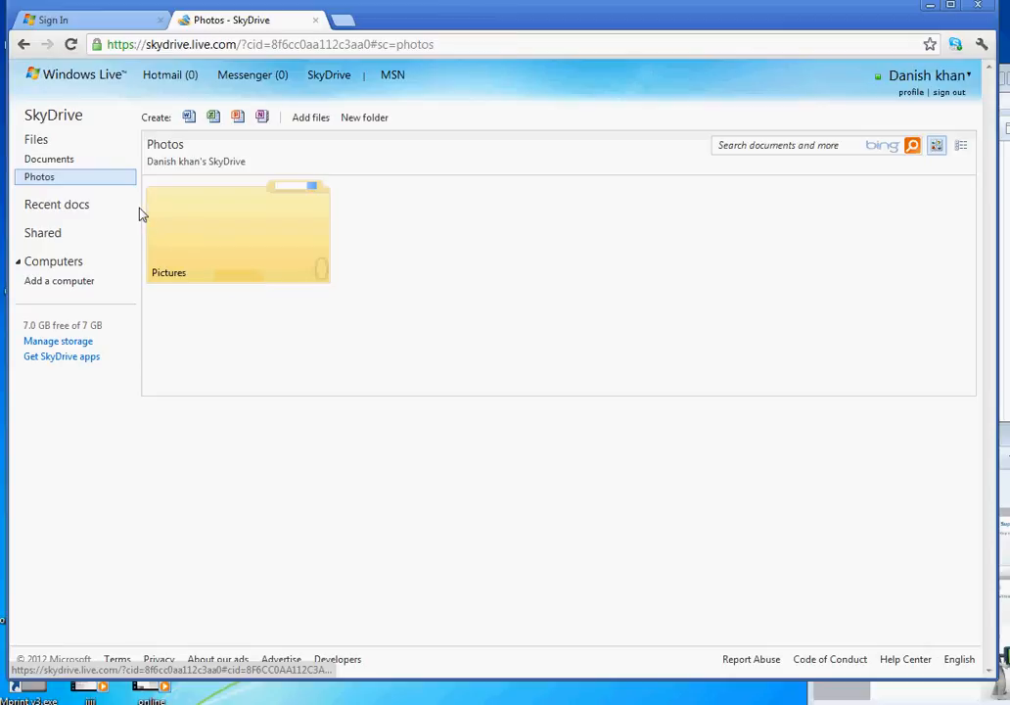
mouse_move(59, 282)
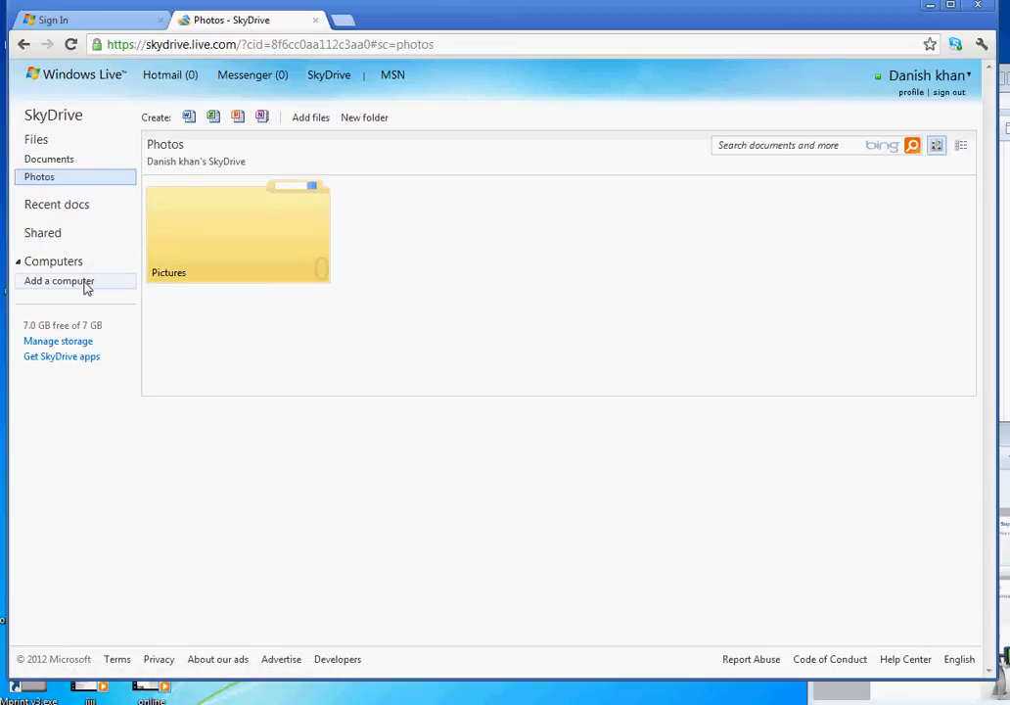
click(58, 281)
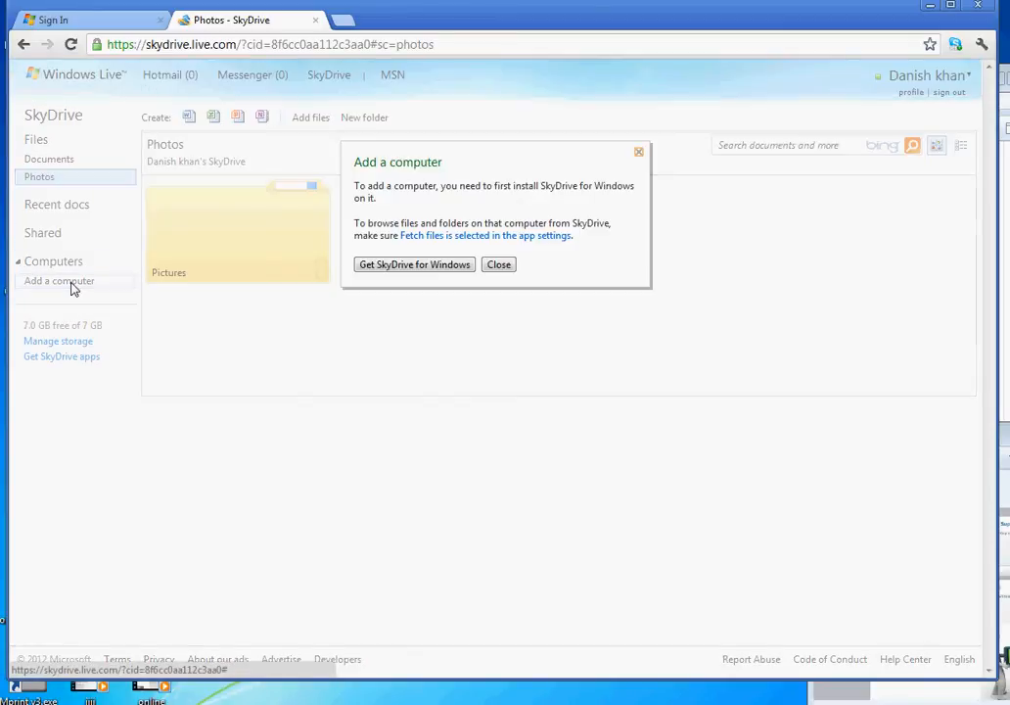
mouse_move(499, 188)
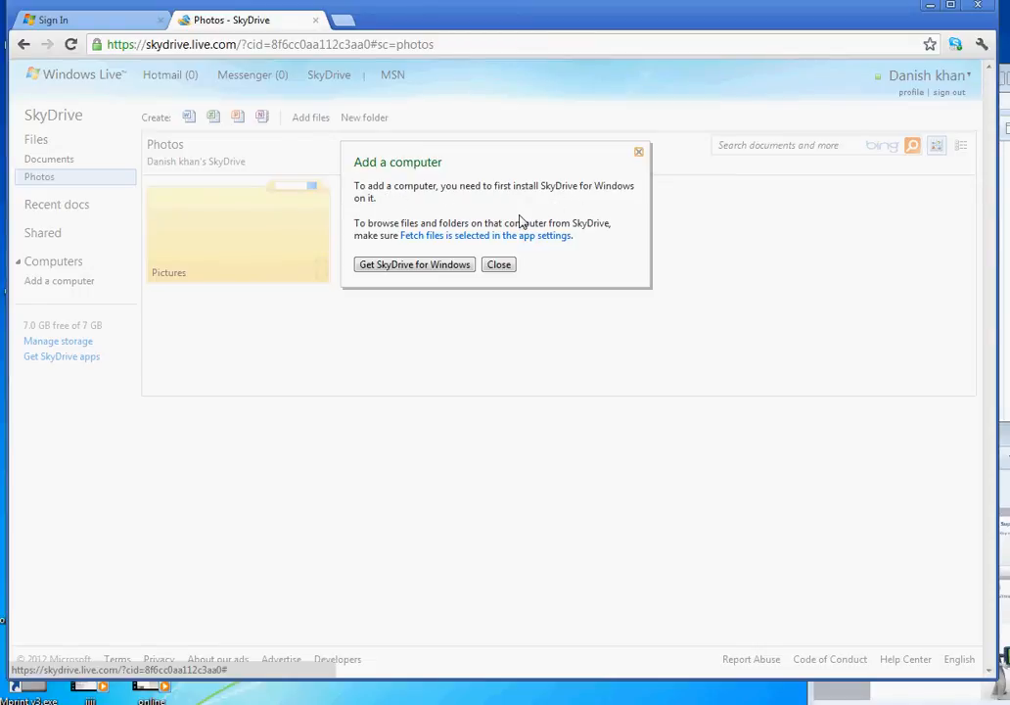
mouse_move(401, 239)
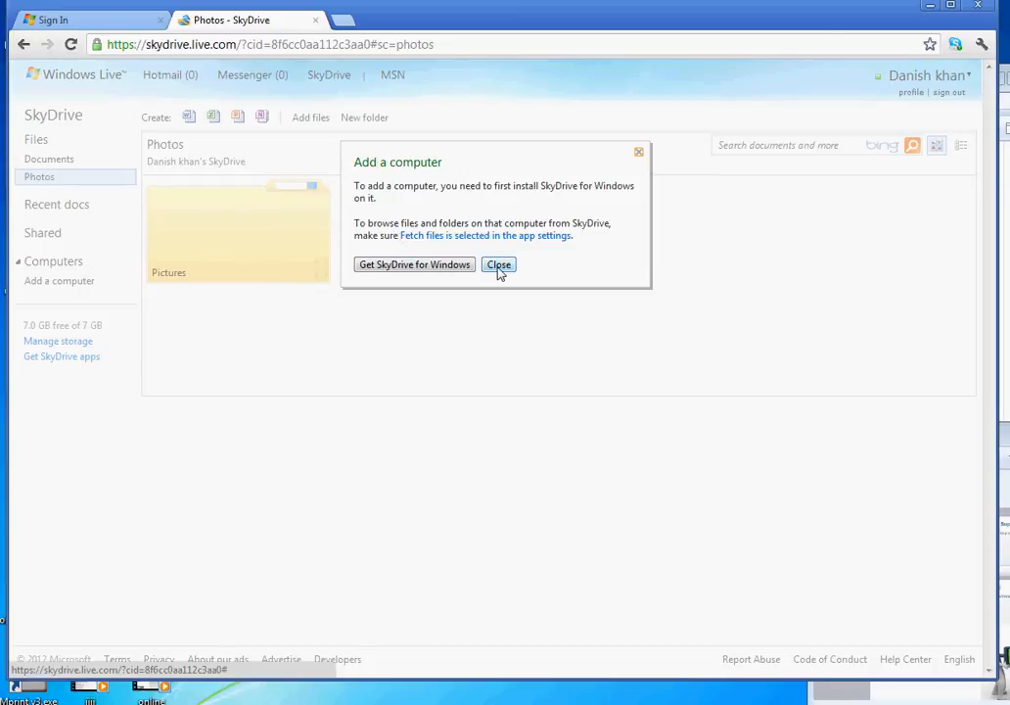
click(497, 264)
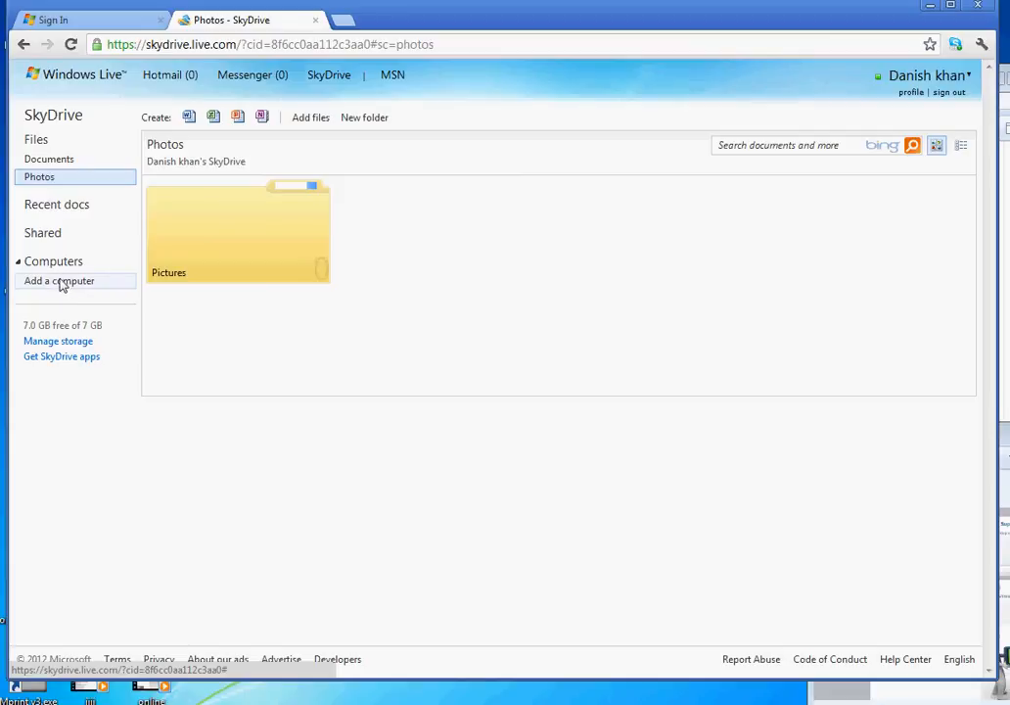
mouse_move(61, 304)
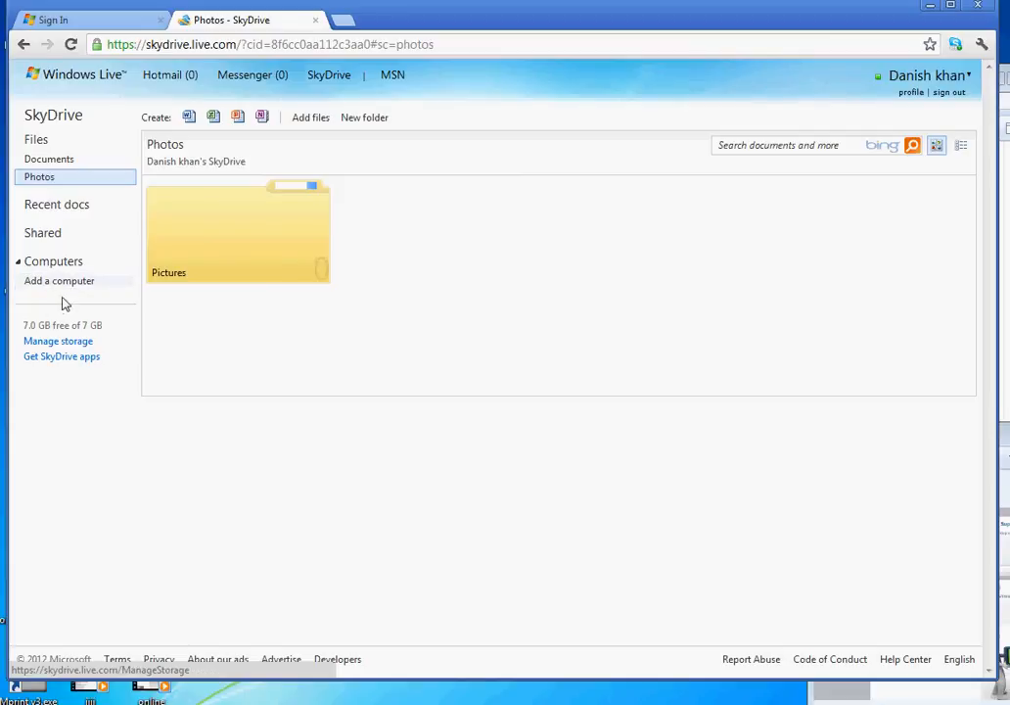
mouse_move(59, 282)
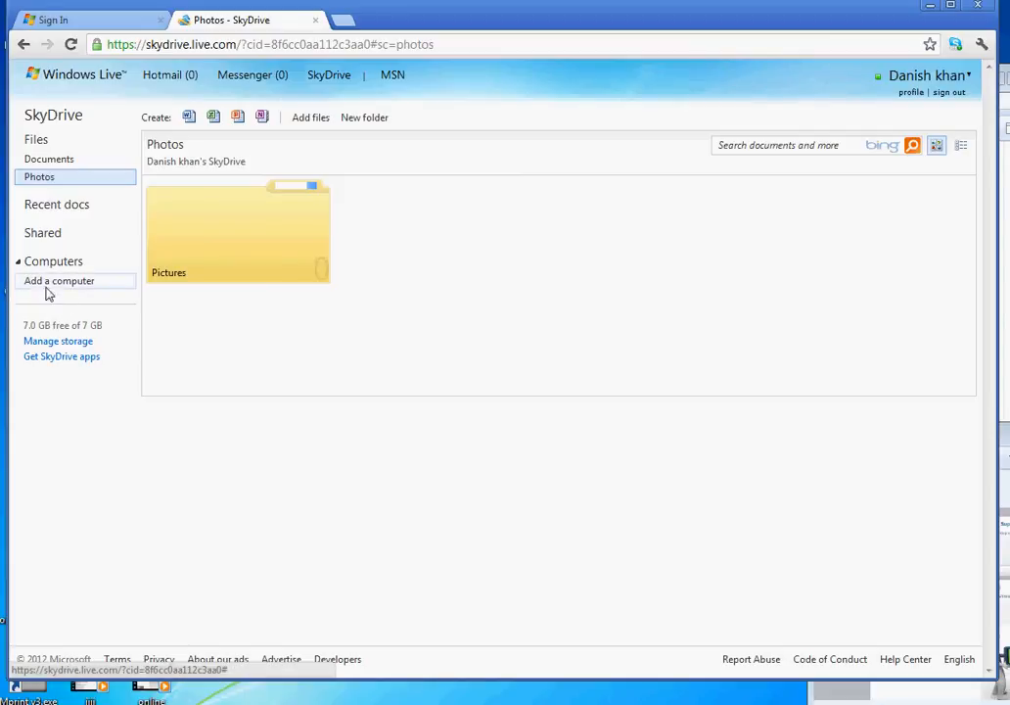
mouse_move(192, 180)
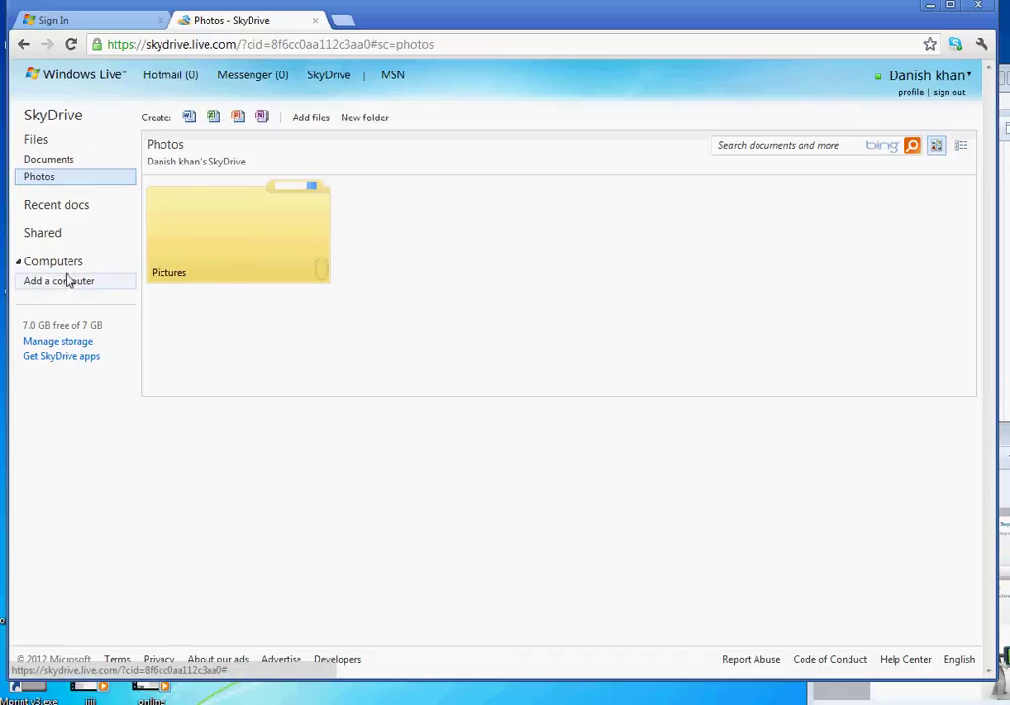
mouse_move(70, 302)
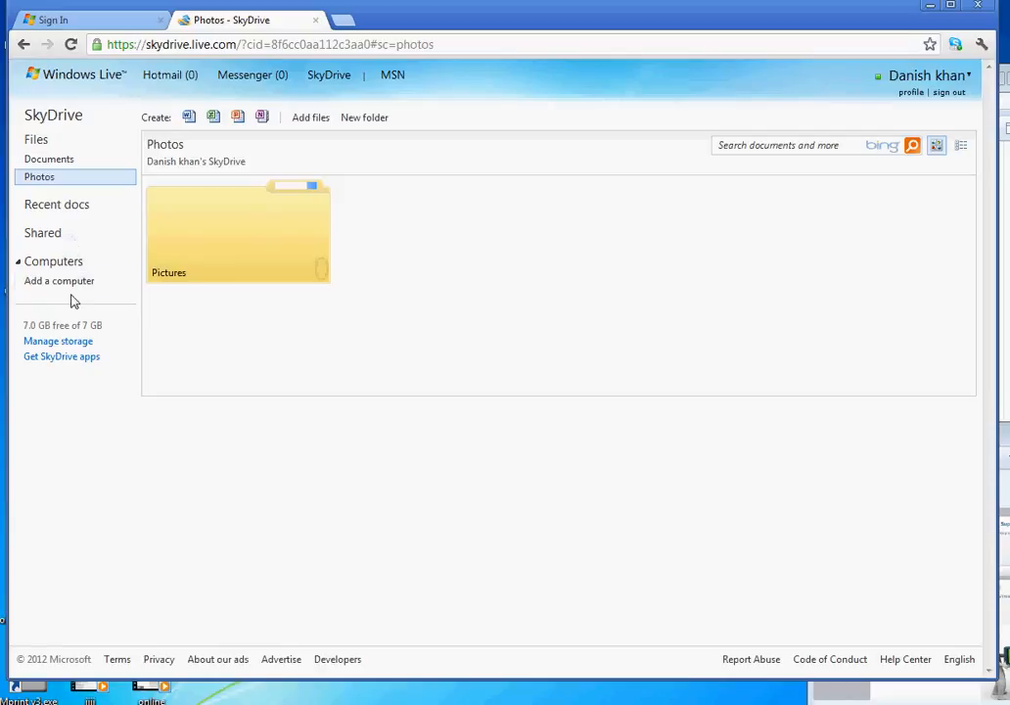
mouse_move(108, 303)
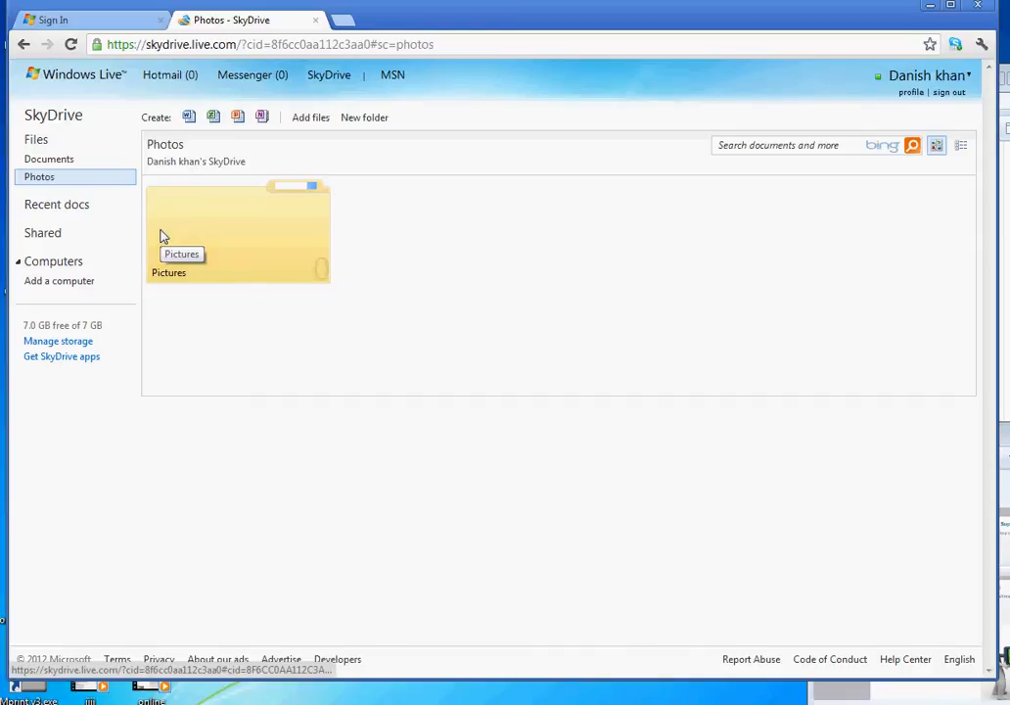
mouse_move(263, 92)
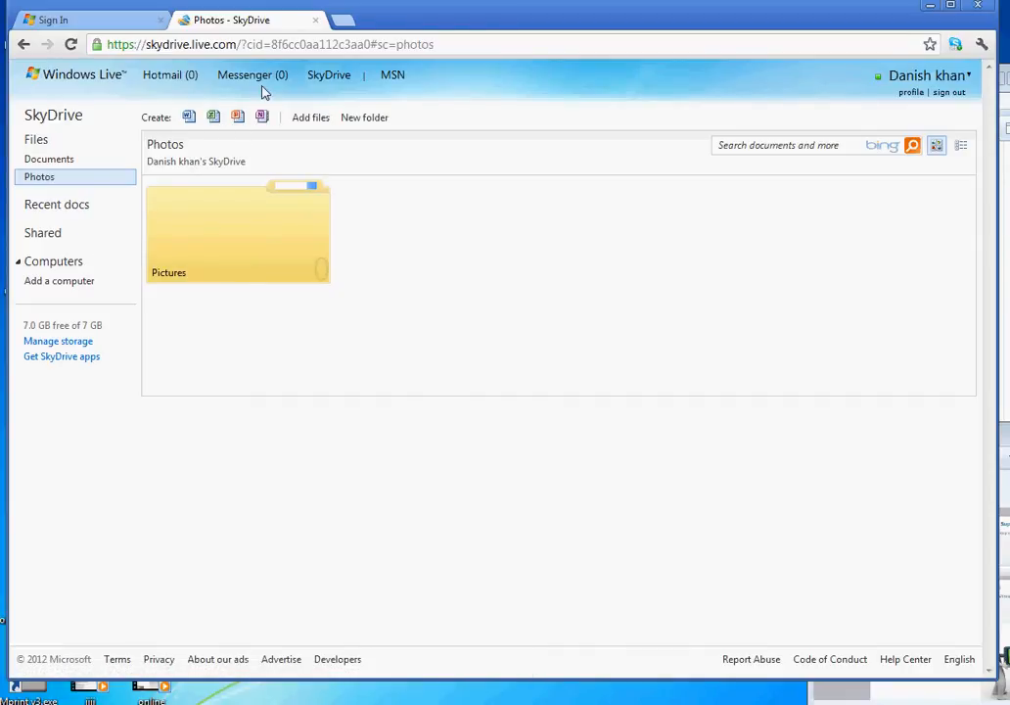
- Browse the Hotmail, Messenger and Windows Live menus, then return via history to an earlier Files - SkyDrive page
click(162, 74)
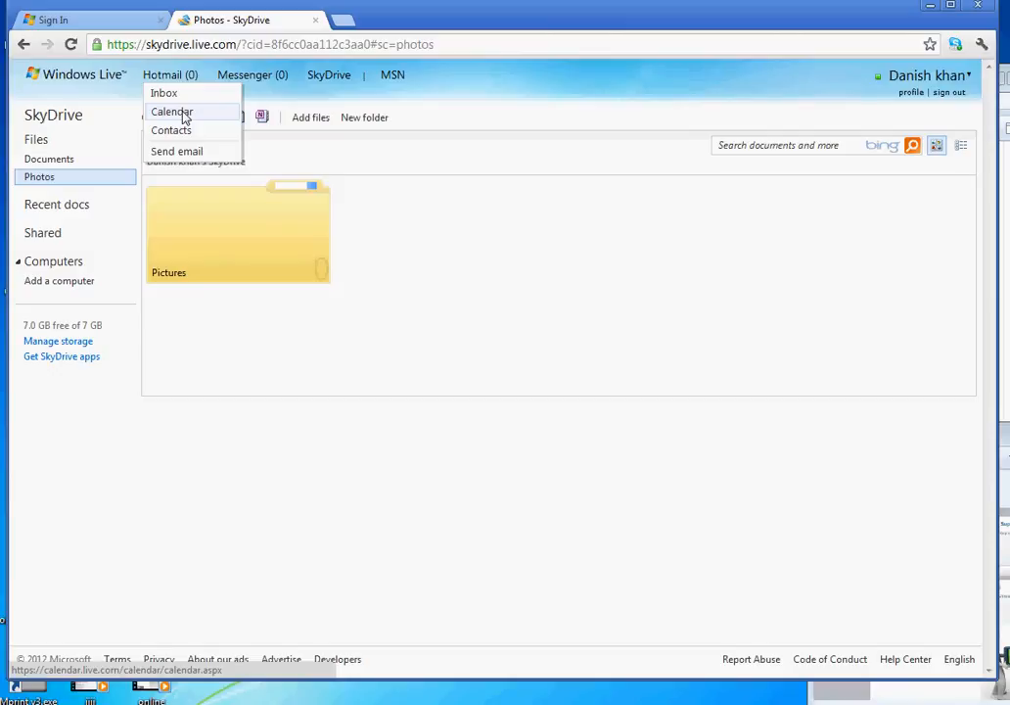
mouse_move(195, 141)
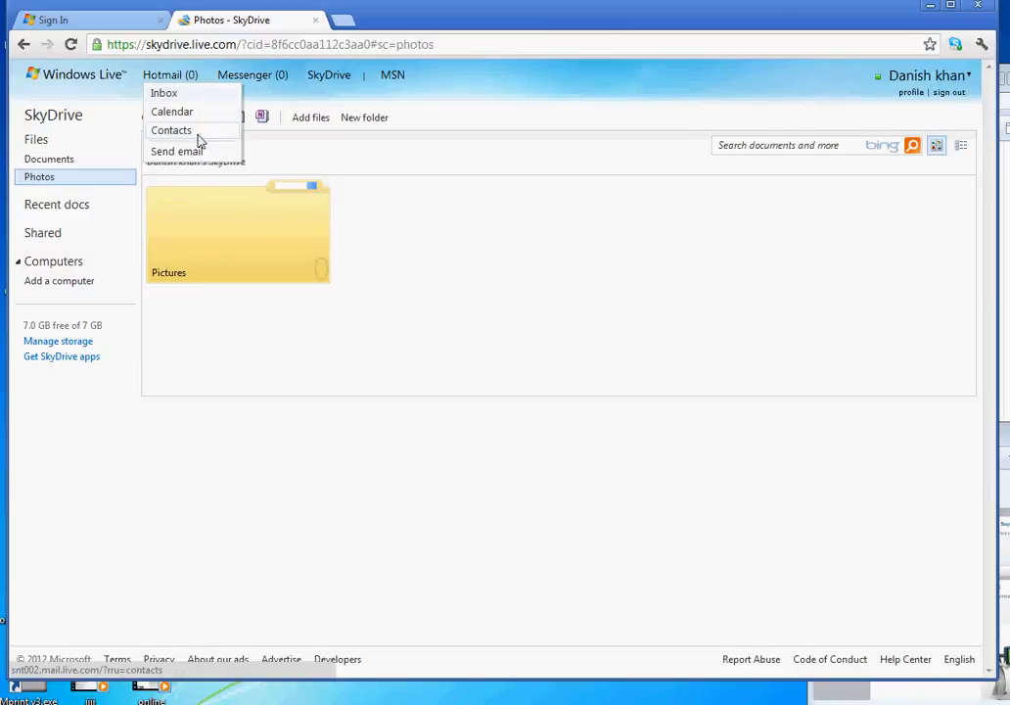
click(250, 74)
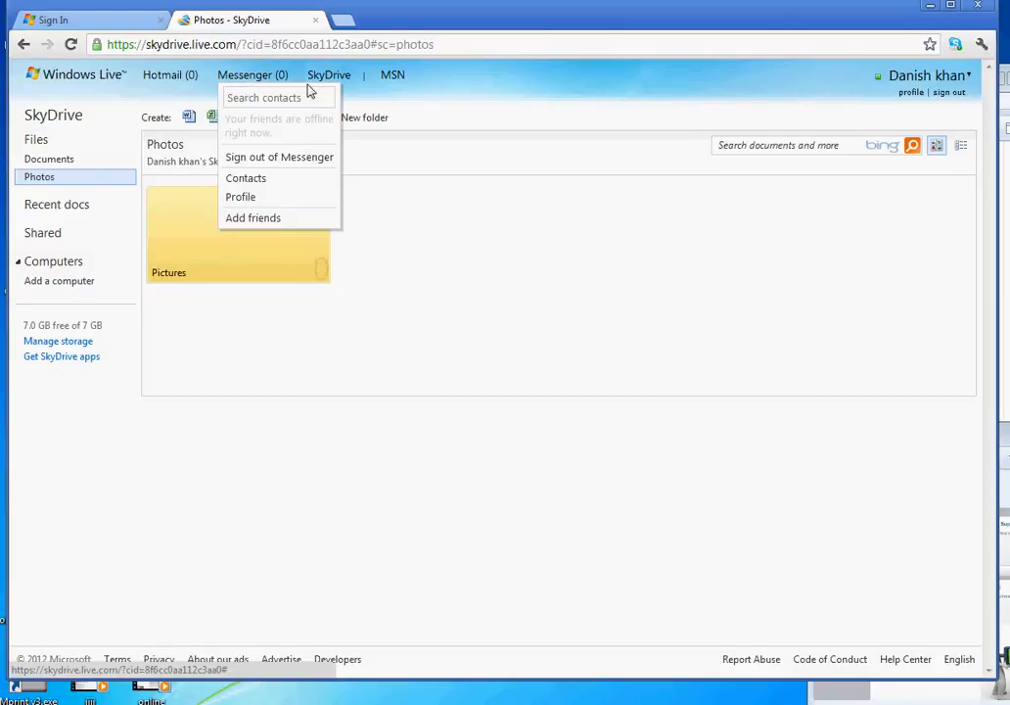
click(79, 74)
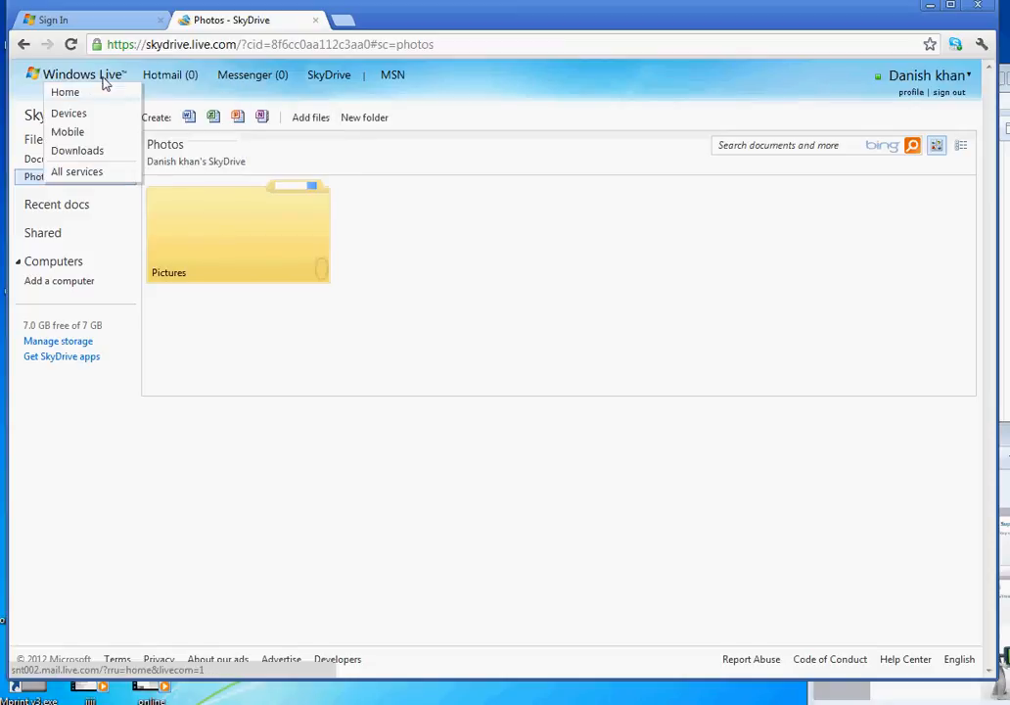
click(23, 43)
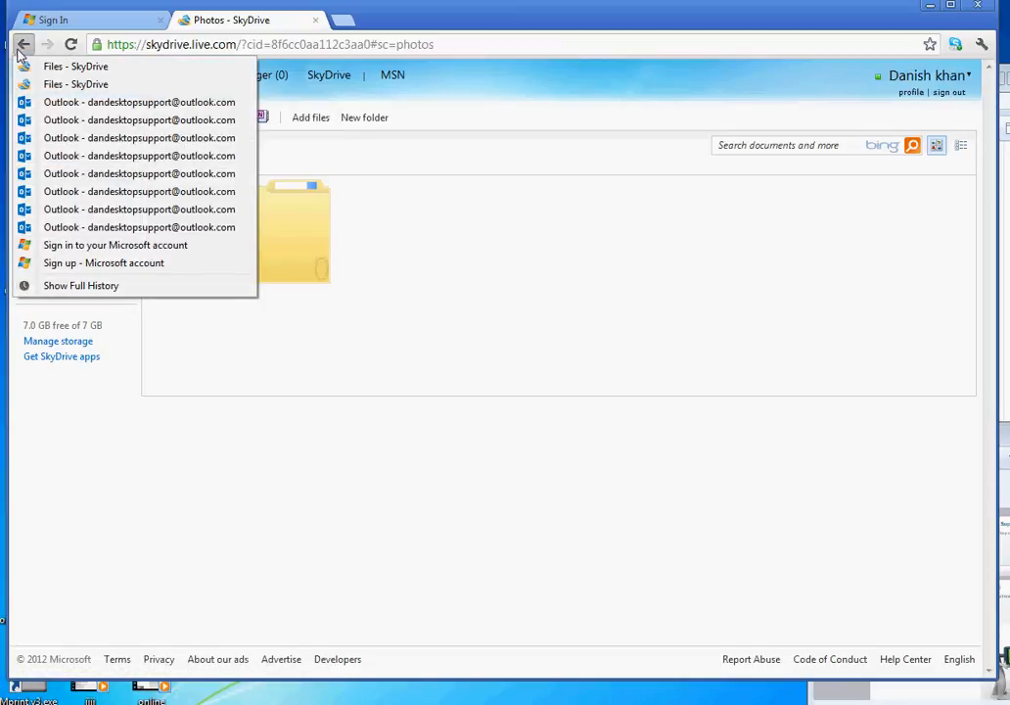
click(75, 67)
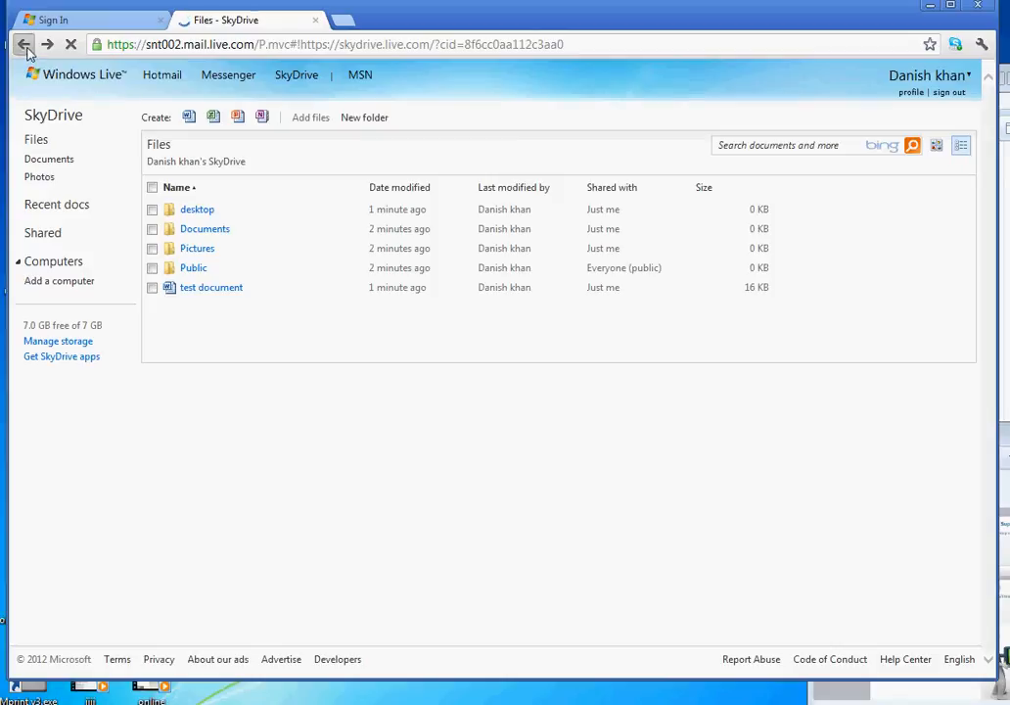
- Go back to the Outlook.com new-message form and show the Messaging chat panel beside it
click(24, 43)
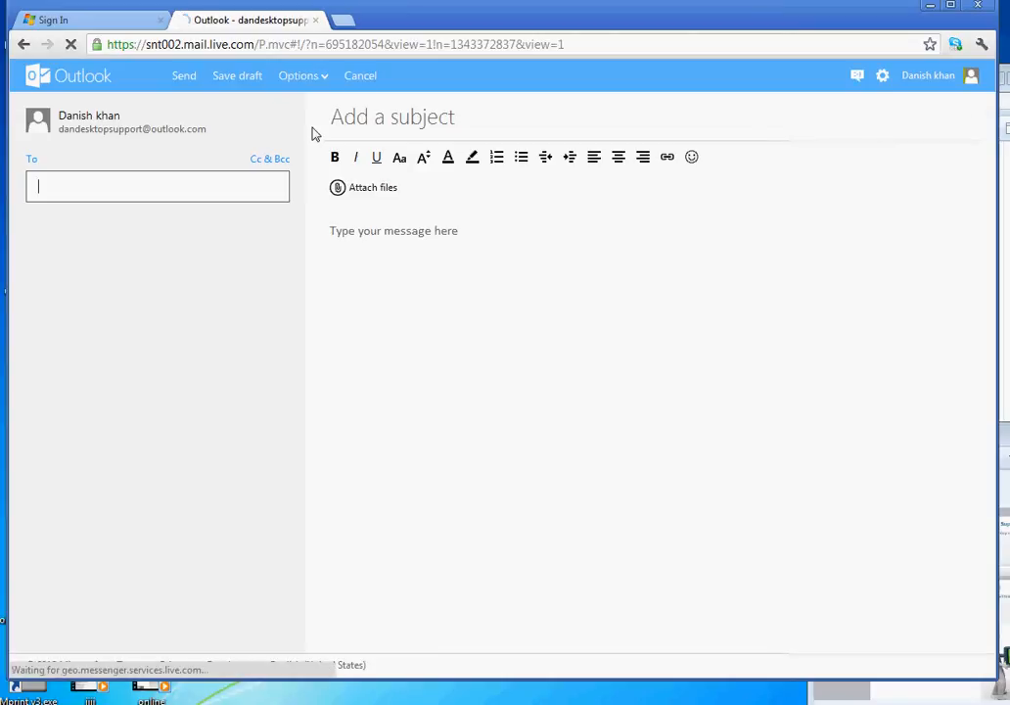
click(858, 74)
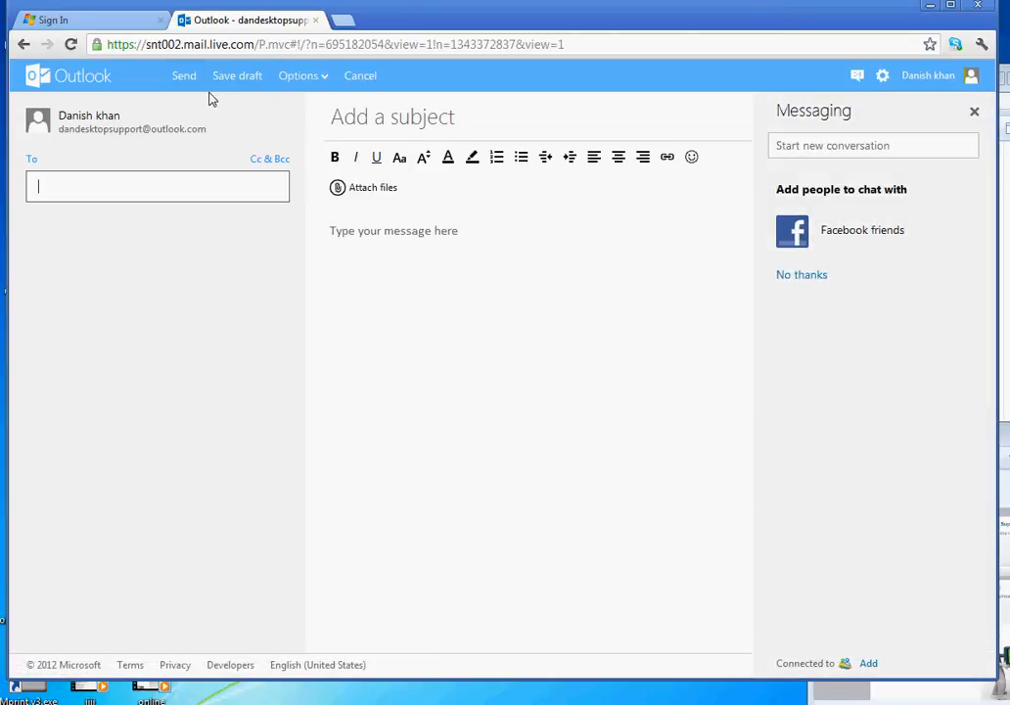
click(298, 75)
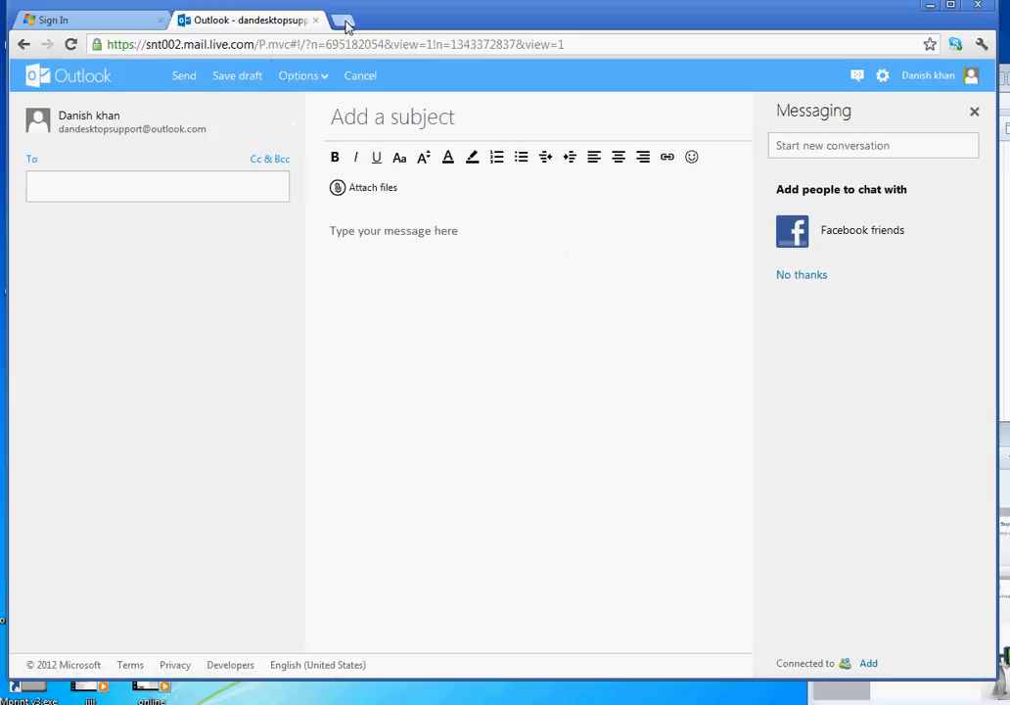
- In a new Chrome tab, search 'findhot' and open the hotfindtoday.com Locate32 blog post
click(341, 20)
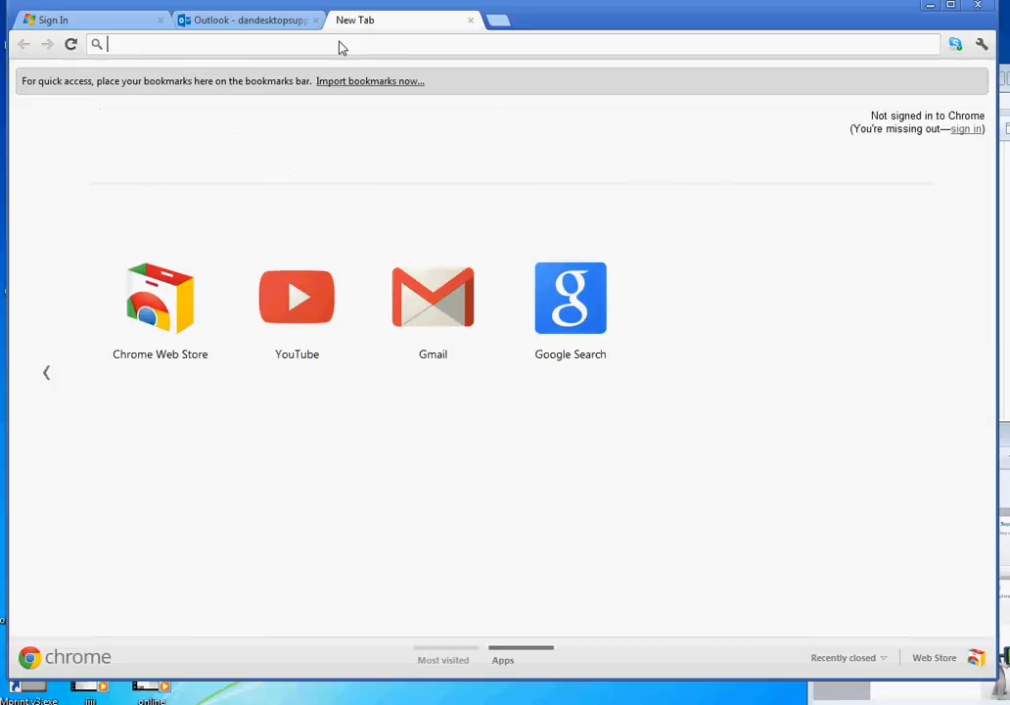
text(findhot)
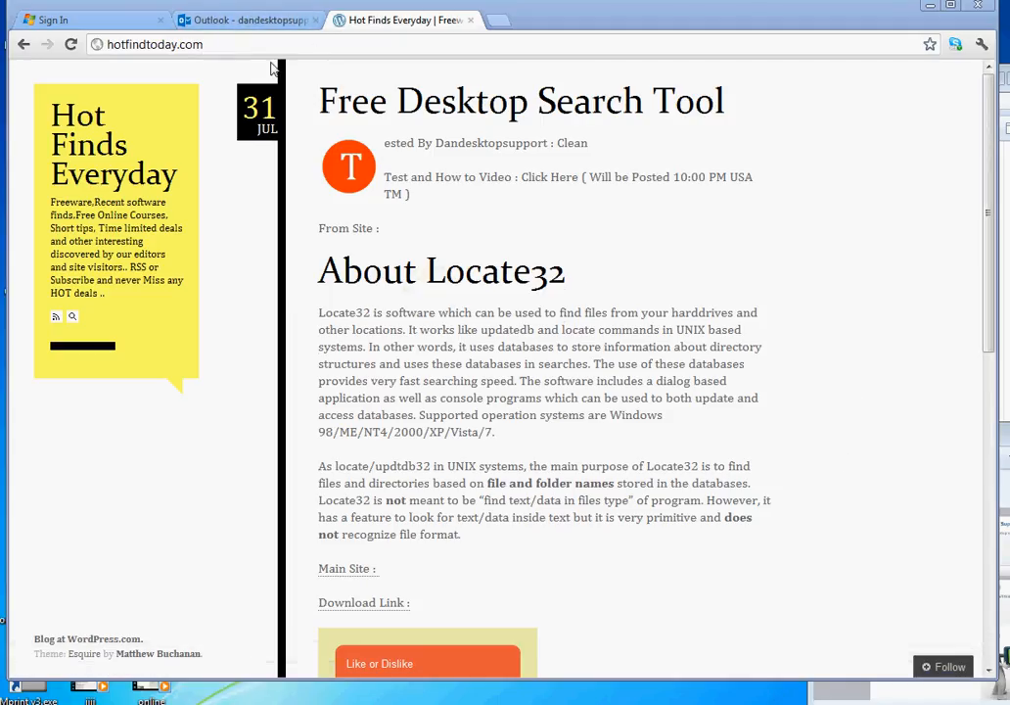
mouse_move(305, 90)
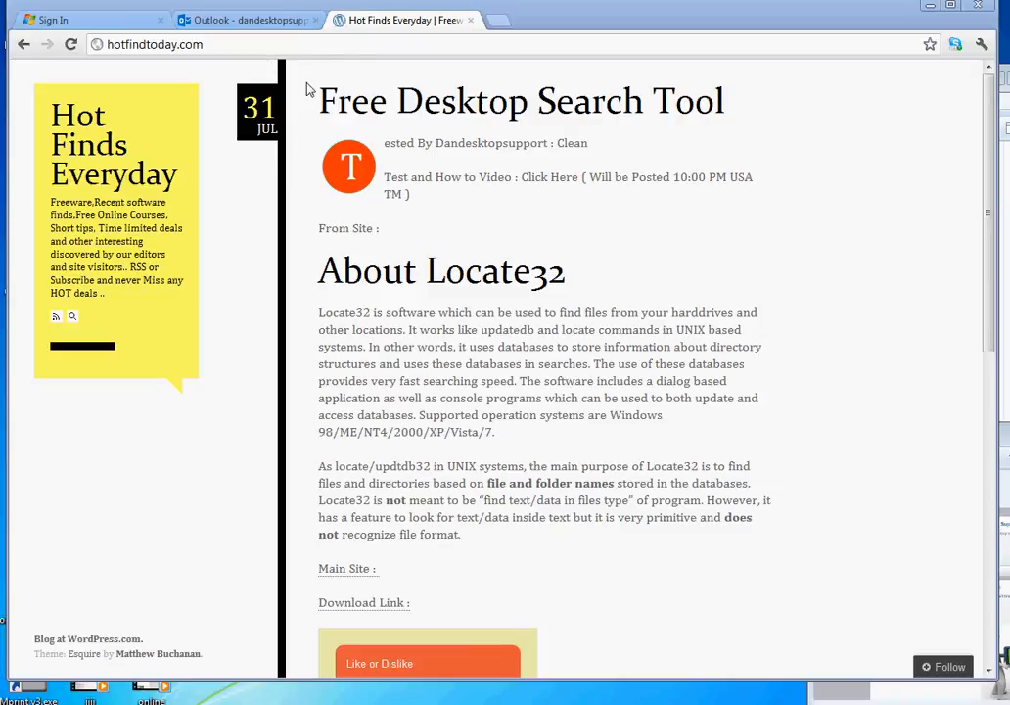
mouse_move(329, 78)
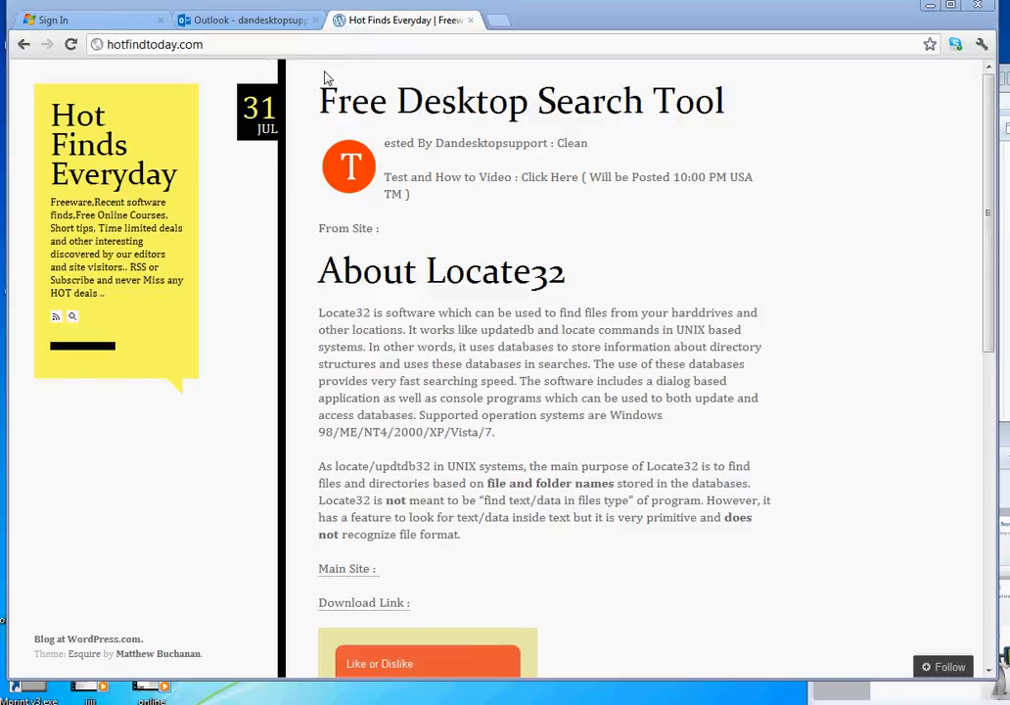
mouse_move(409, 78)
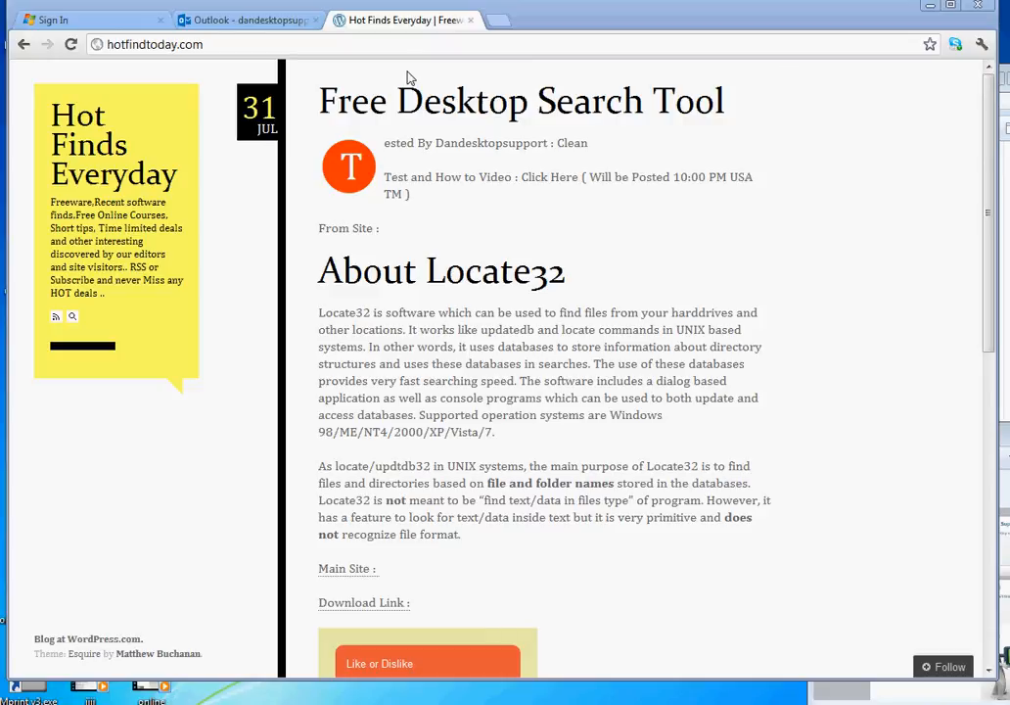